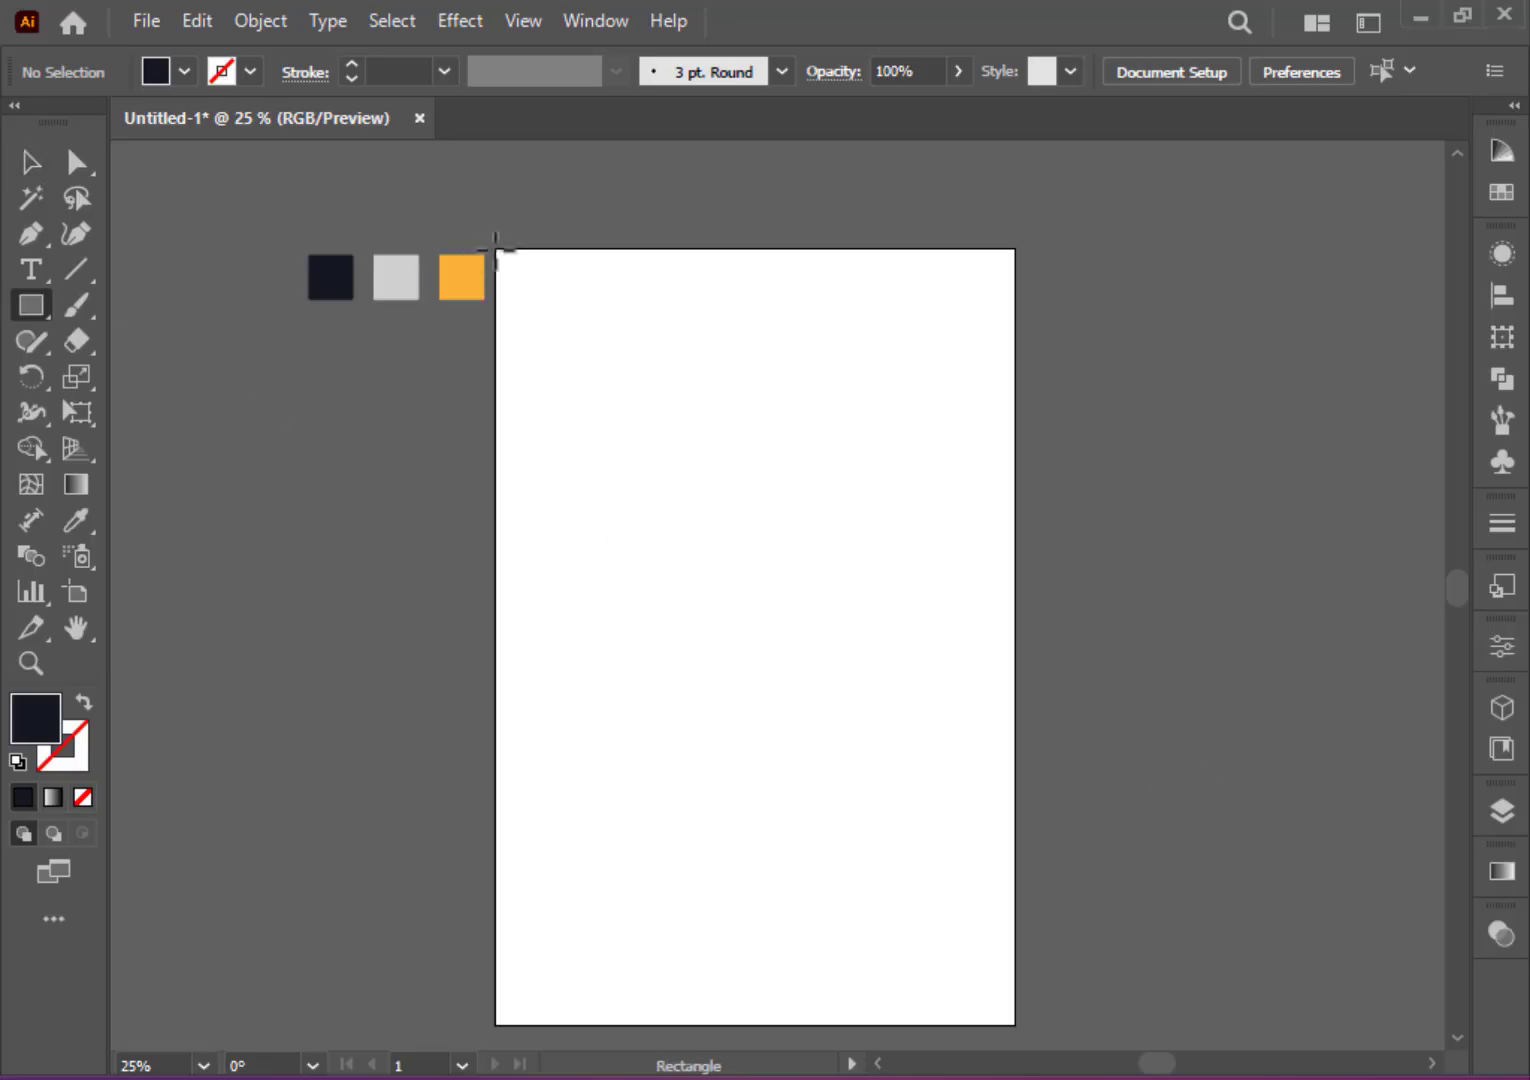
Step: Cover the artboard with a rectangle and recolour its freeform gradient points to dark navy
left_click_drag(496, 244, 1012, 1018)
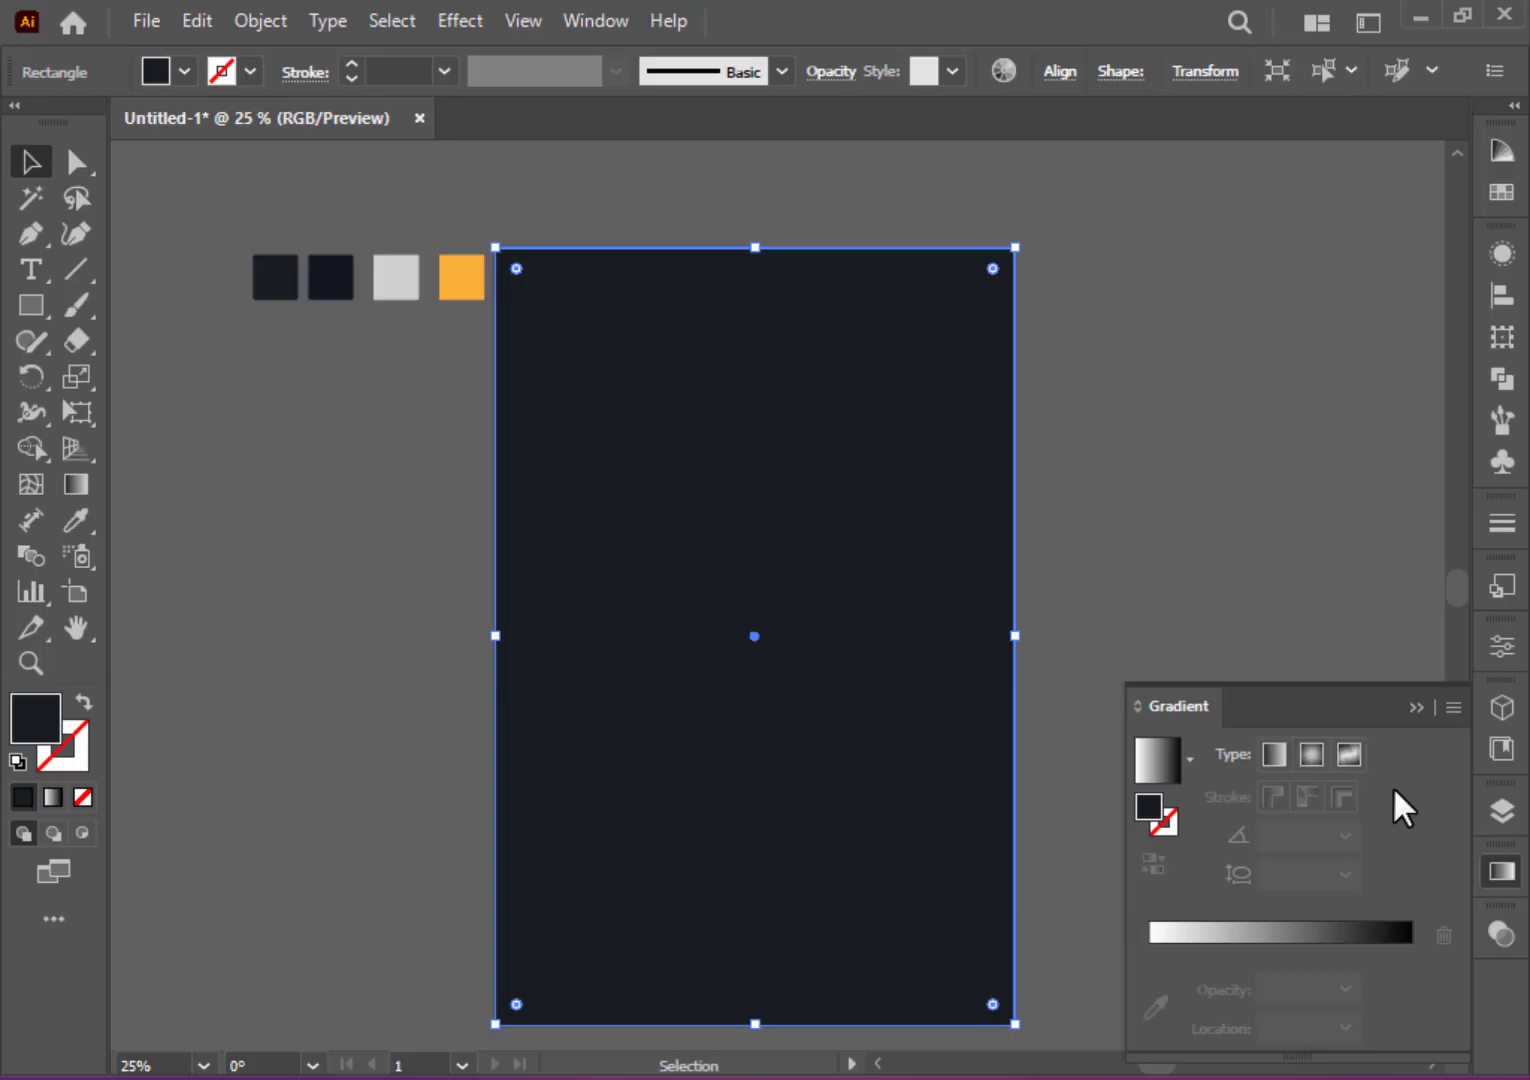
left_click(76, 484)
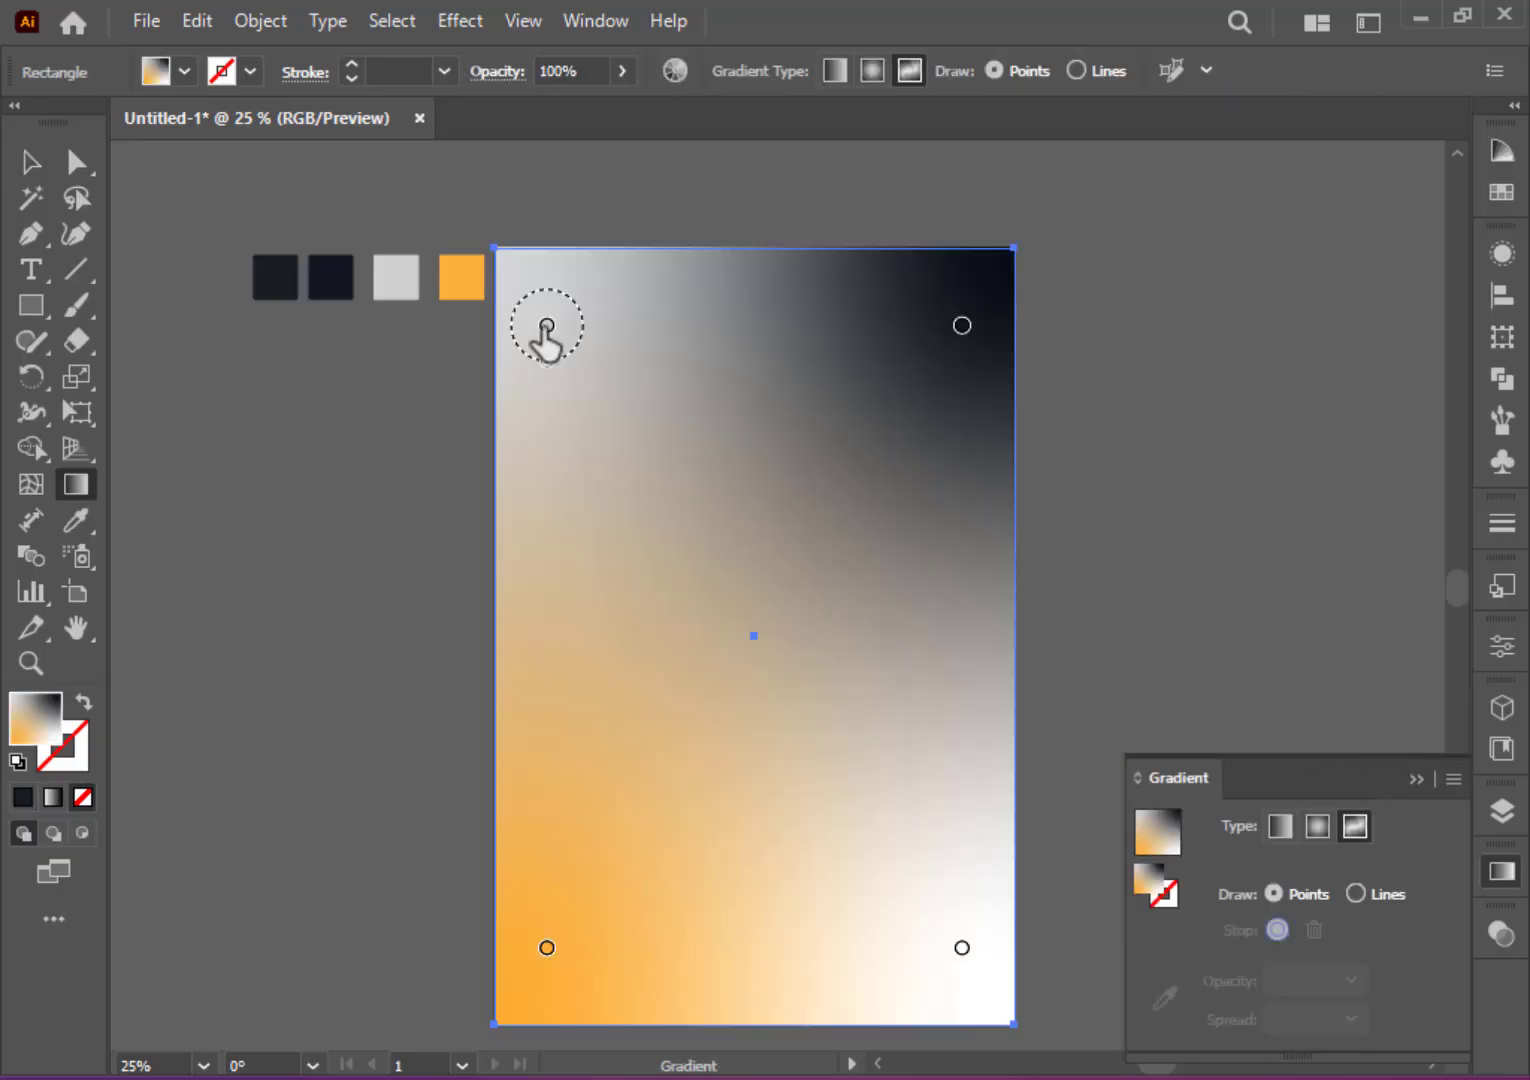
left_click(546, 324)
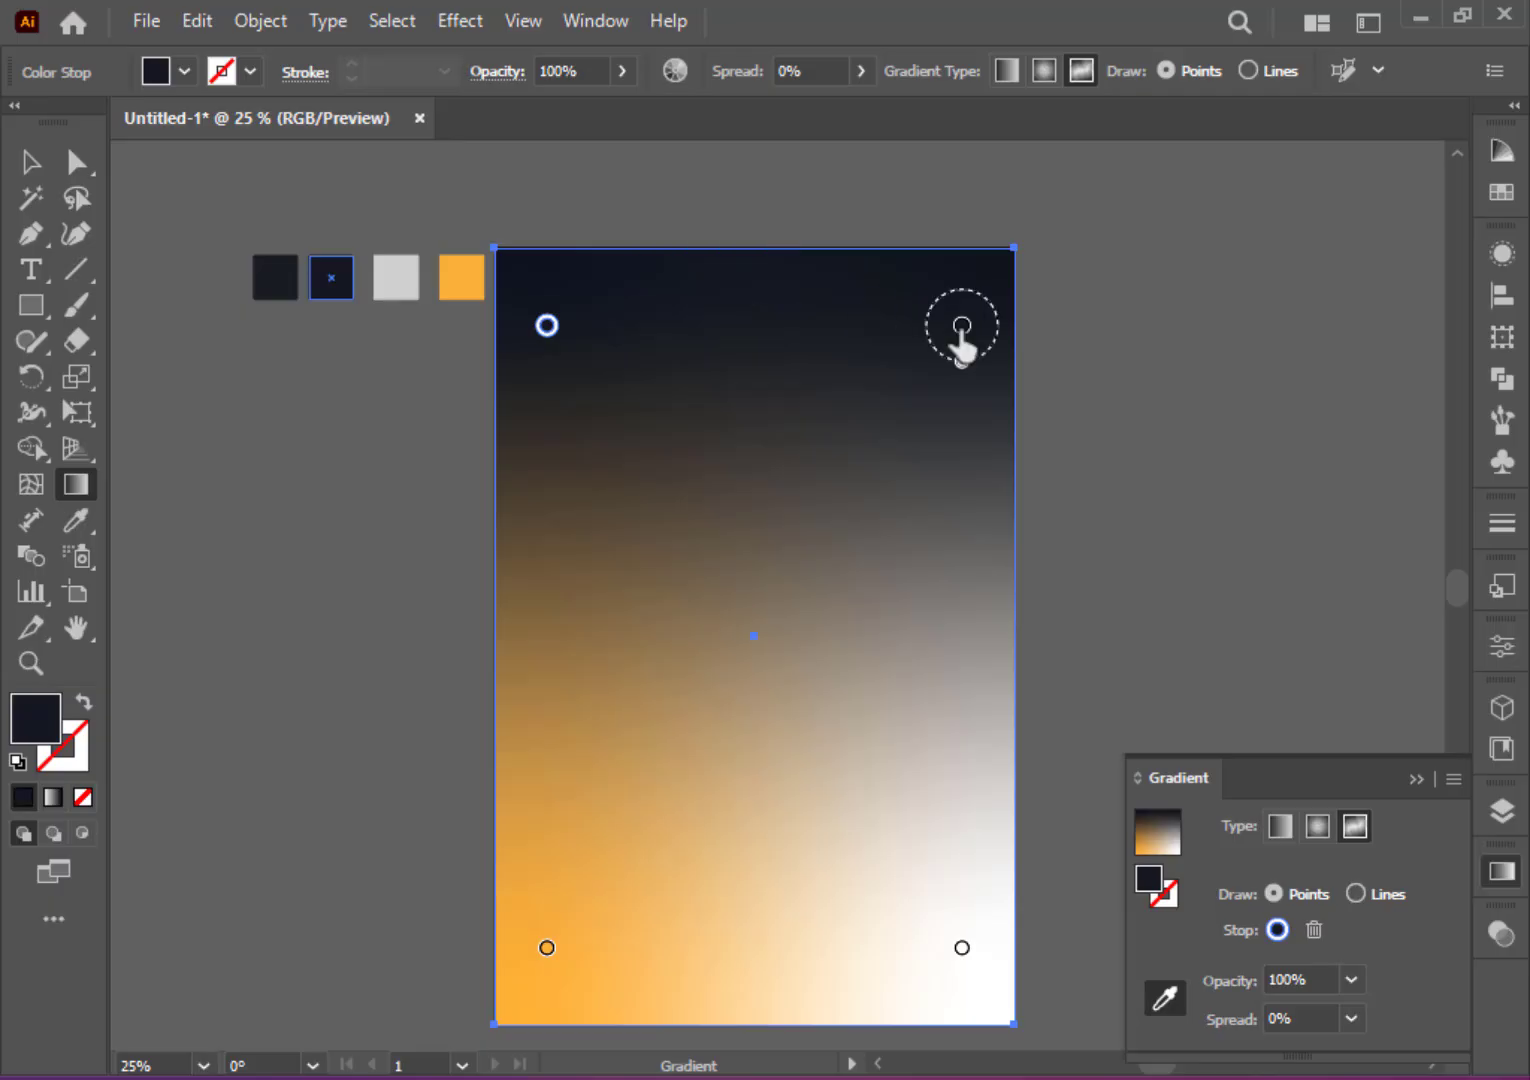
left_click(960, 324)
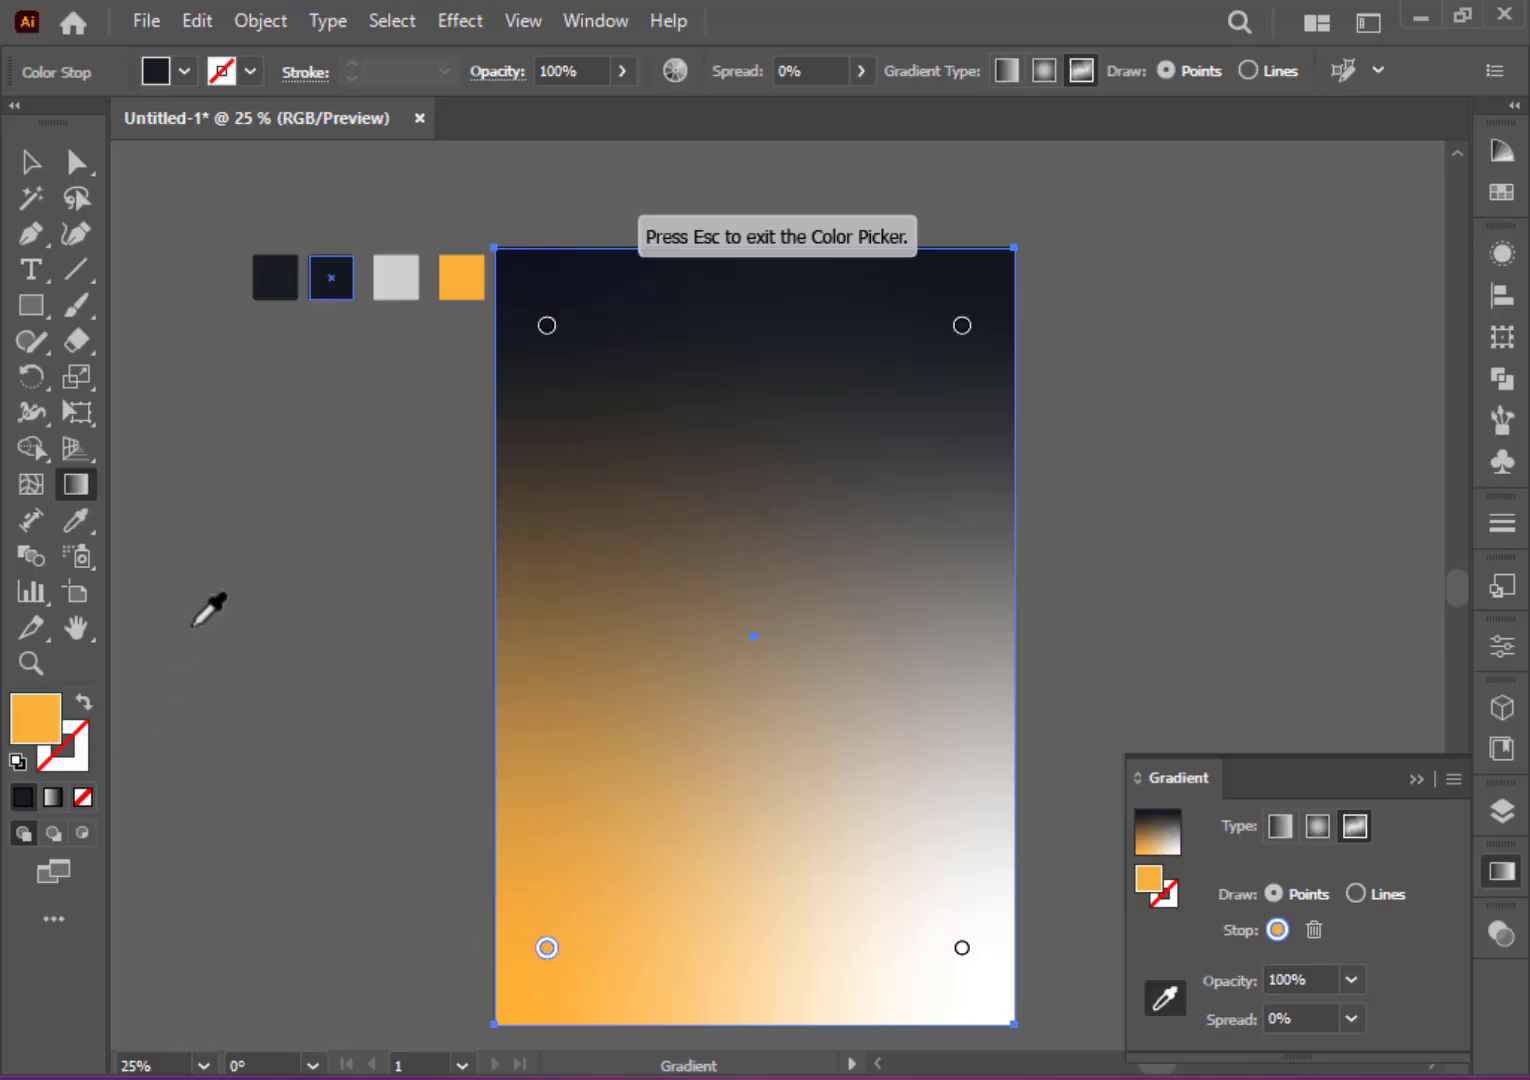
left_click(960, 948)
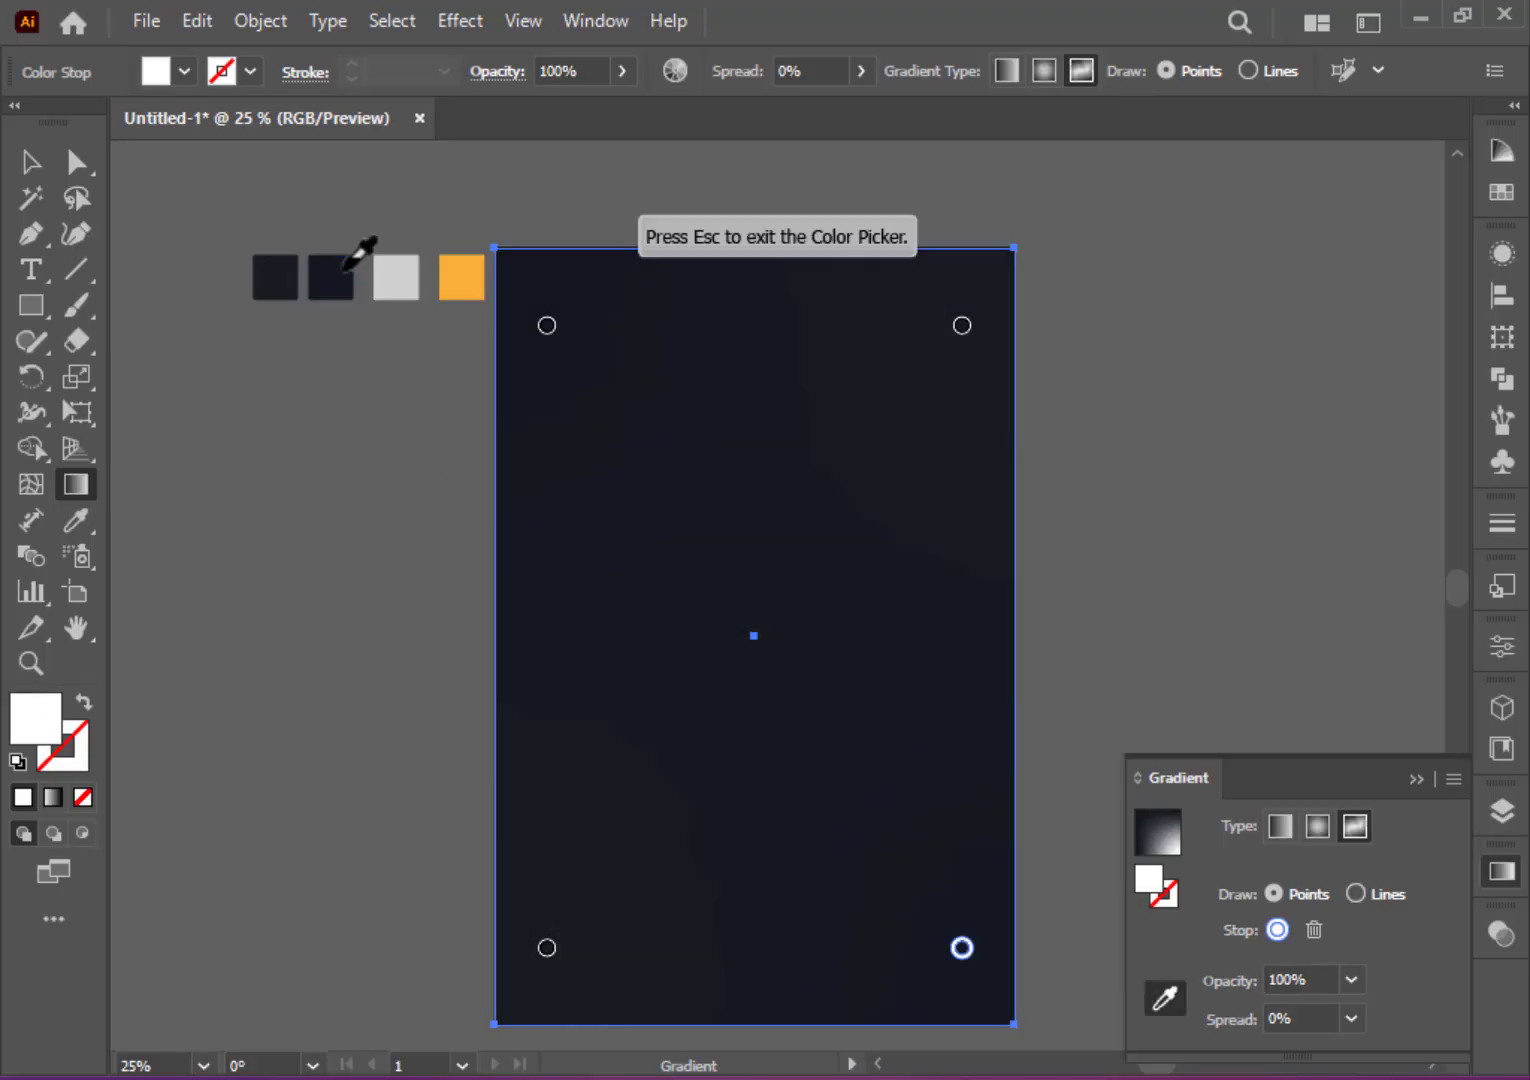
Step: Type DOWN in light grey and stack tightened copies of it four lines high near the poster top
left_click(30, 268)
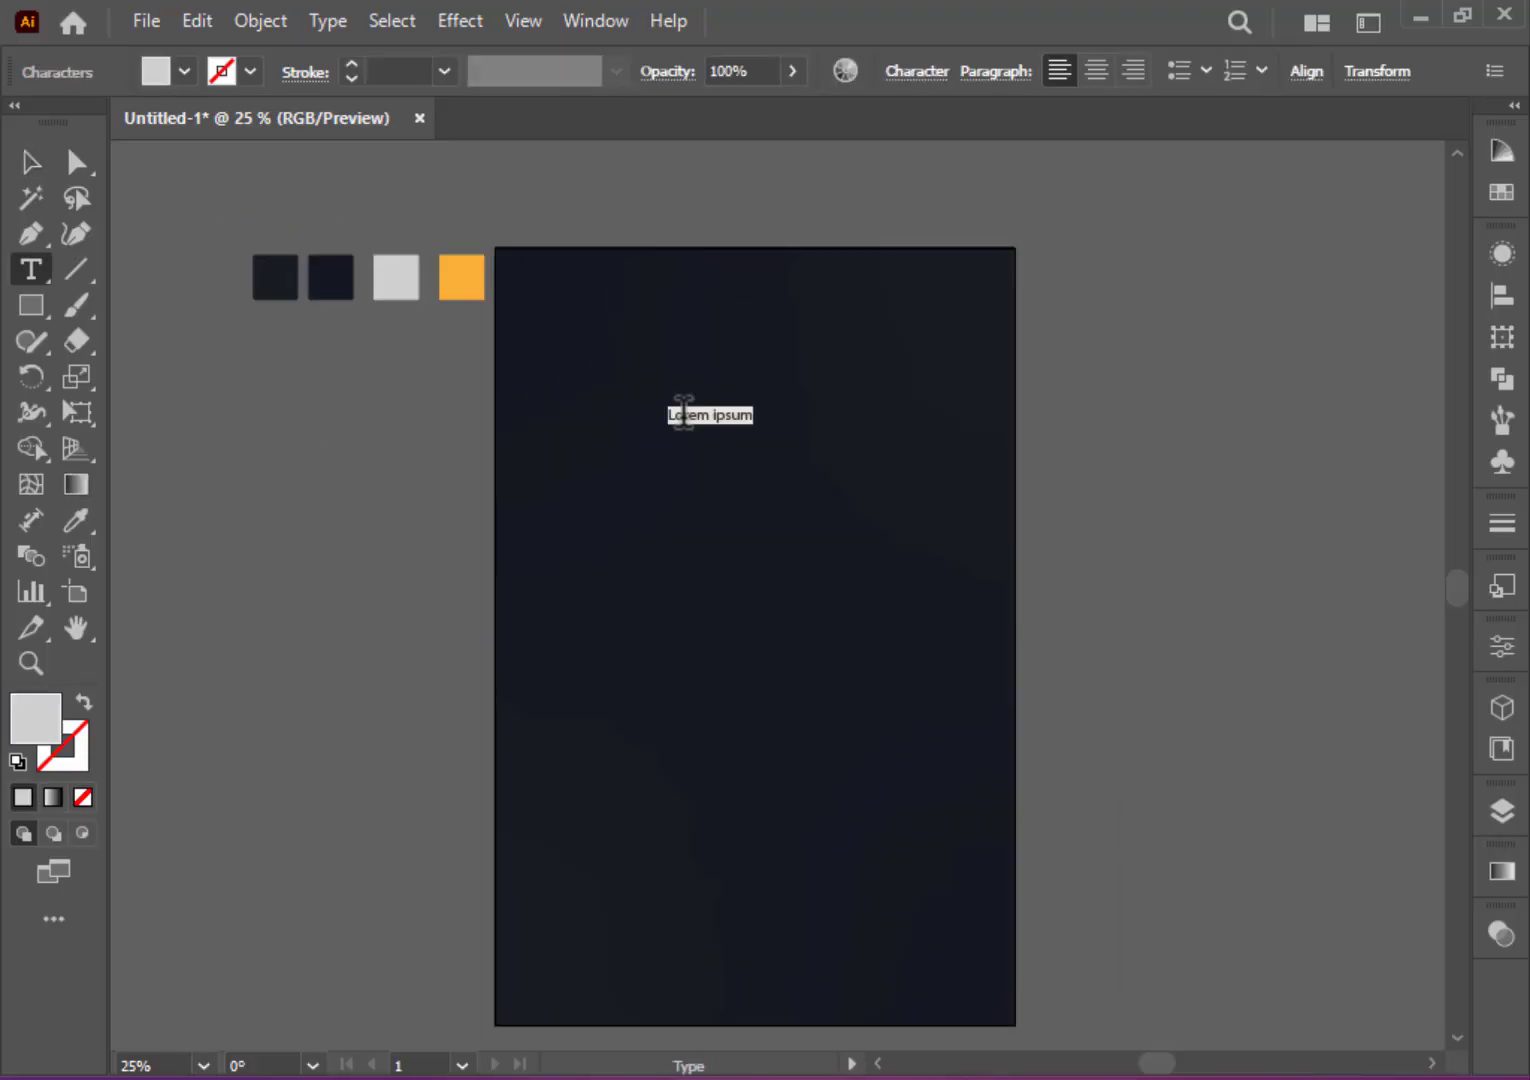
left_click(30, 162)
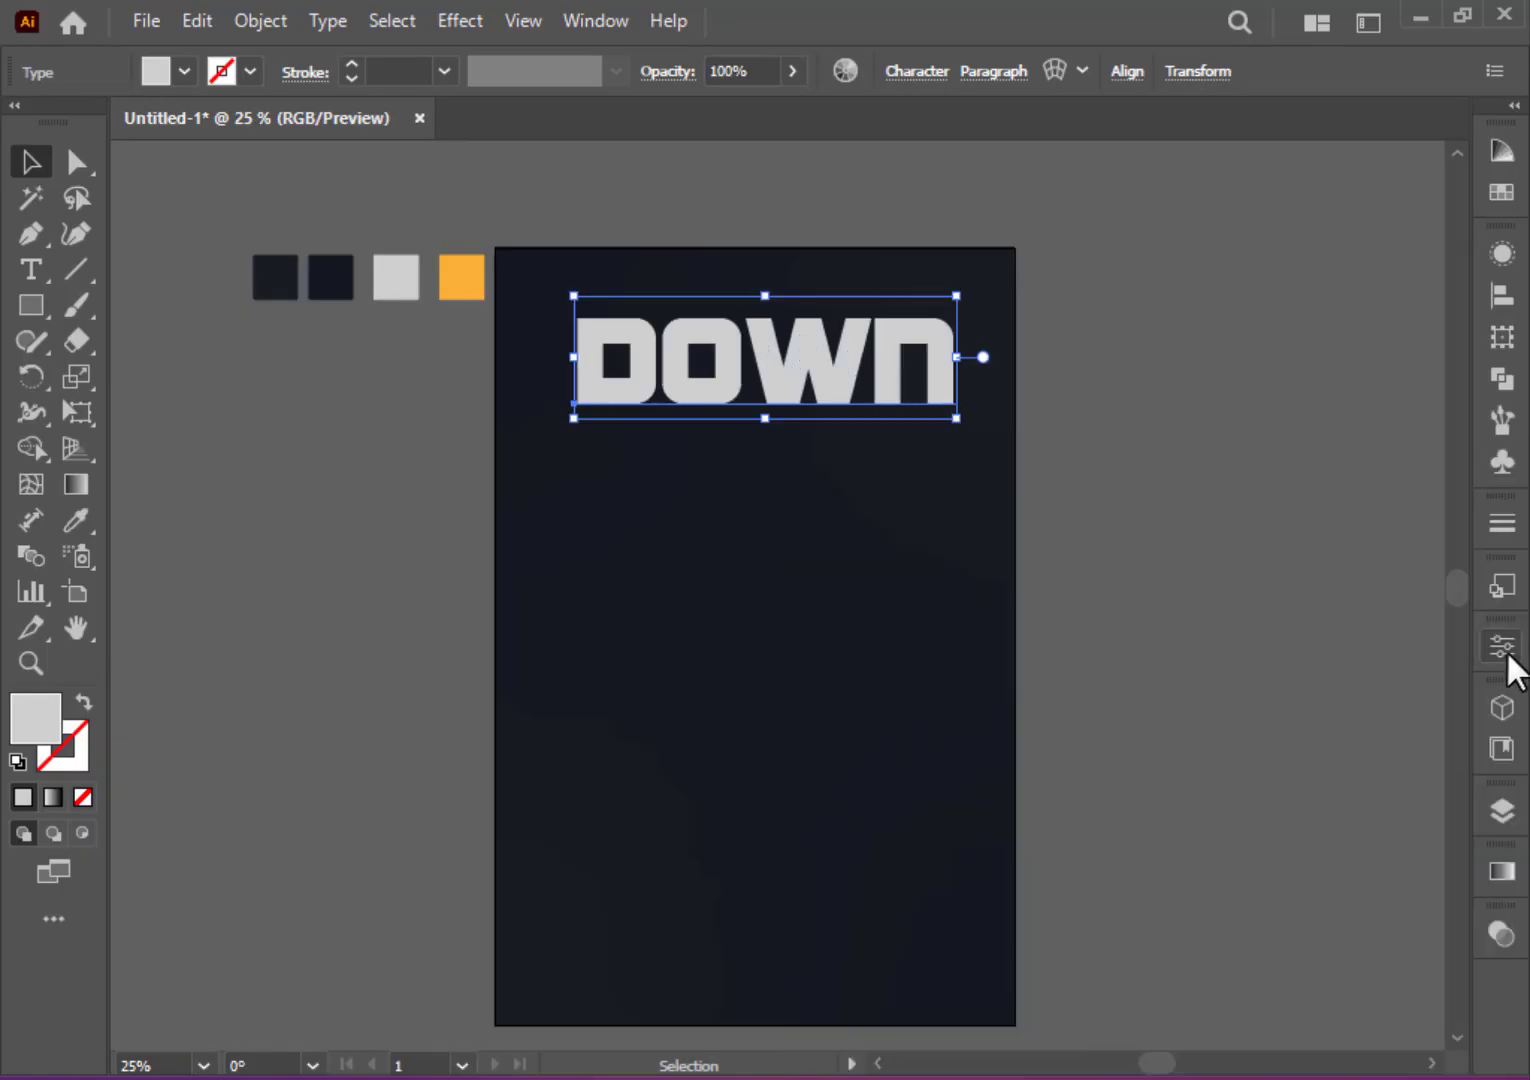
left_click_drag(764, 356, 820, 430)
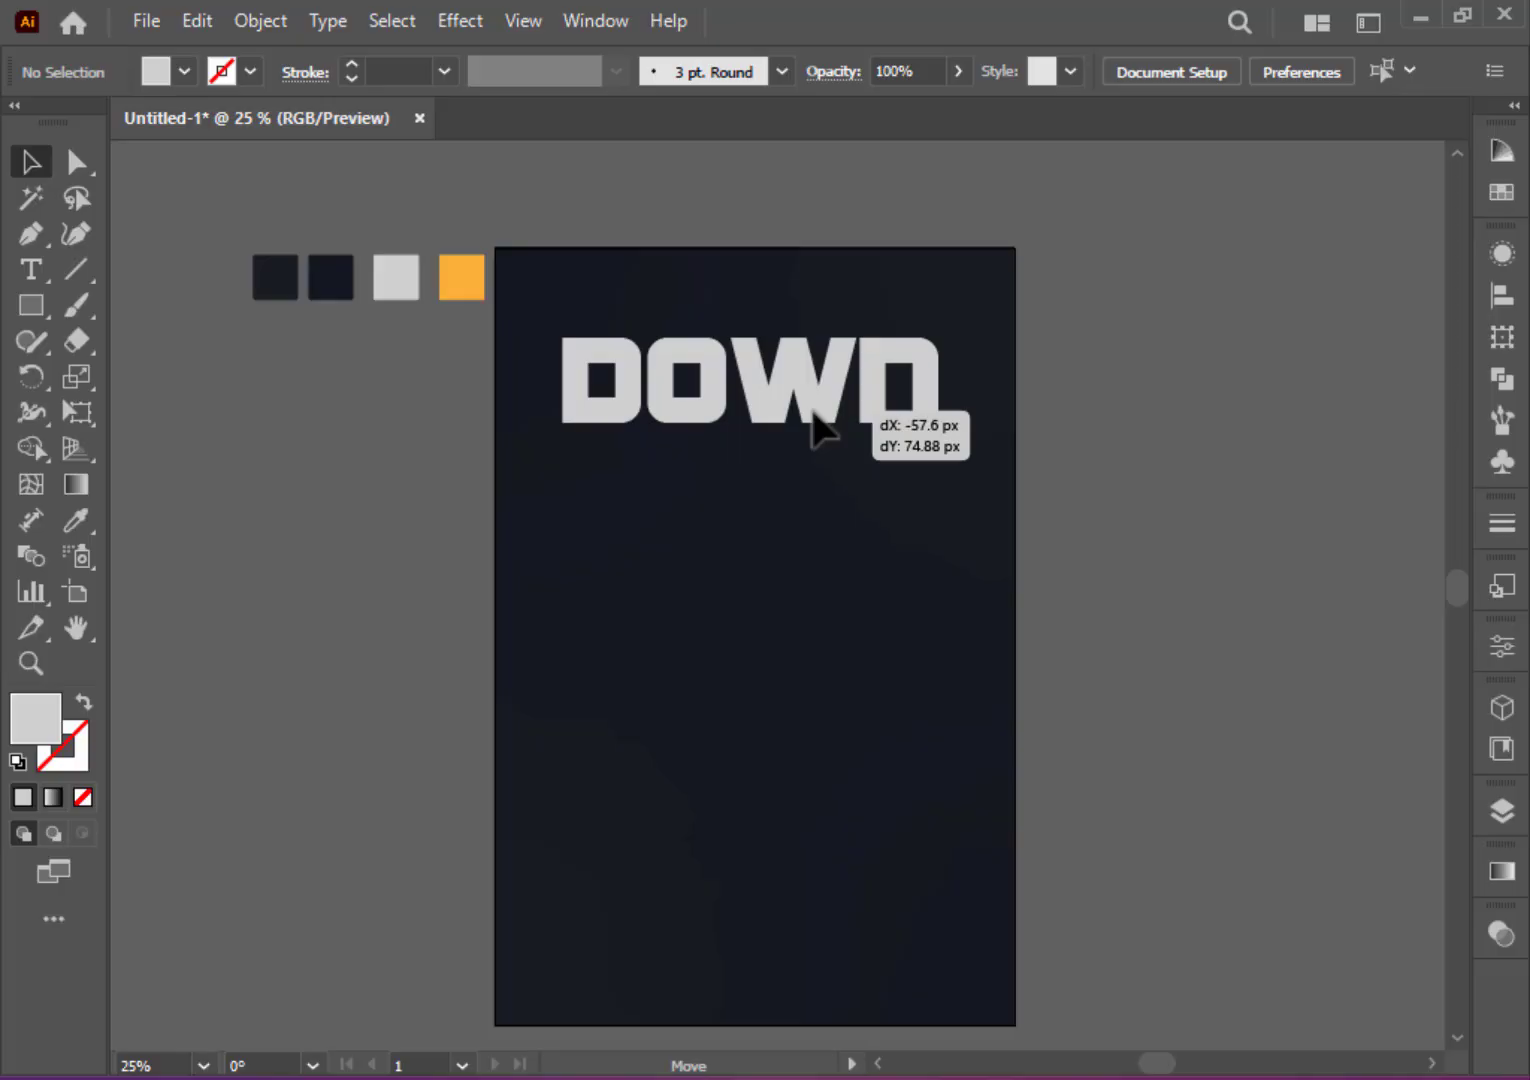
left_click_drag(820, 430, 820, 518)
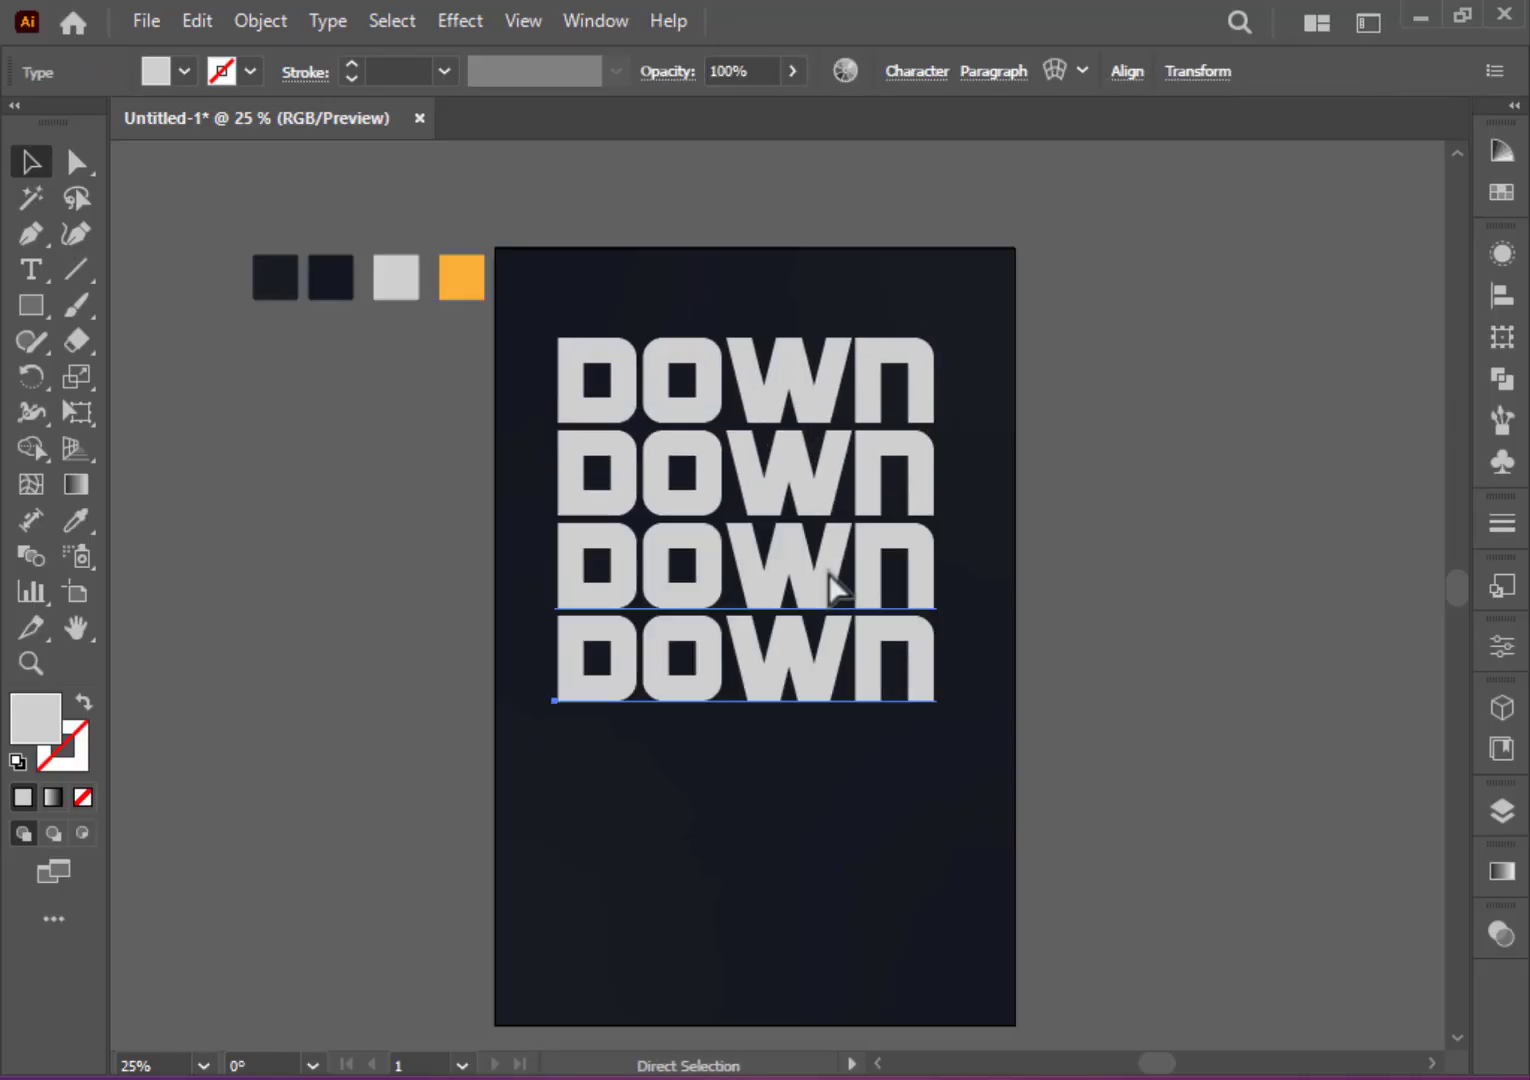
left_click_drag(744, 656, 1224, 420)
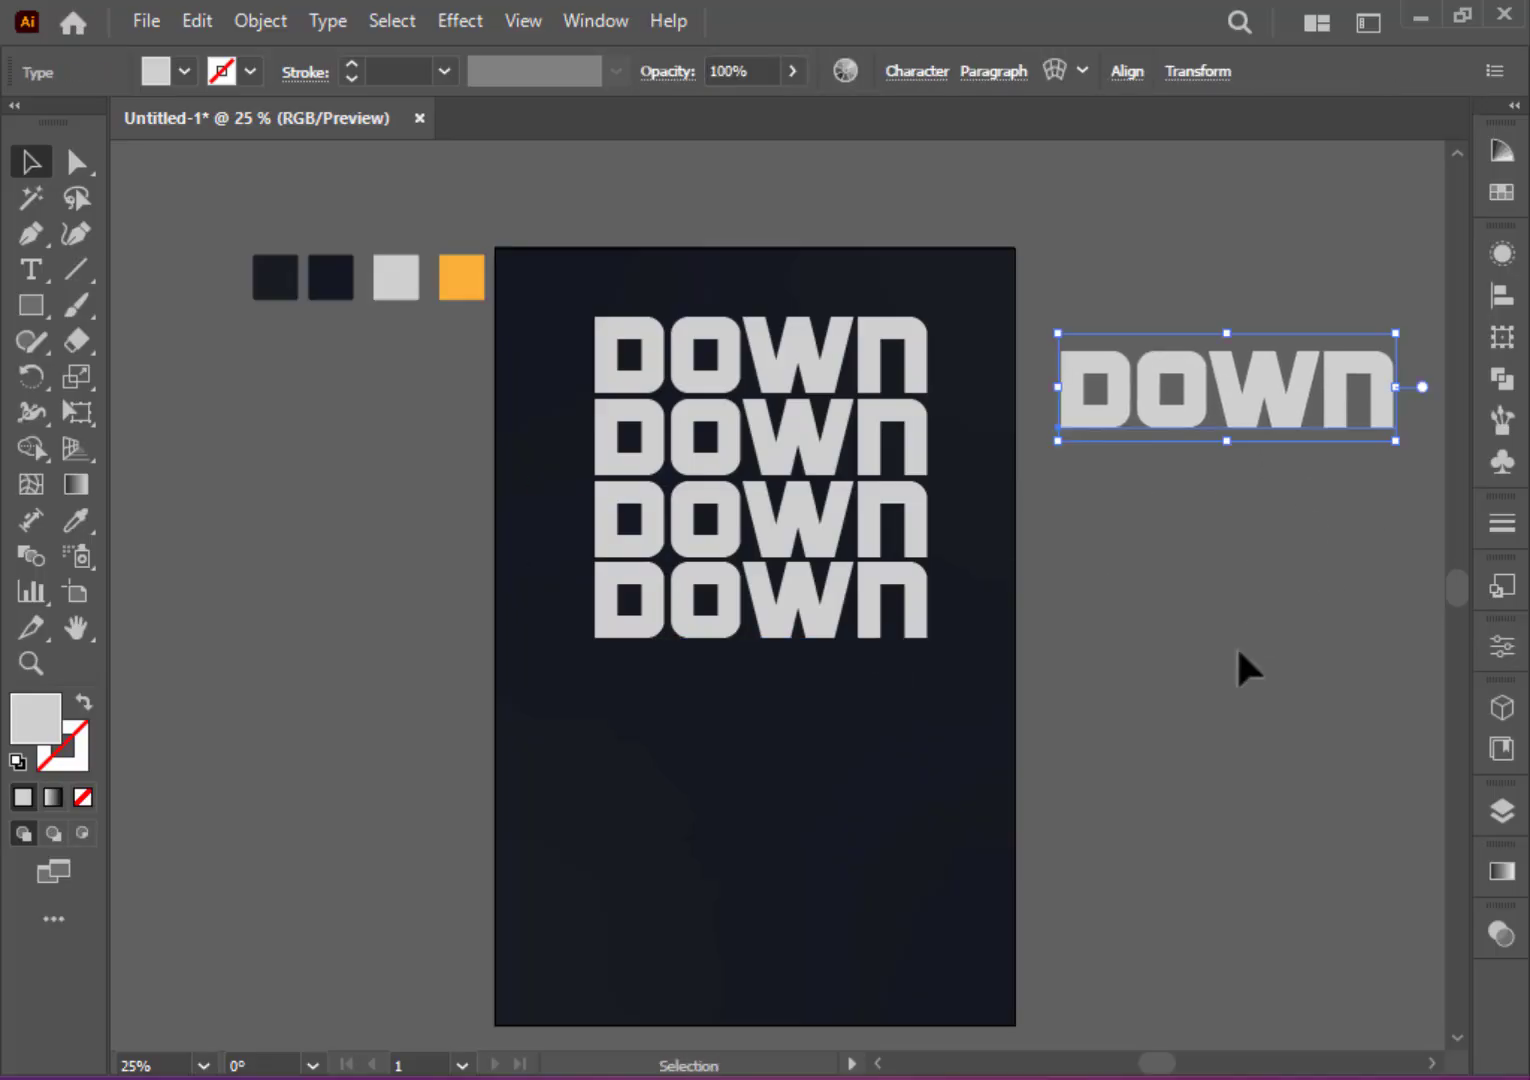
Step: Draw a tall light-grey bar from beneath the fourth DOWN line to the artboard's bottom edge
left_click(738, 824)
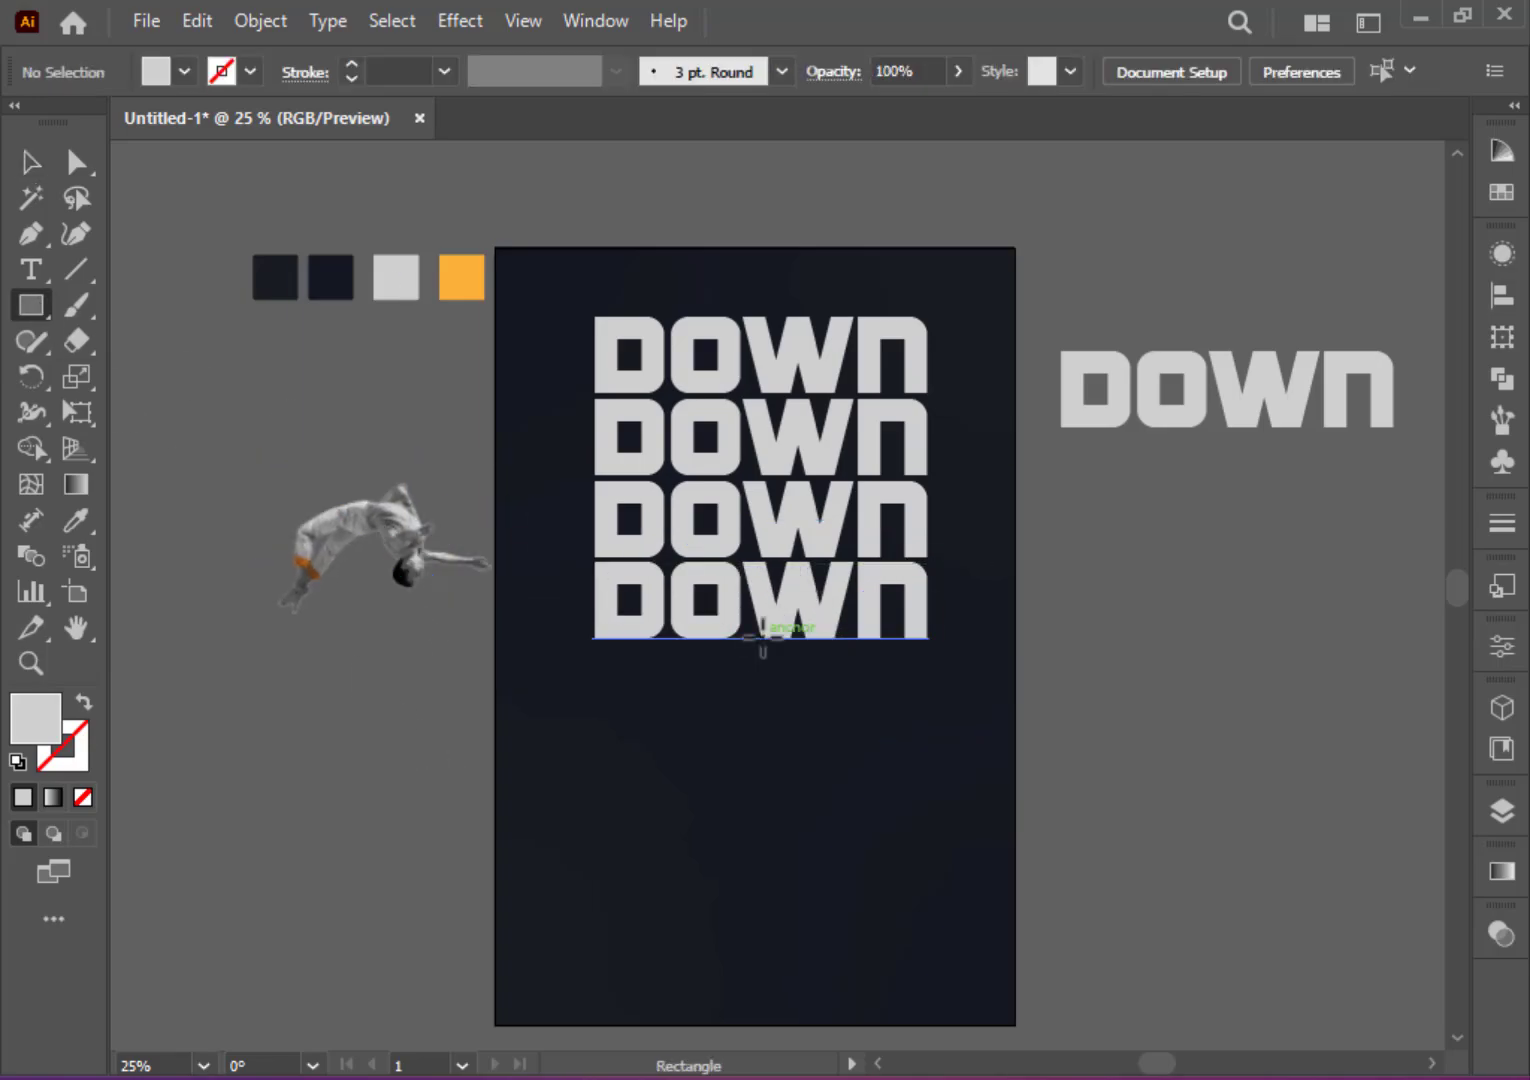
left_click_drag(762, 638, 870, 964)
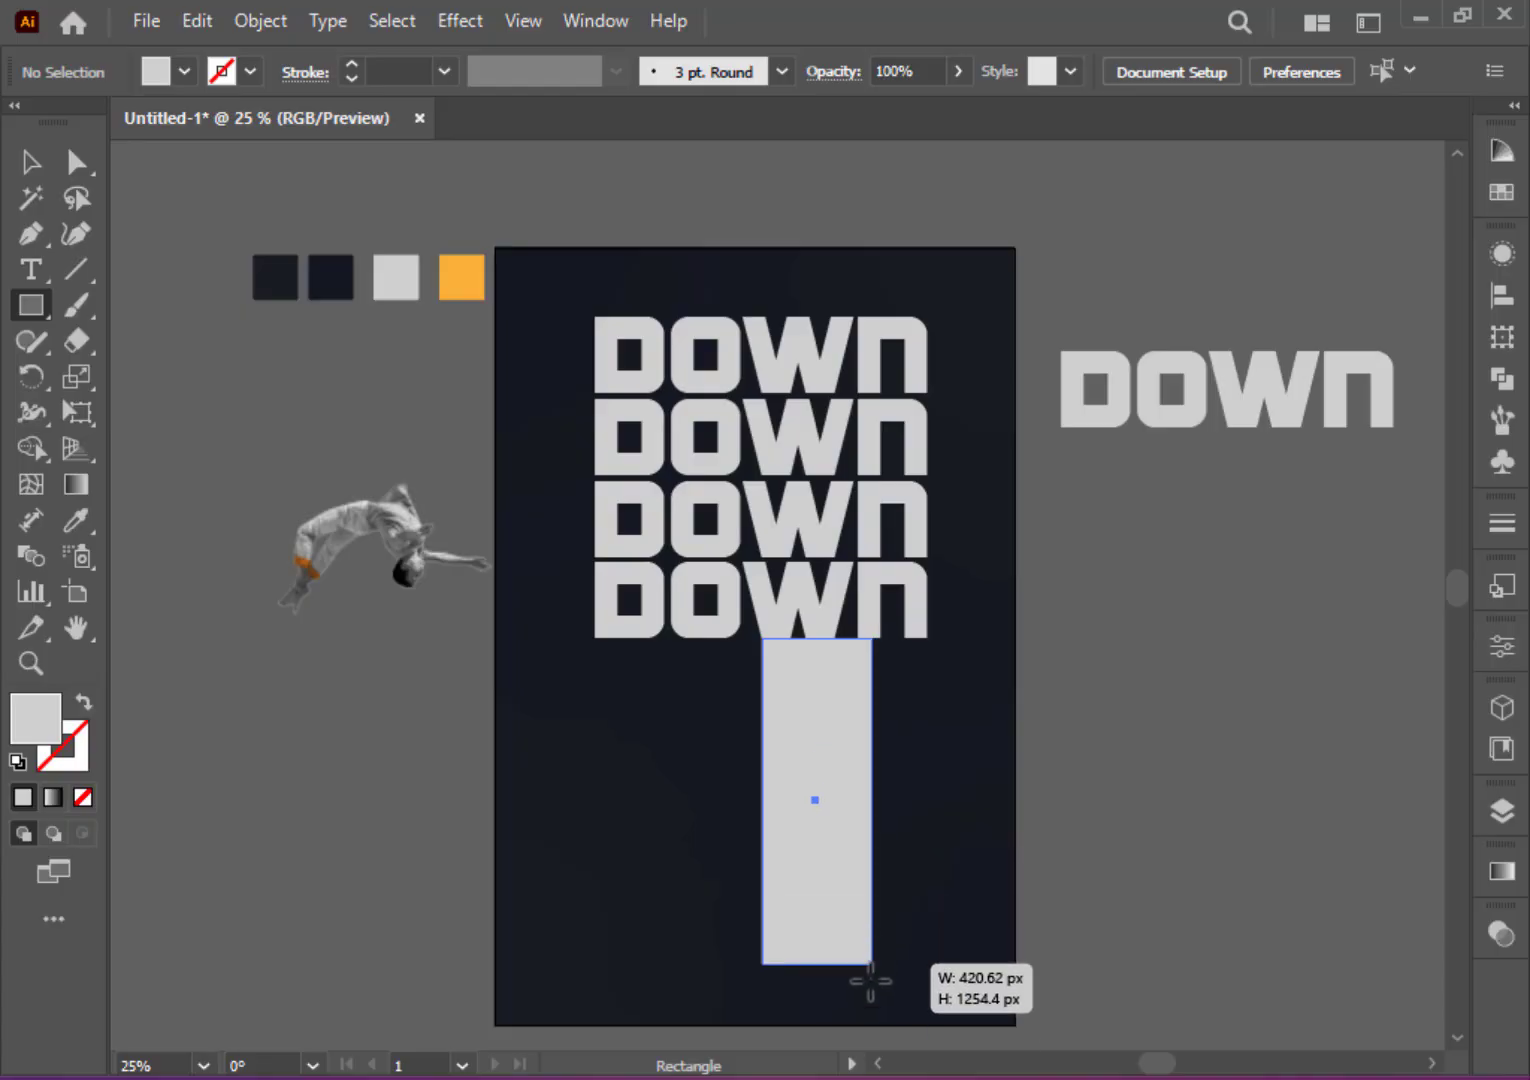
left_click_drag(870, 986, 880, 1024)
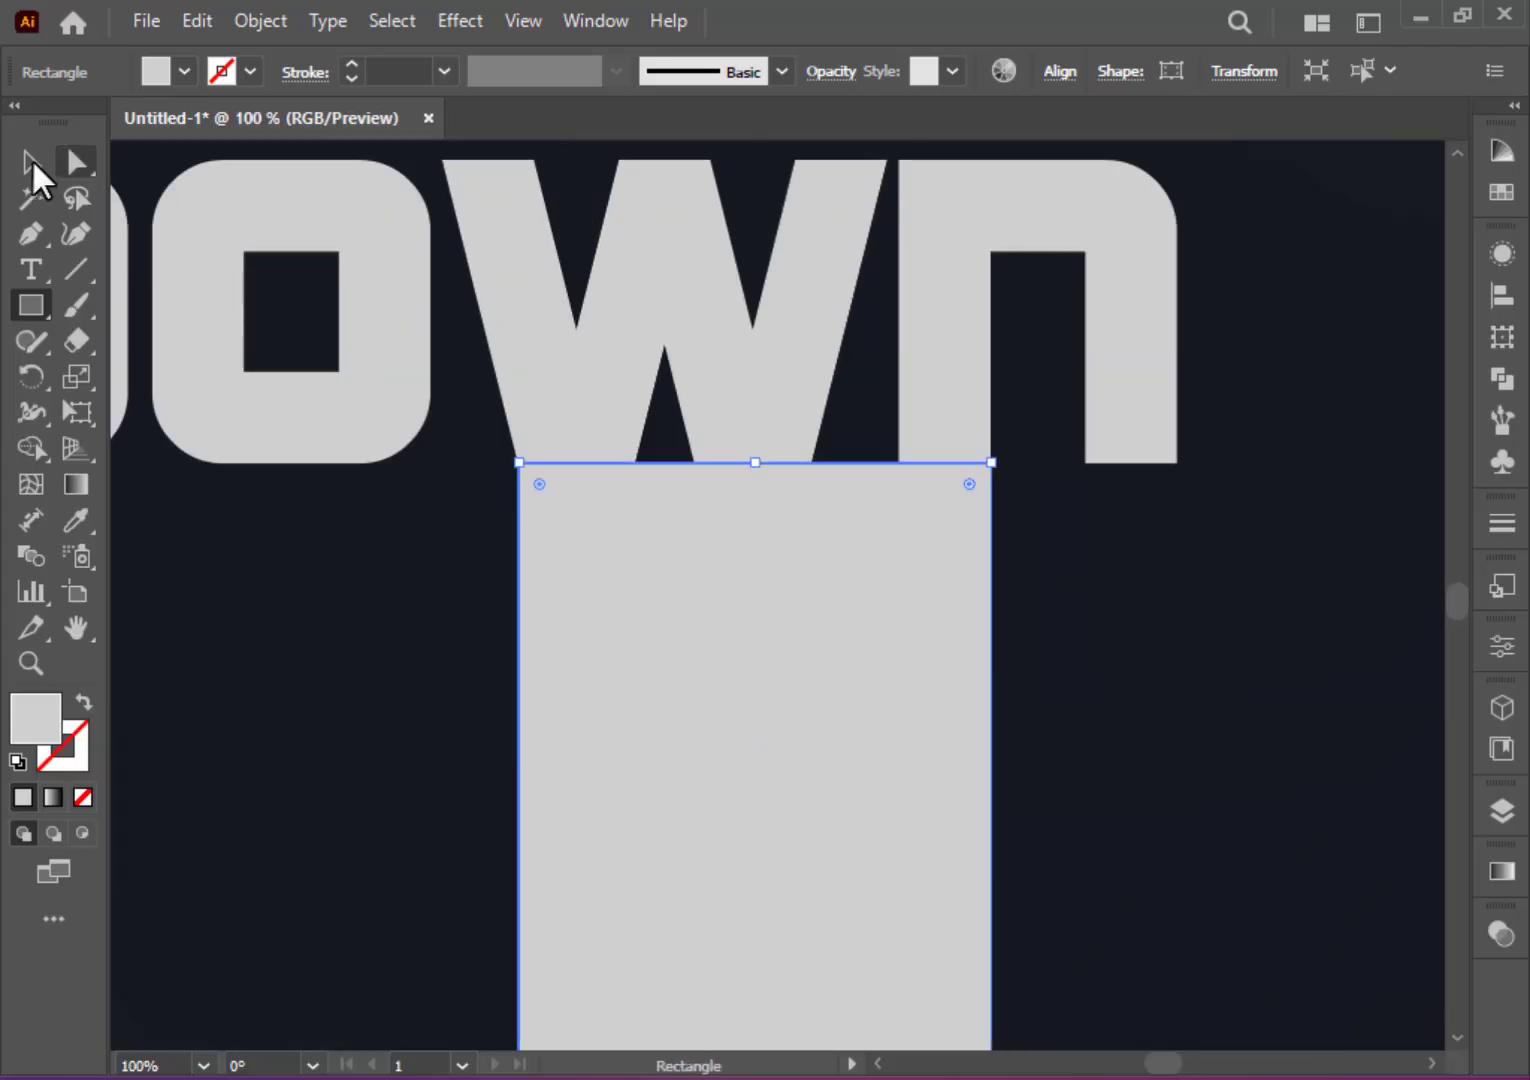
left_click(76, 162)
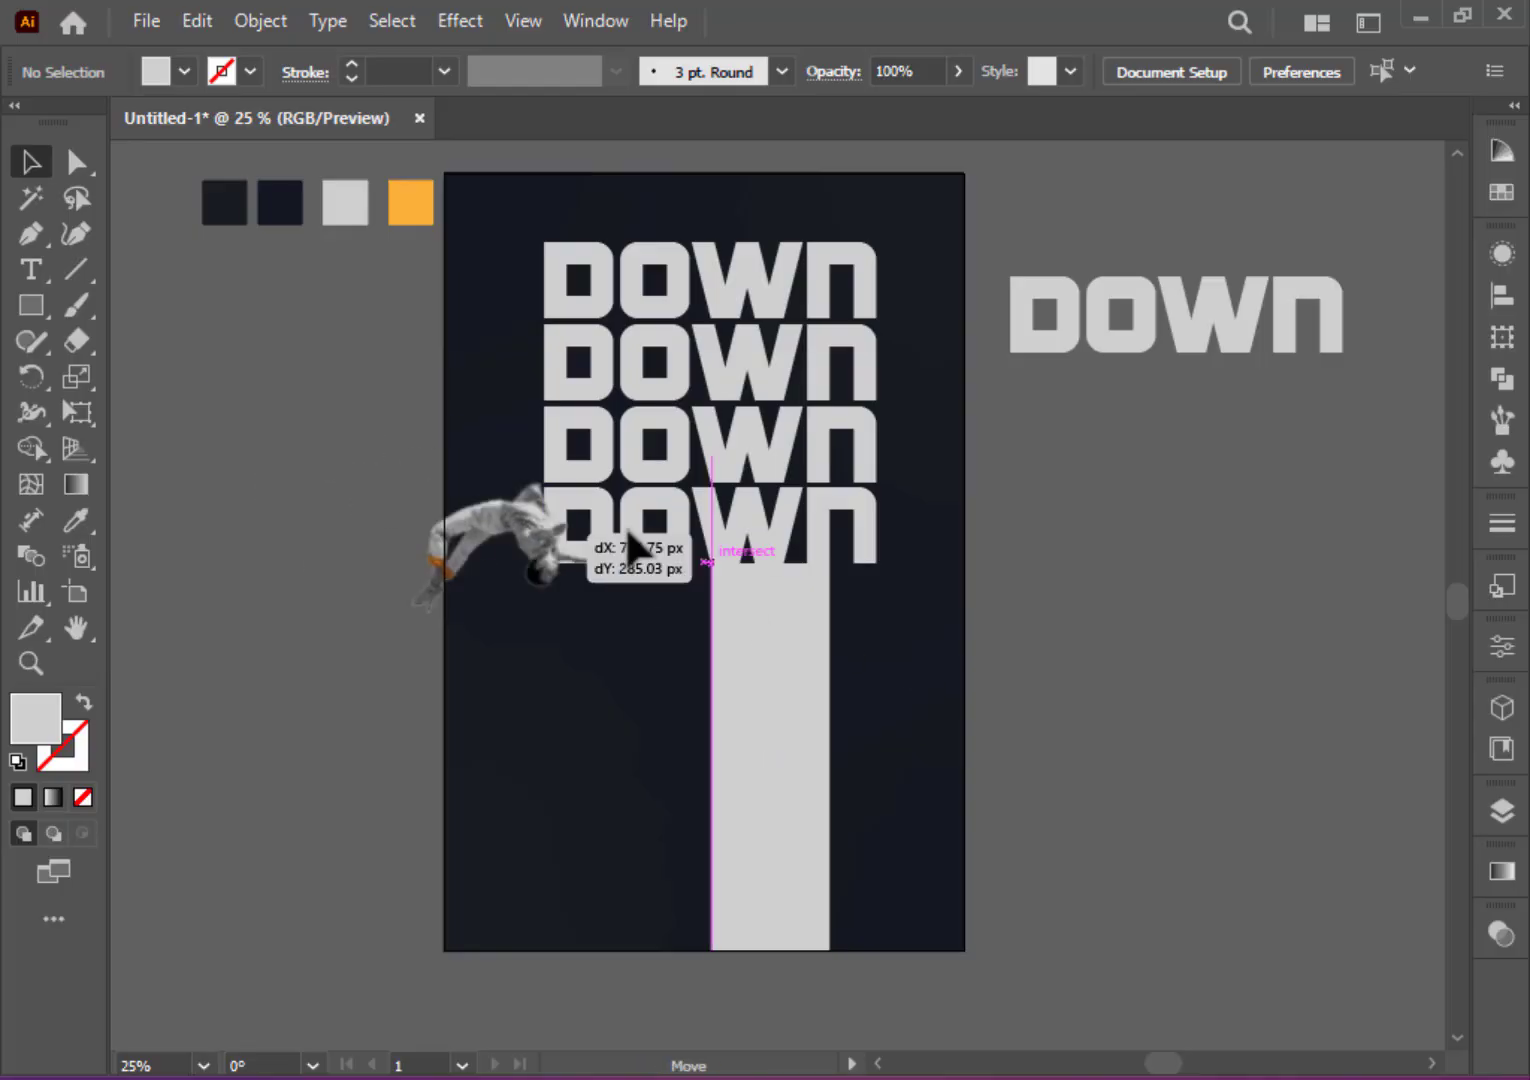
Step: Enlarge the jumping man photo and position him over the lower DOWN lines and bar top
right_click(700, 560)
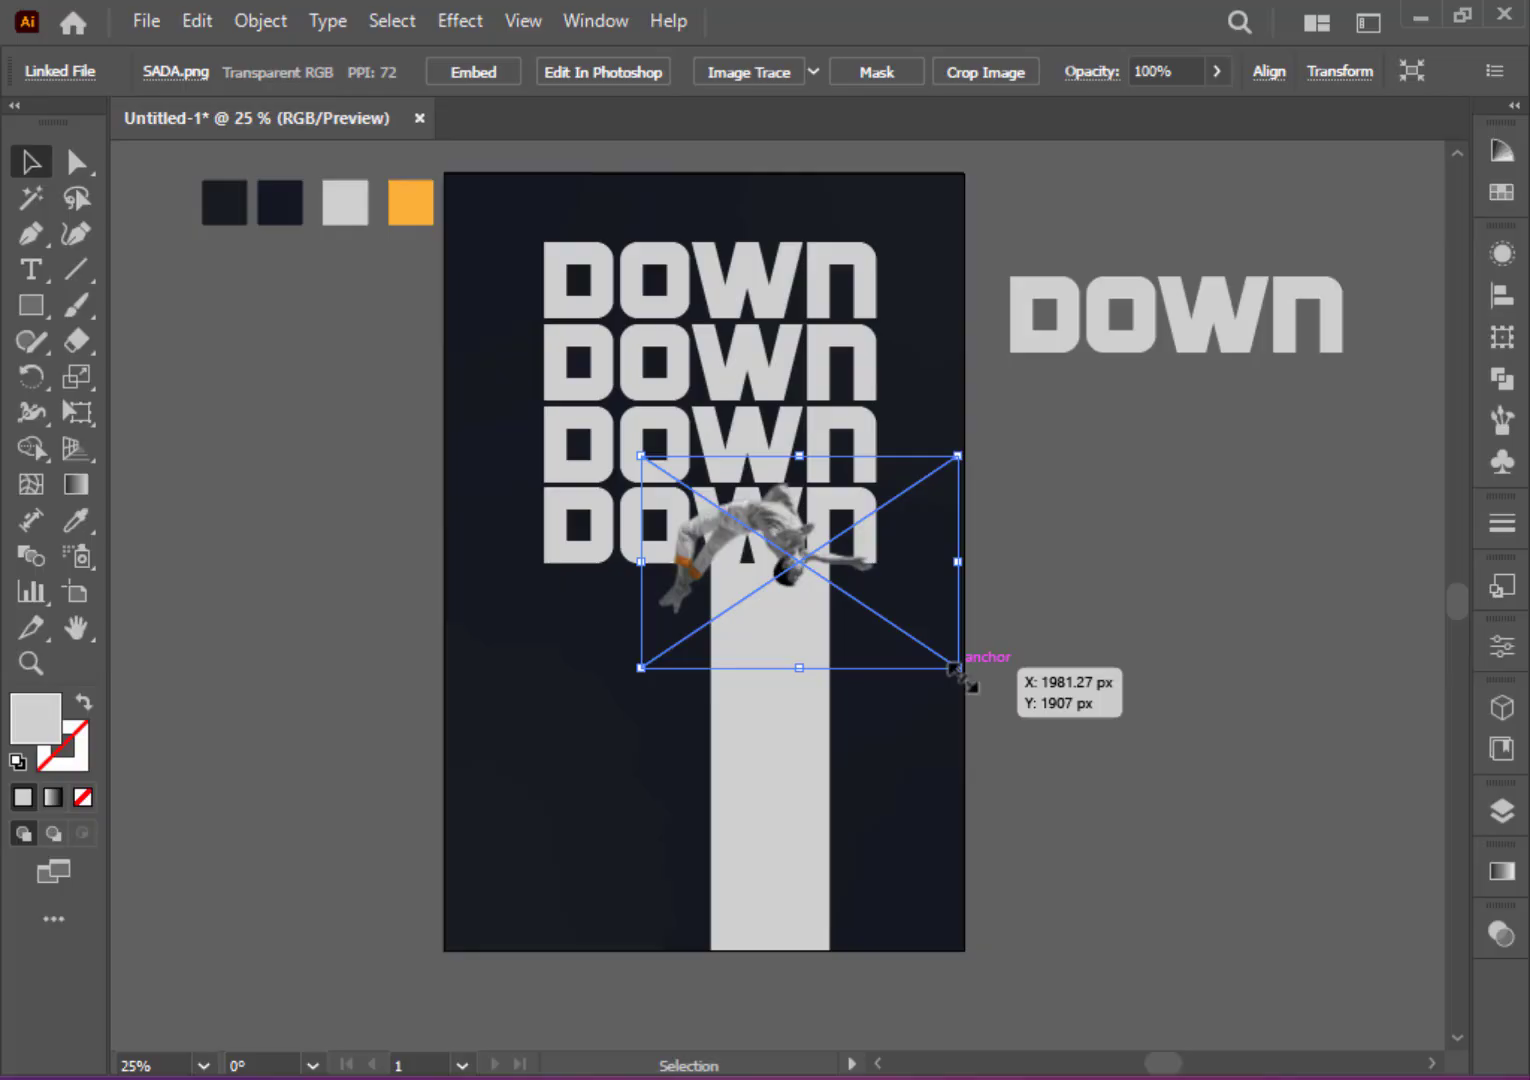
left_click_drag(960, 668, 1090, 752)
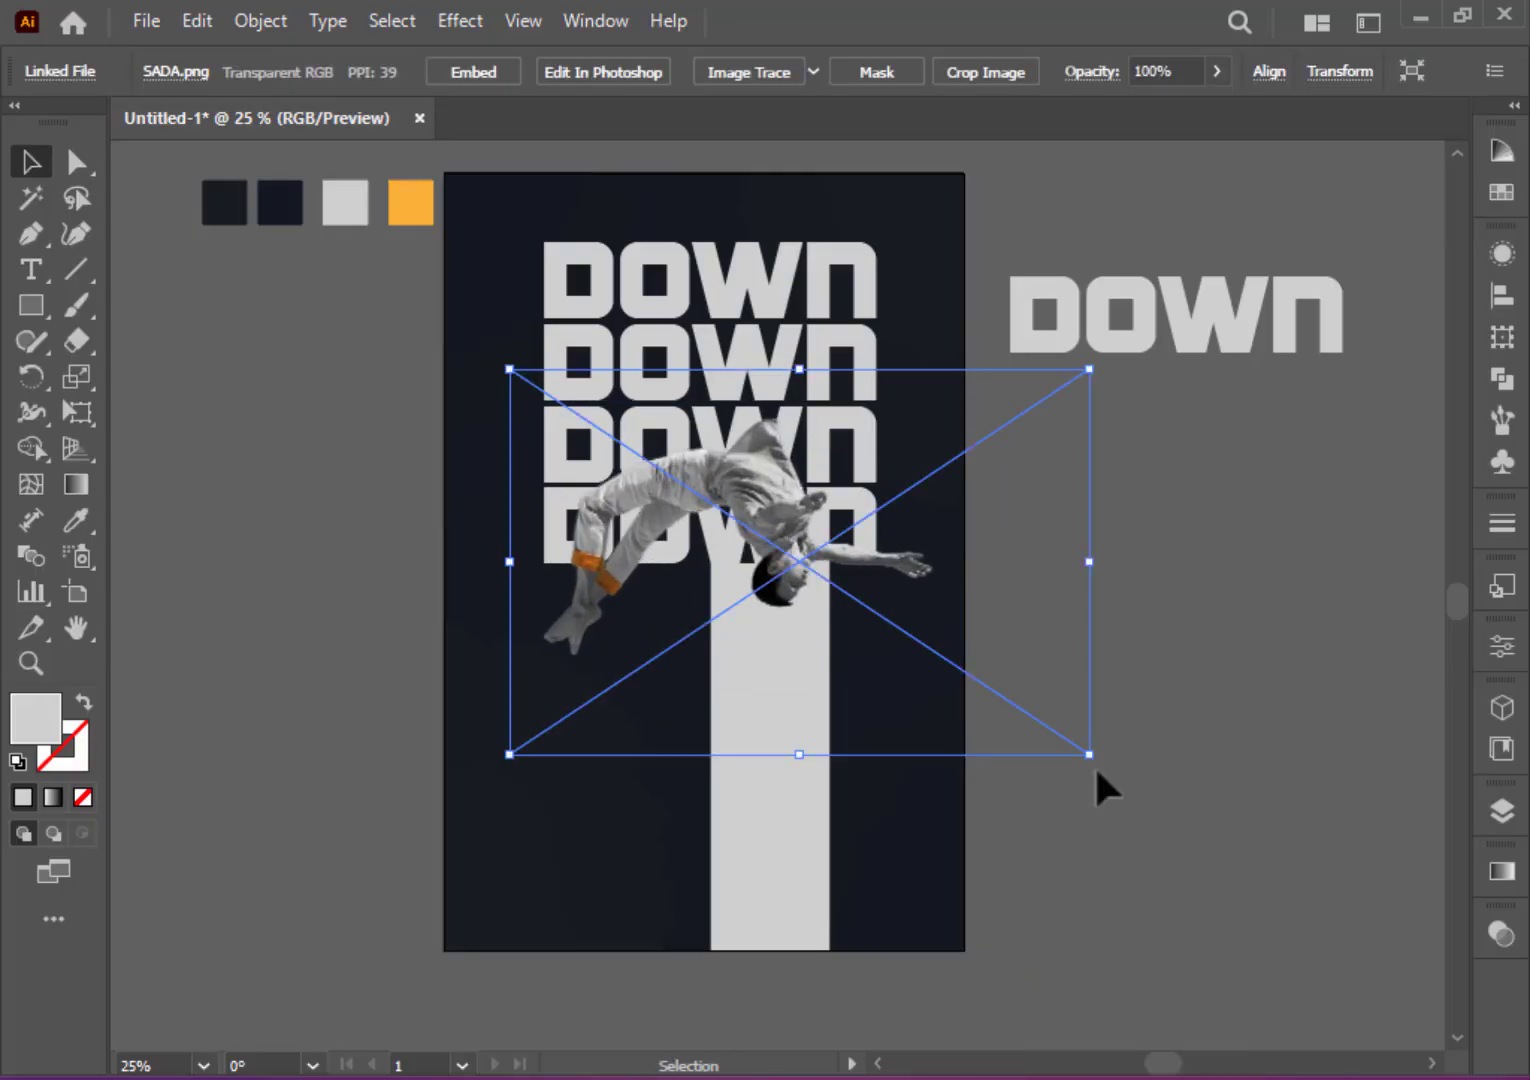
left_click_drag(1090, 756, 1010, 838)
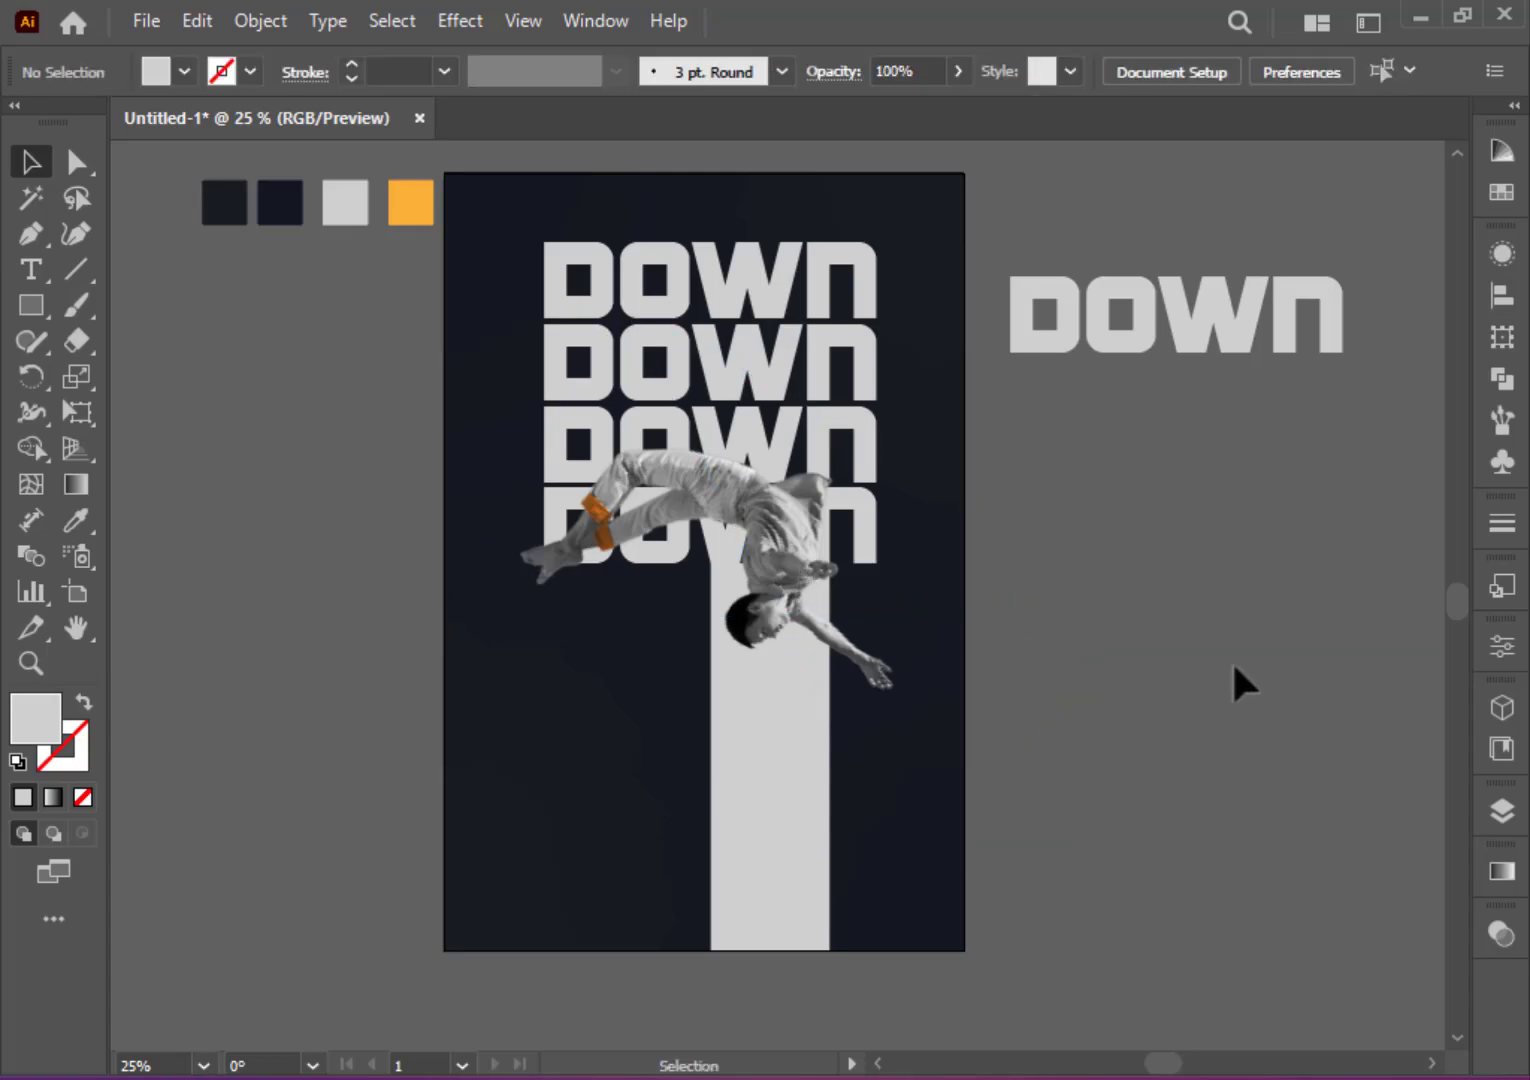
left_click(1176, 312)
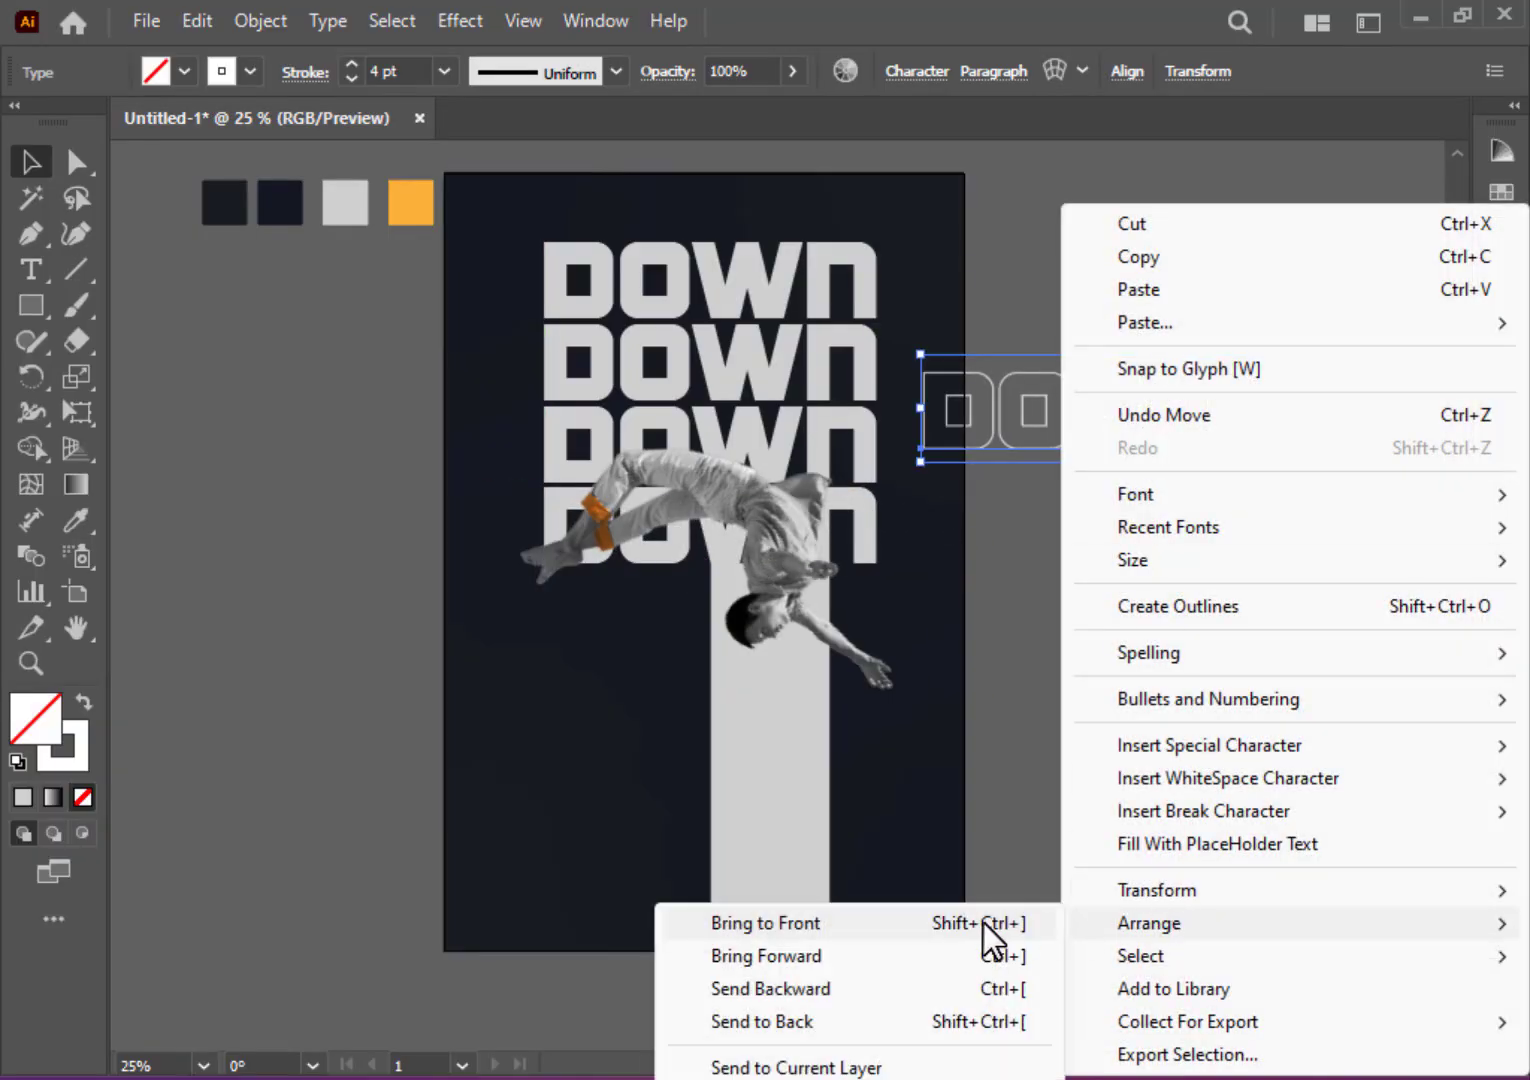
Step: Bring the outline-only DOWN copy to the front over the fourth line, across the man's body
left_click(766, 924)
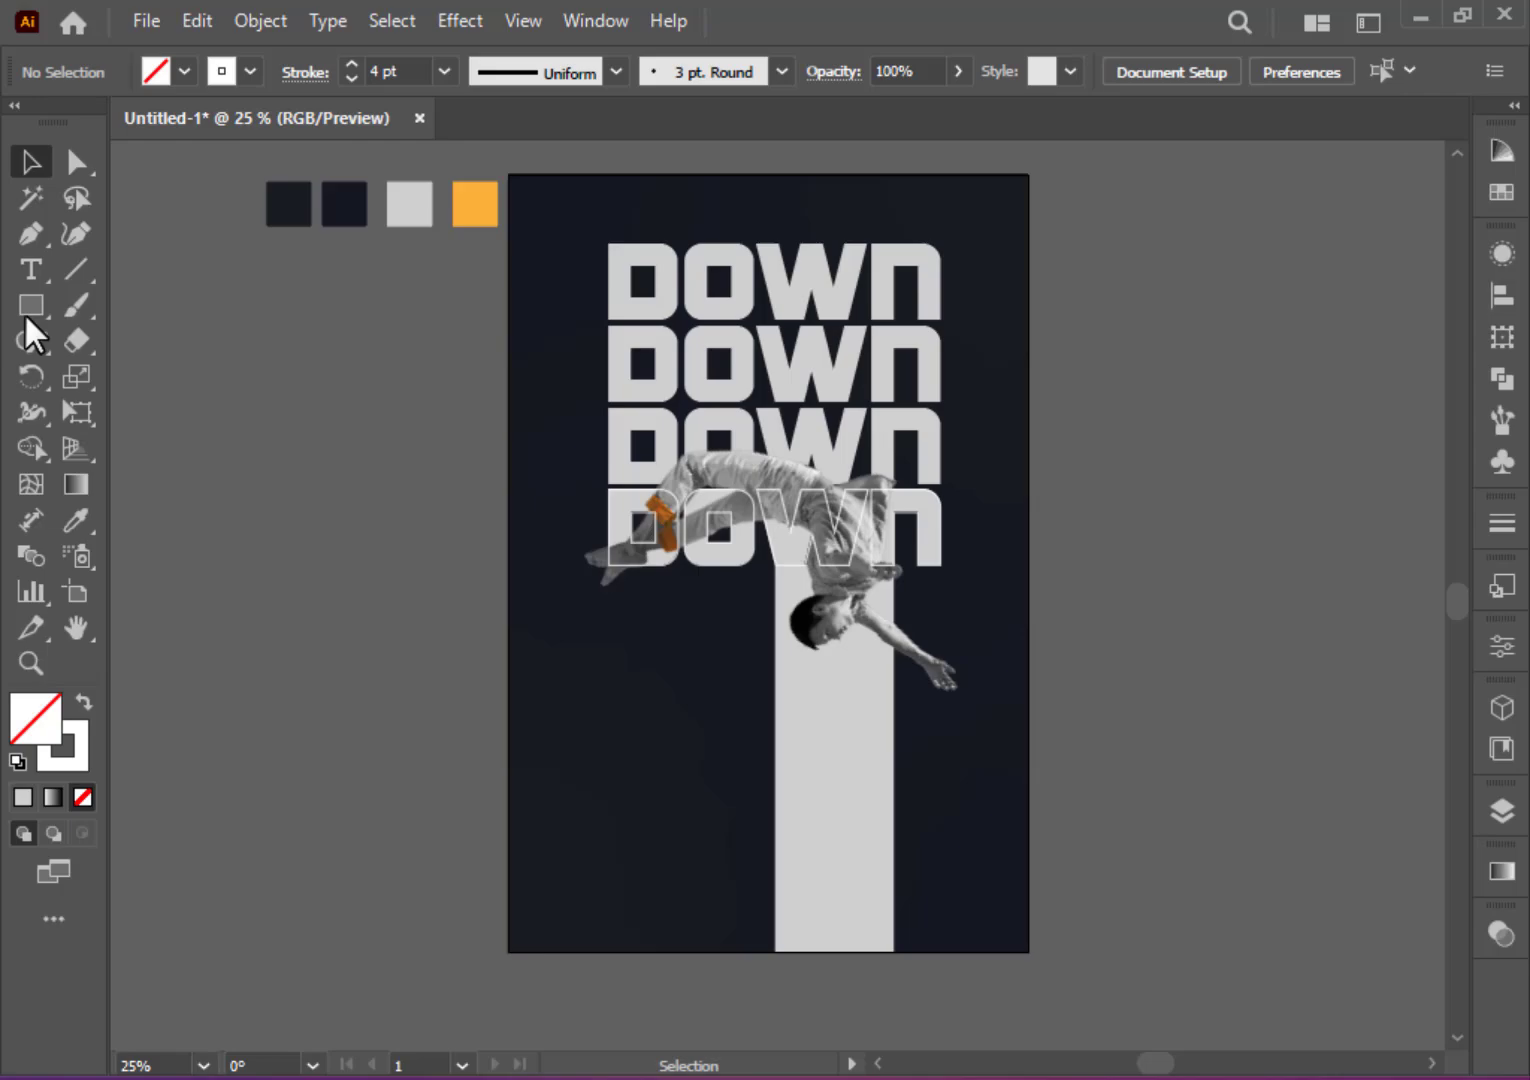
Step: Brush a thin winding line down the grey bar from the man's hand and fill the region beside it orange
left_click(32, 304)
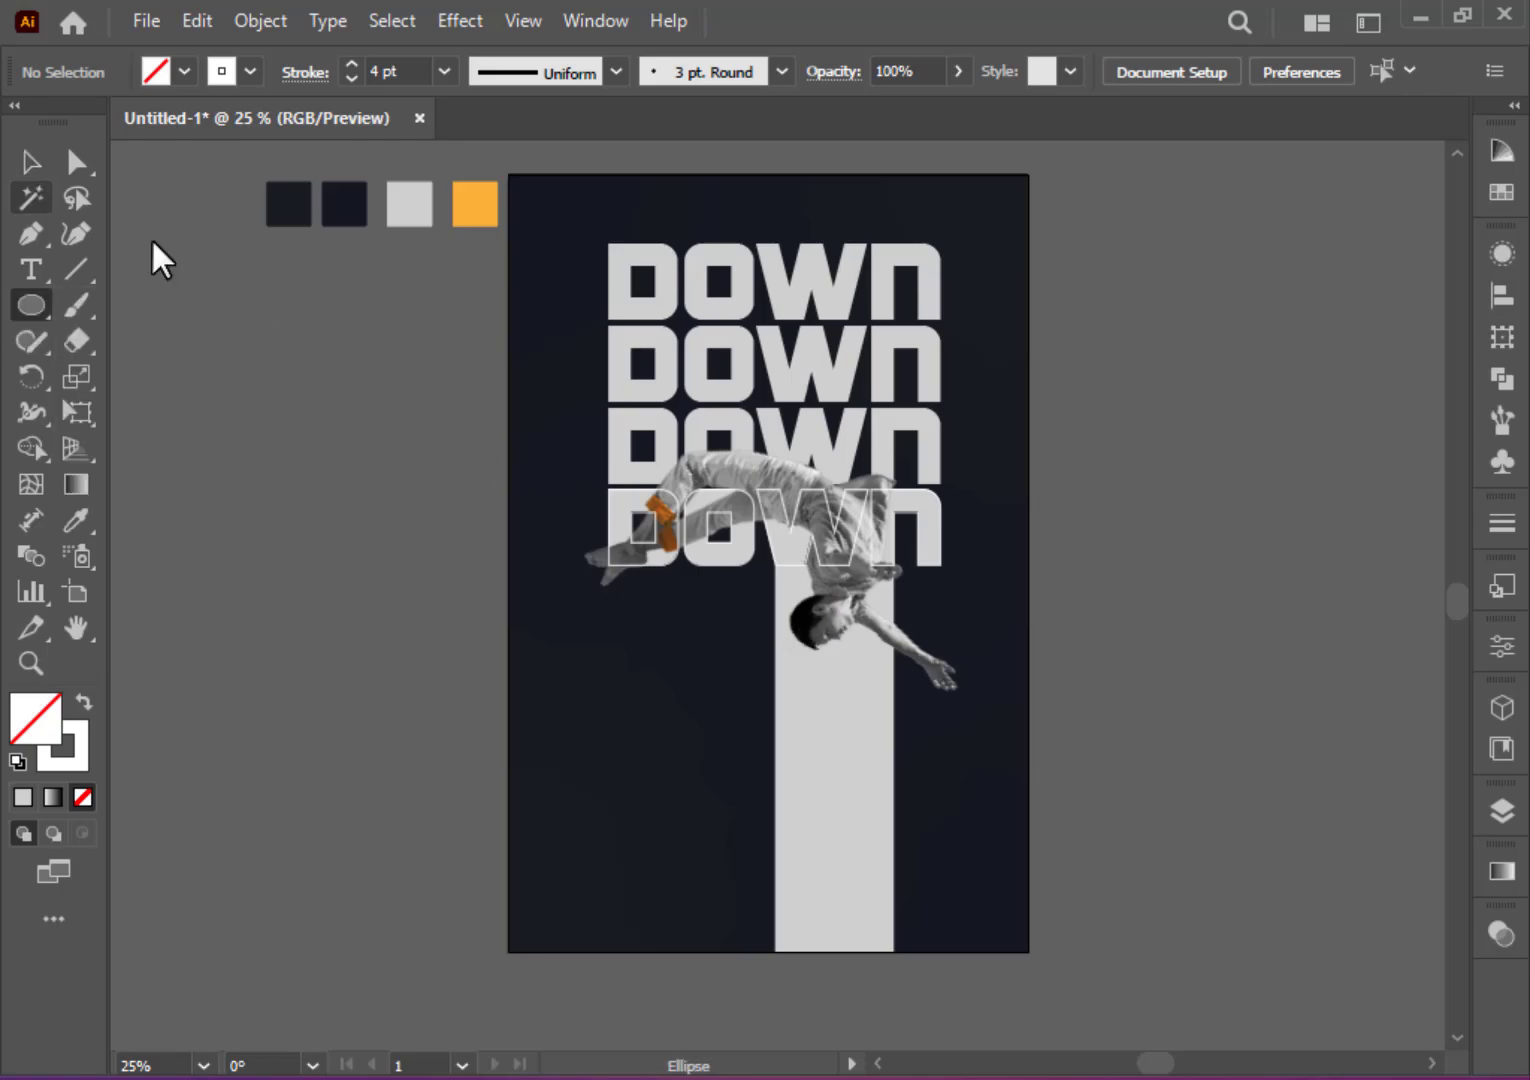
left_click(76, 304)
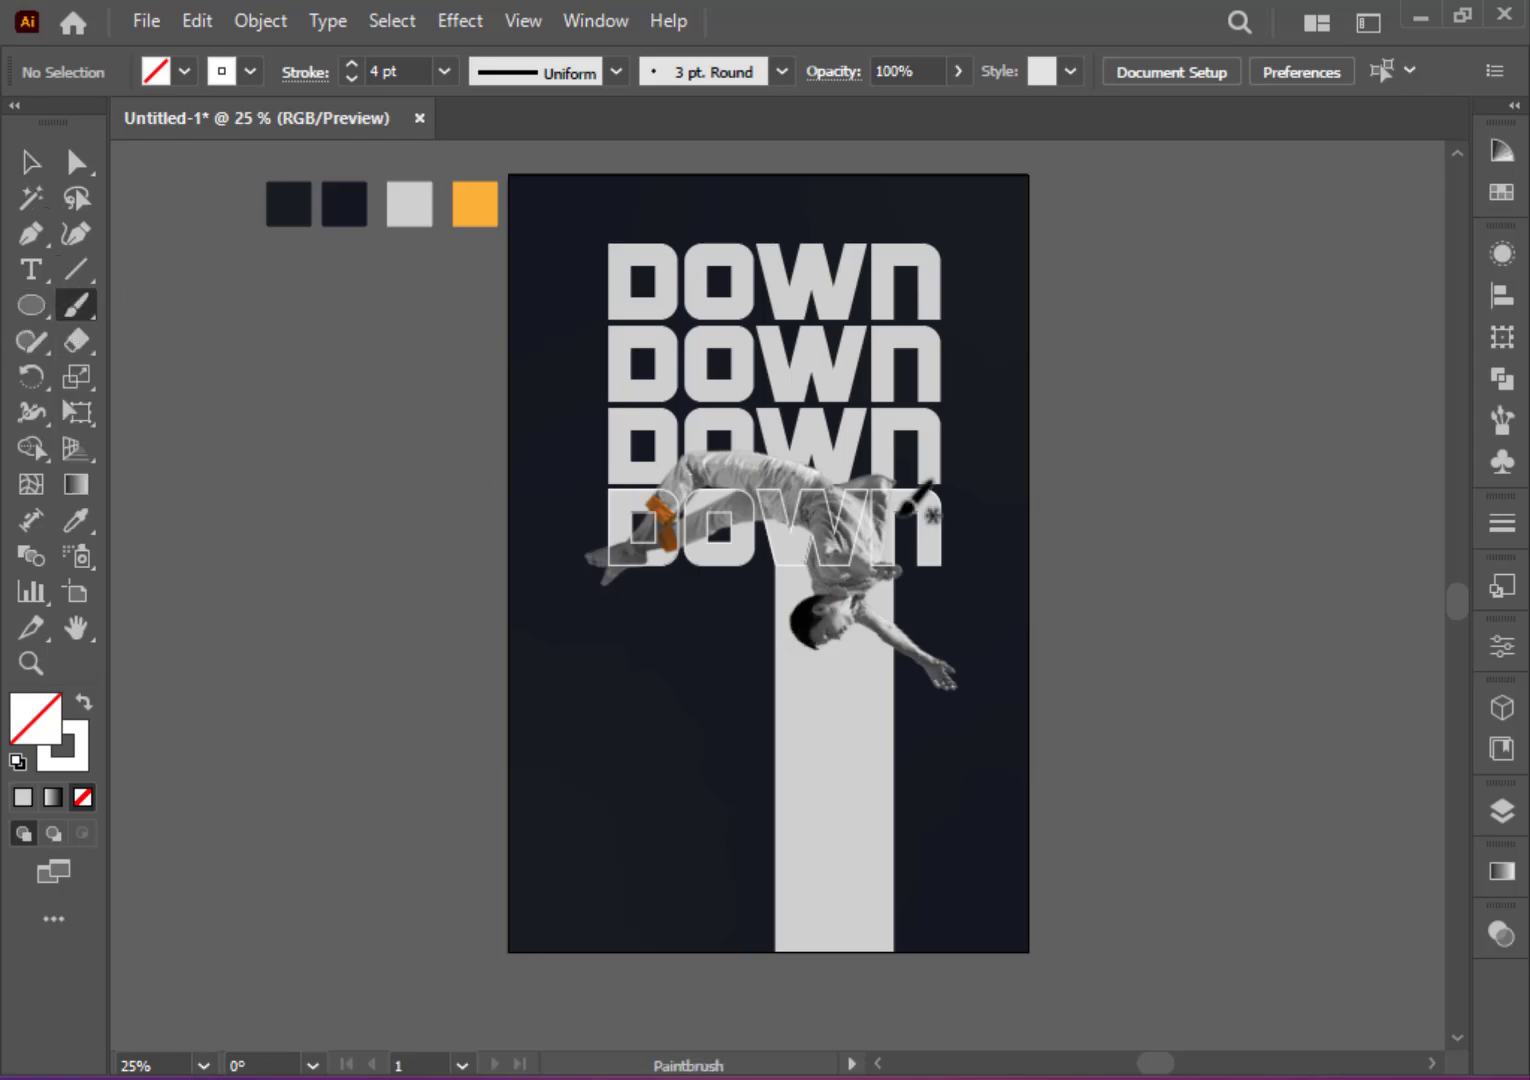
left_click_drag(924, 480, 896, 624)
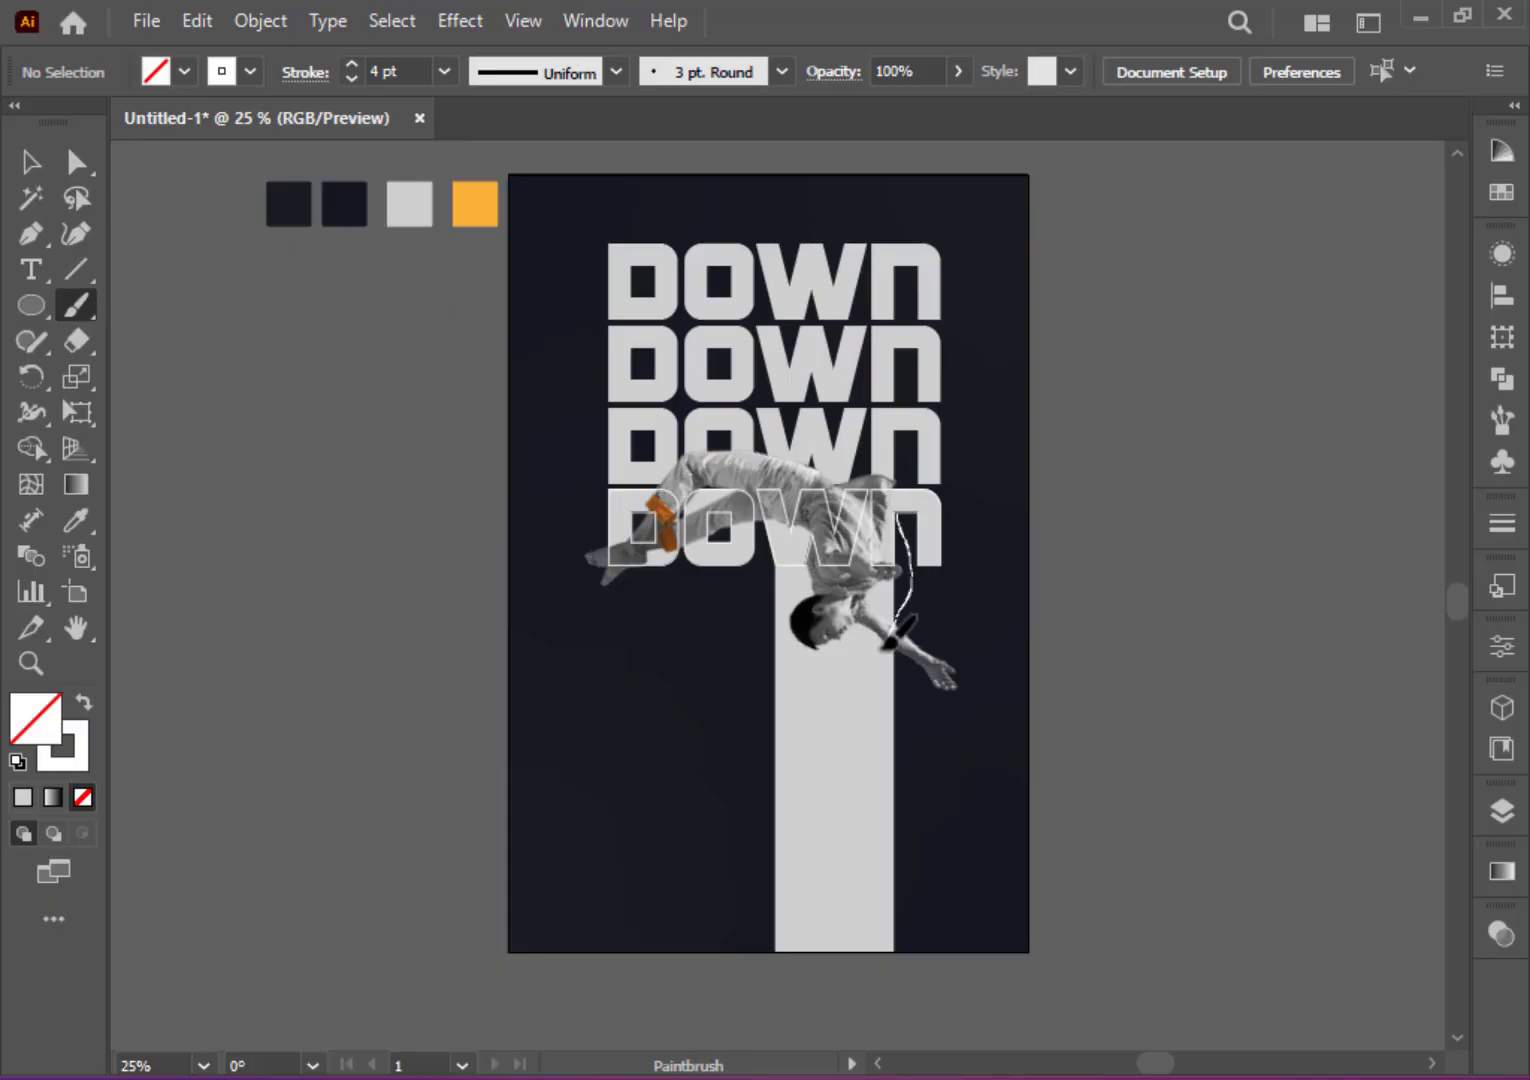
left_click_drag(896, 634, 920, 876)
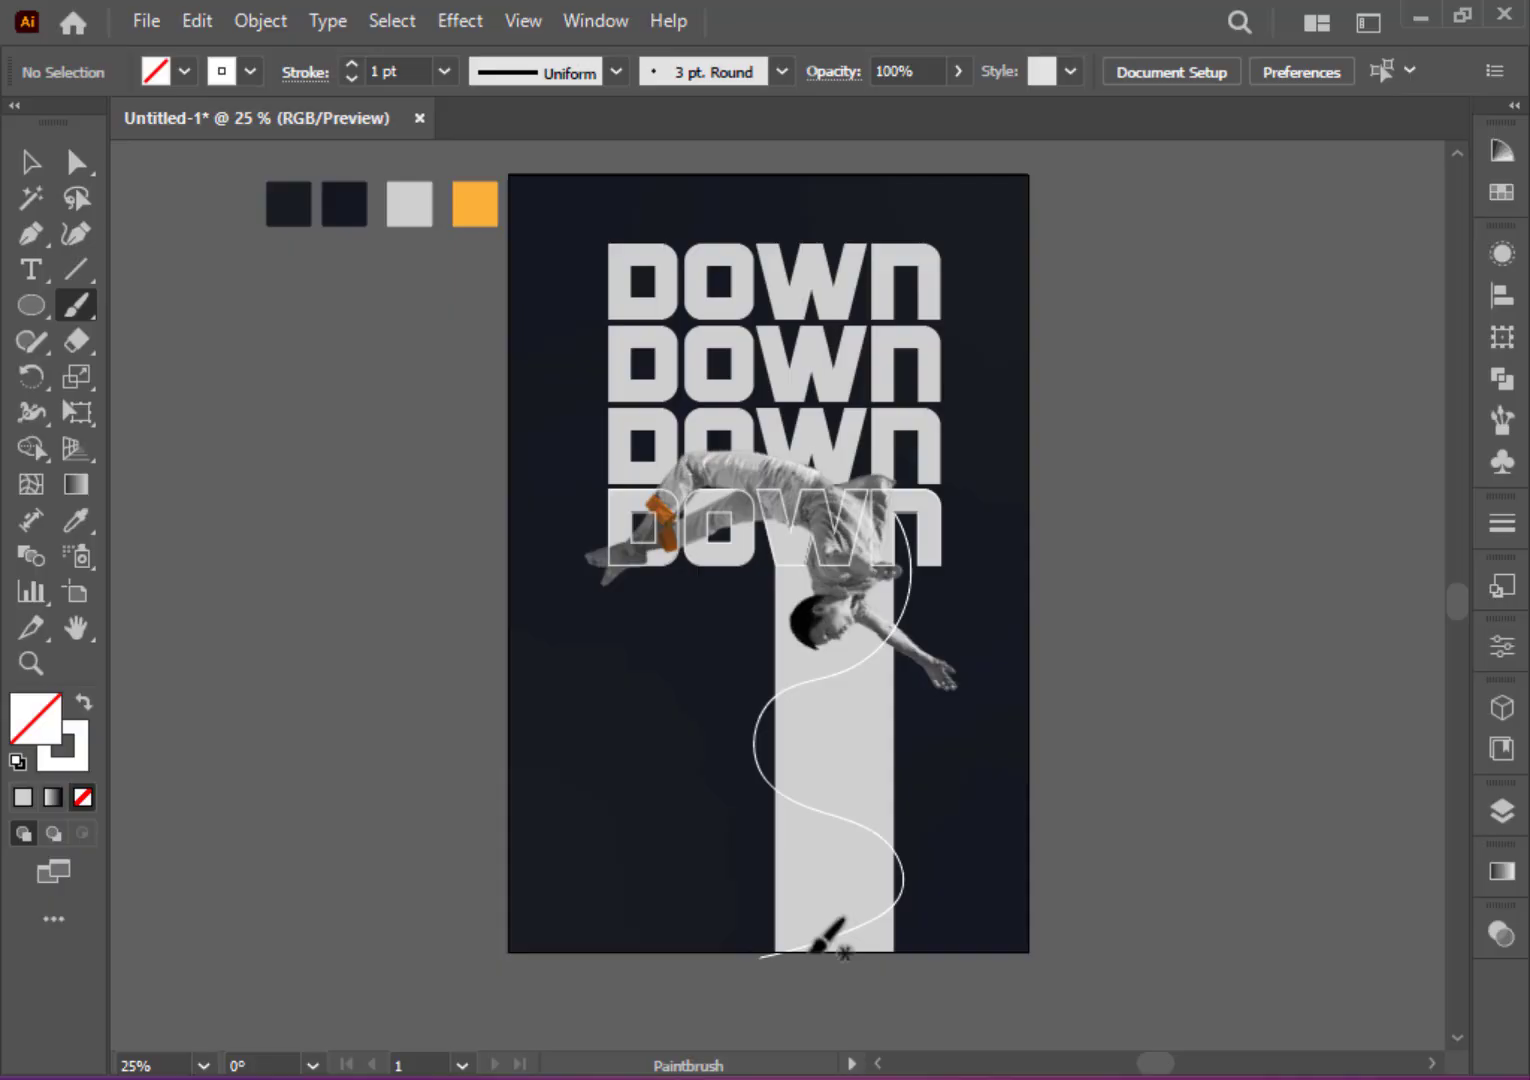
mouse_move(840, 944)
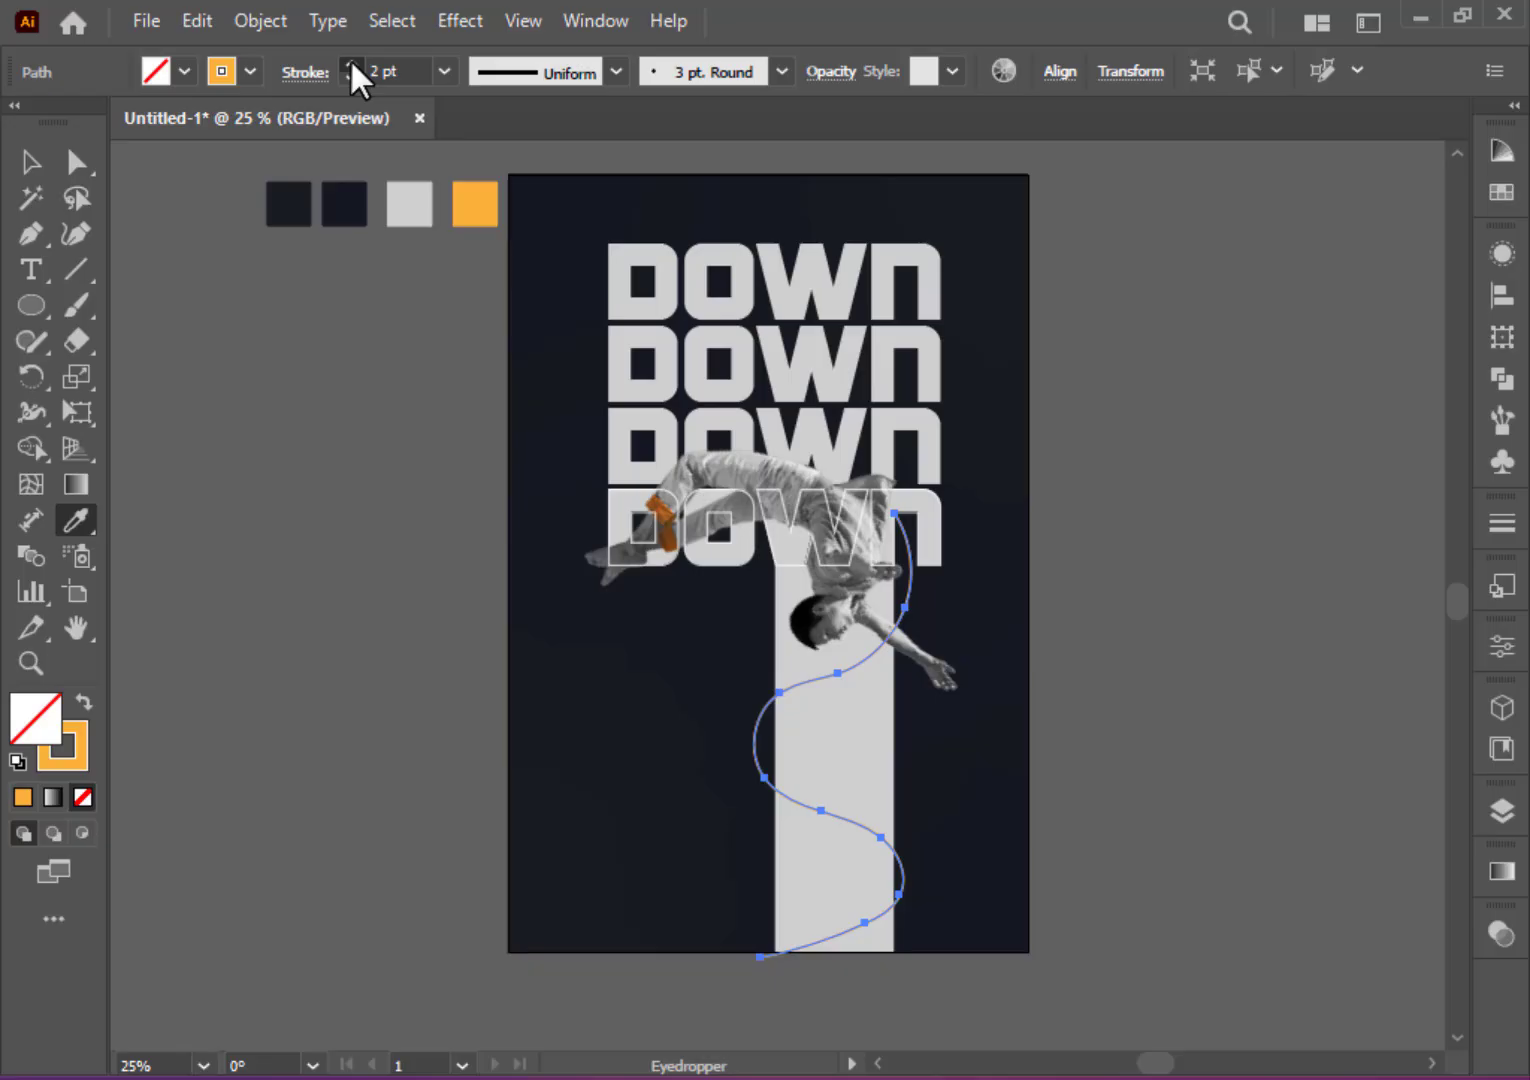
left_click(352, 64)
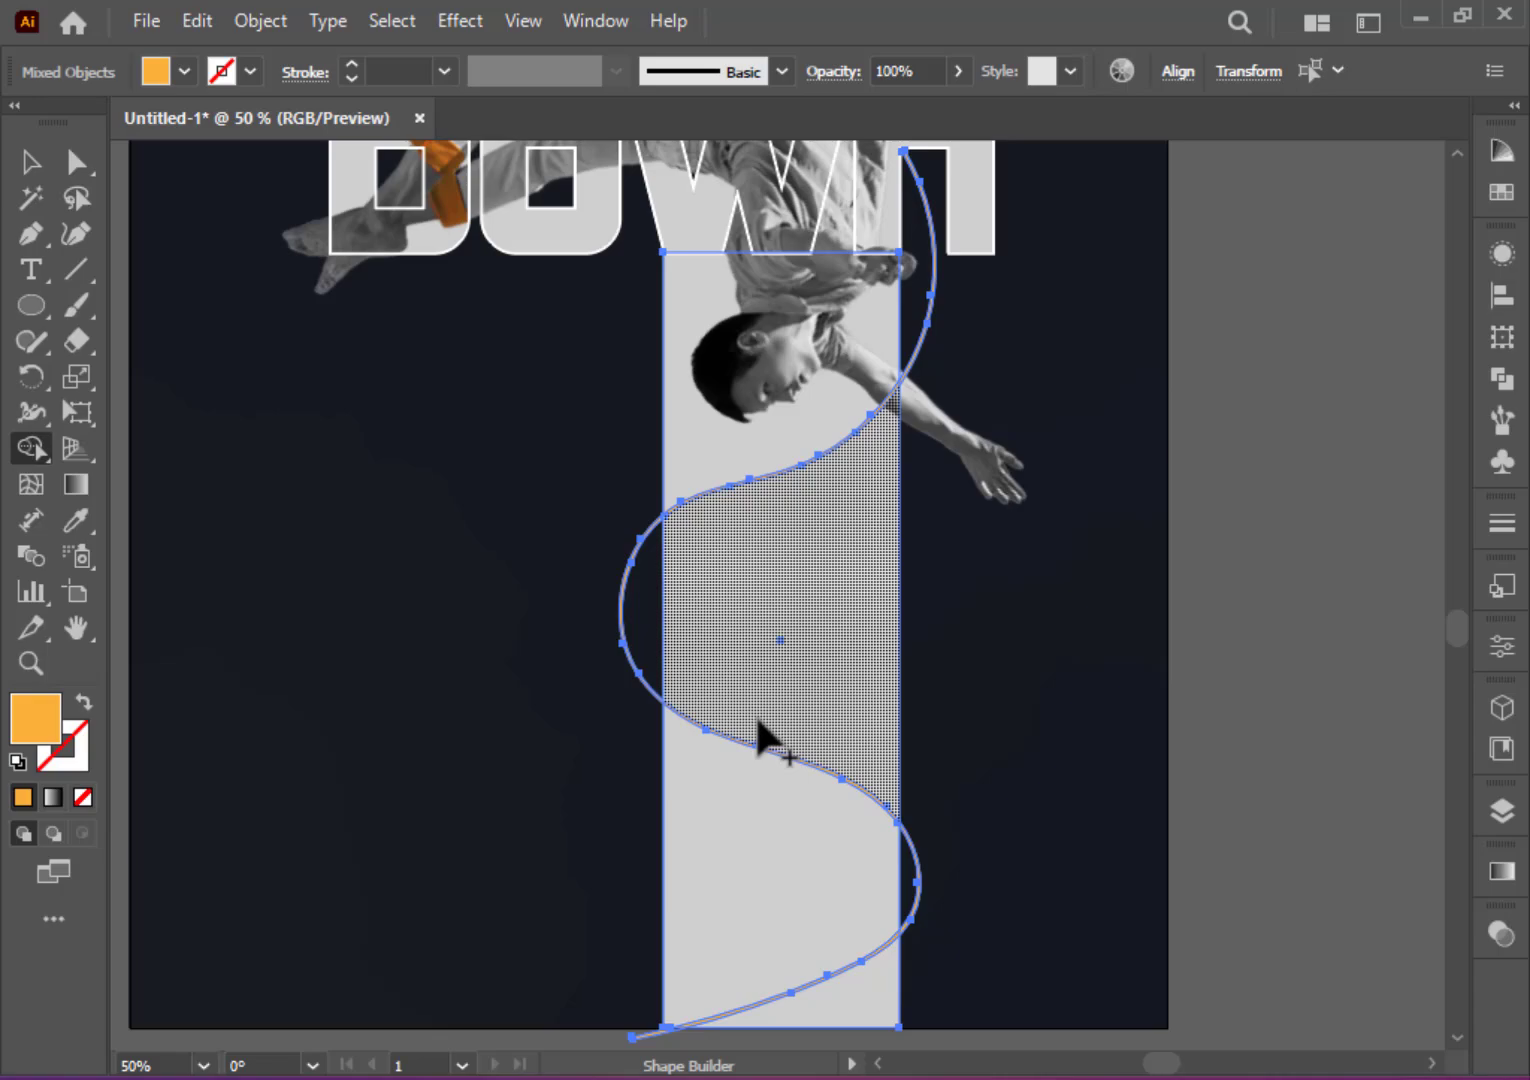
left_click(760, 780)
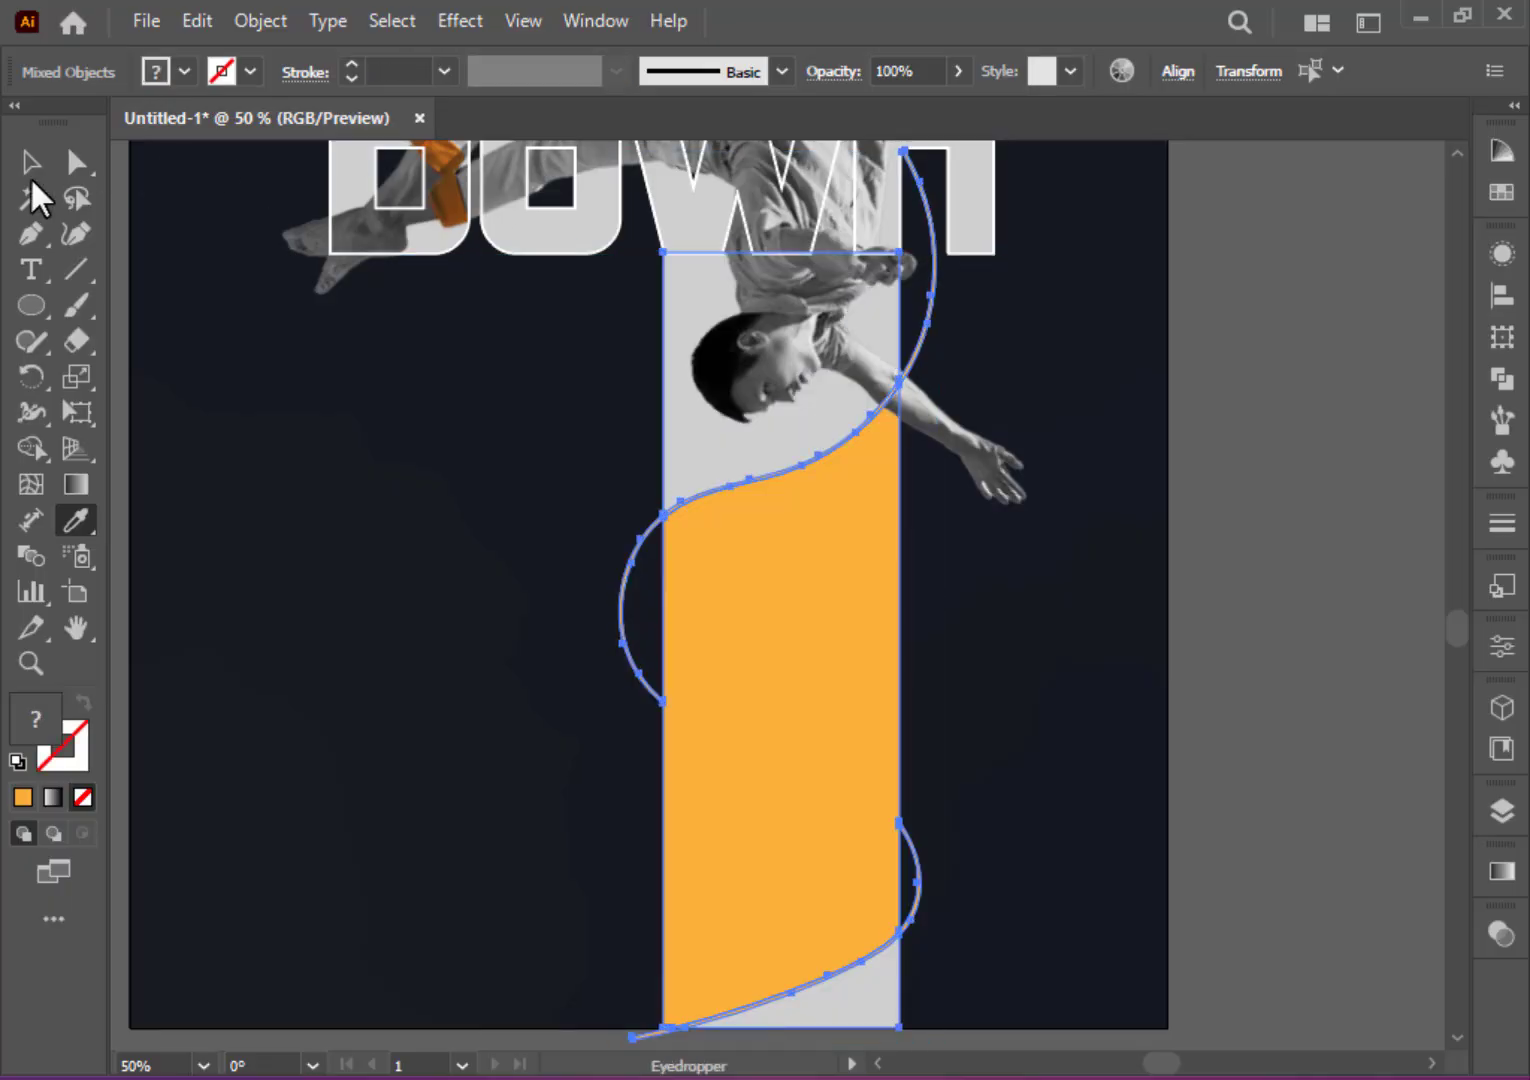
mouse_move(30, 162)
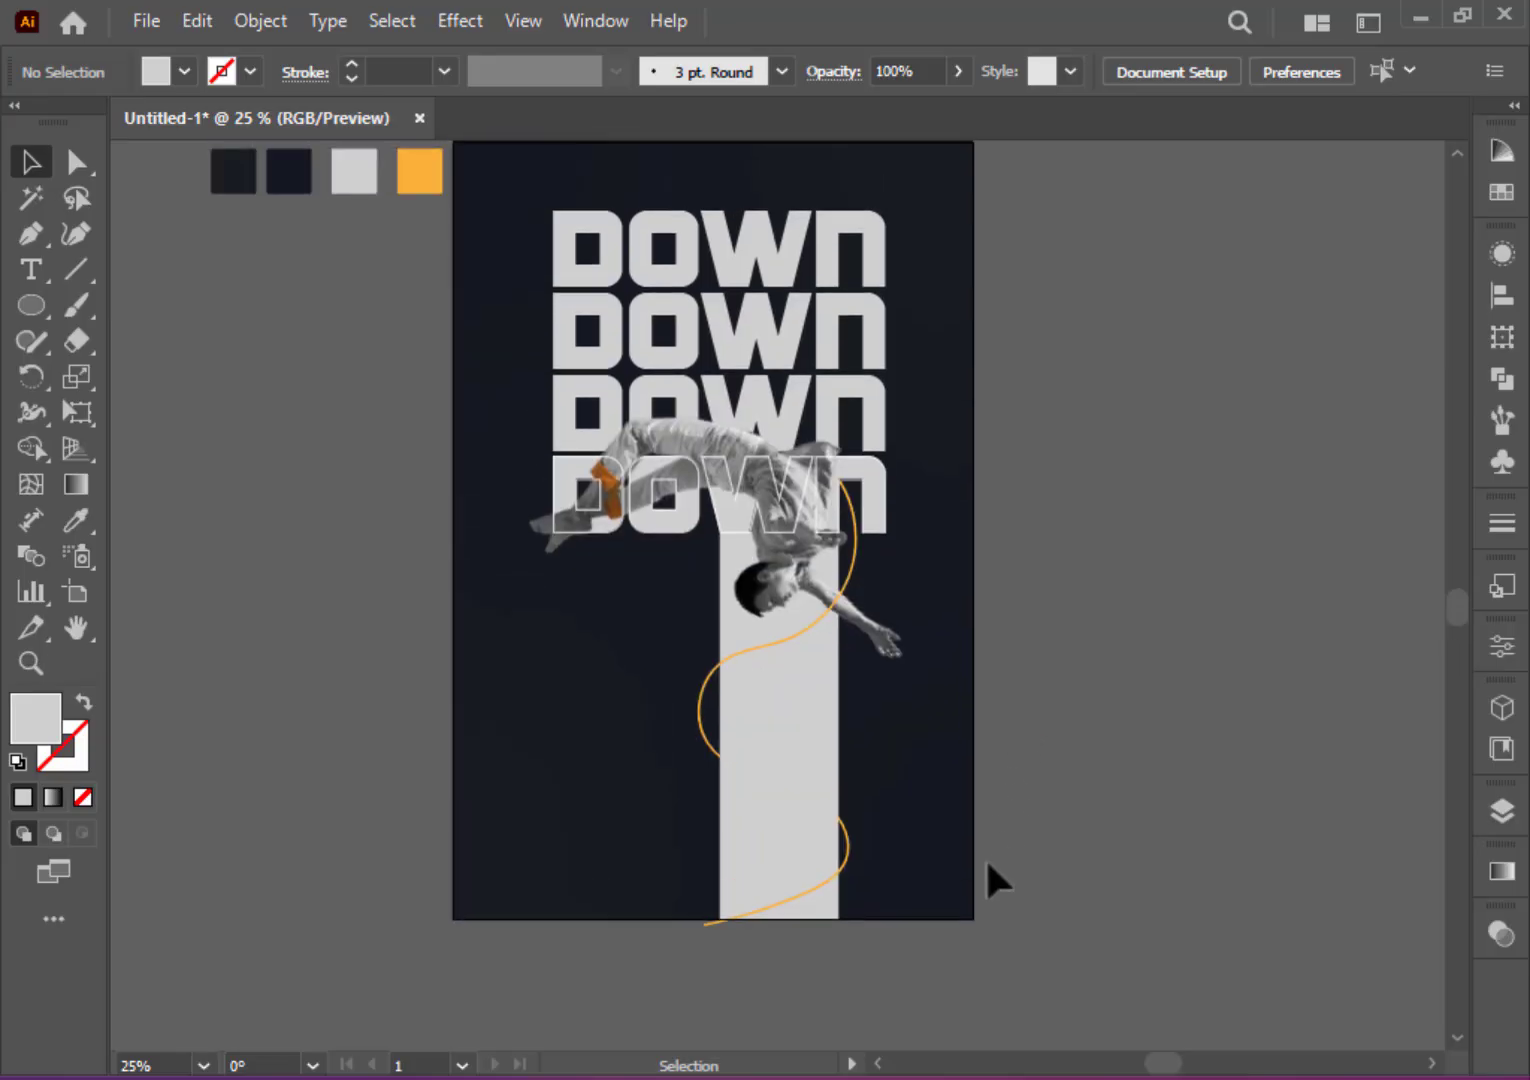
Step: Place a 60 pt Myriad Pro placeholder paragraph on the lower part of the grey bar
left_click(30, 268)
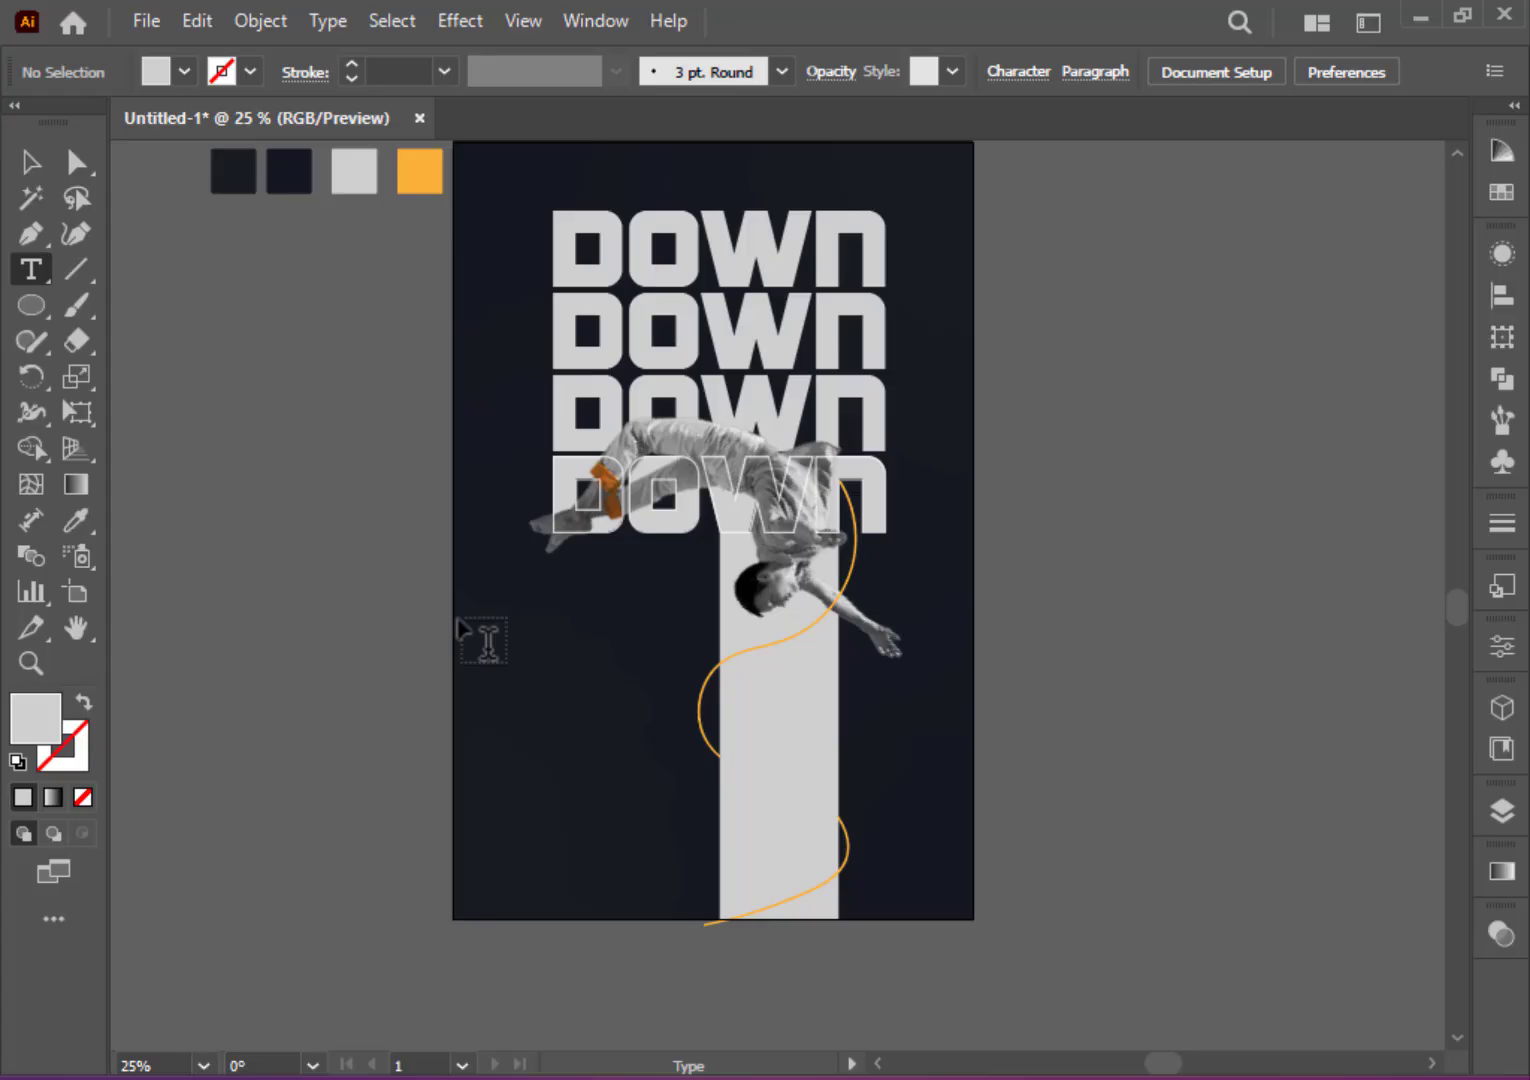
left_click(484, 640)
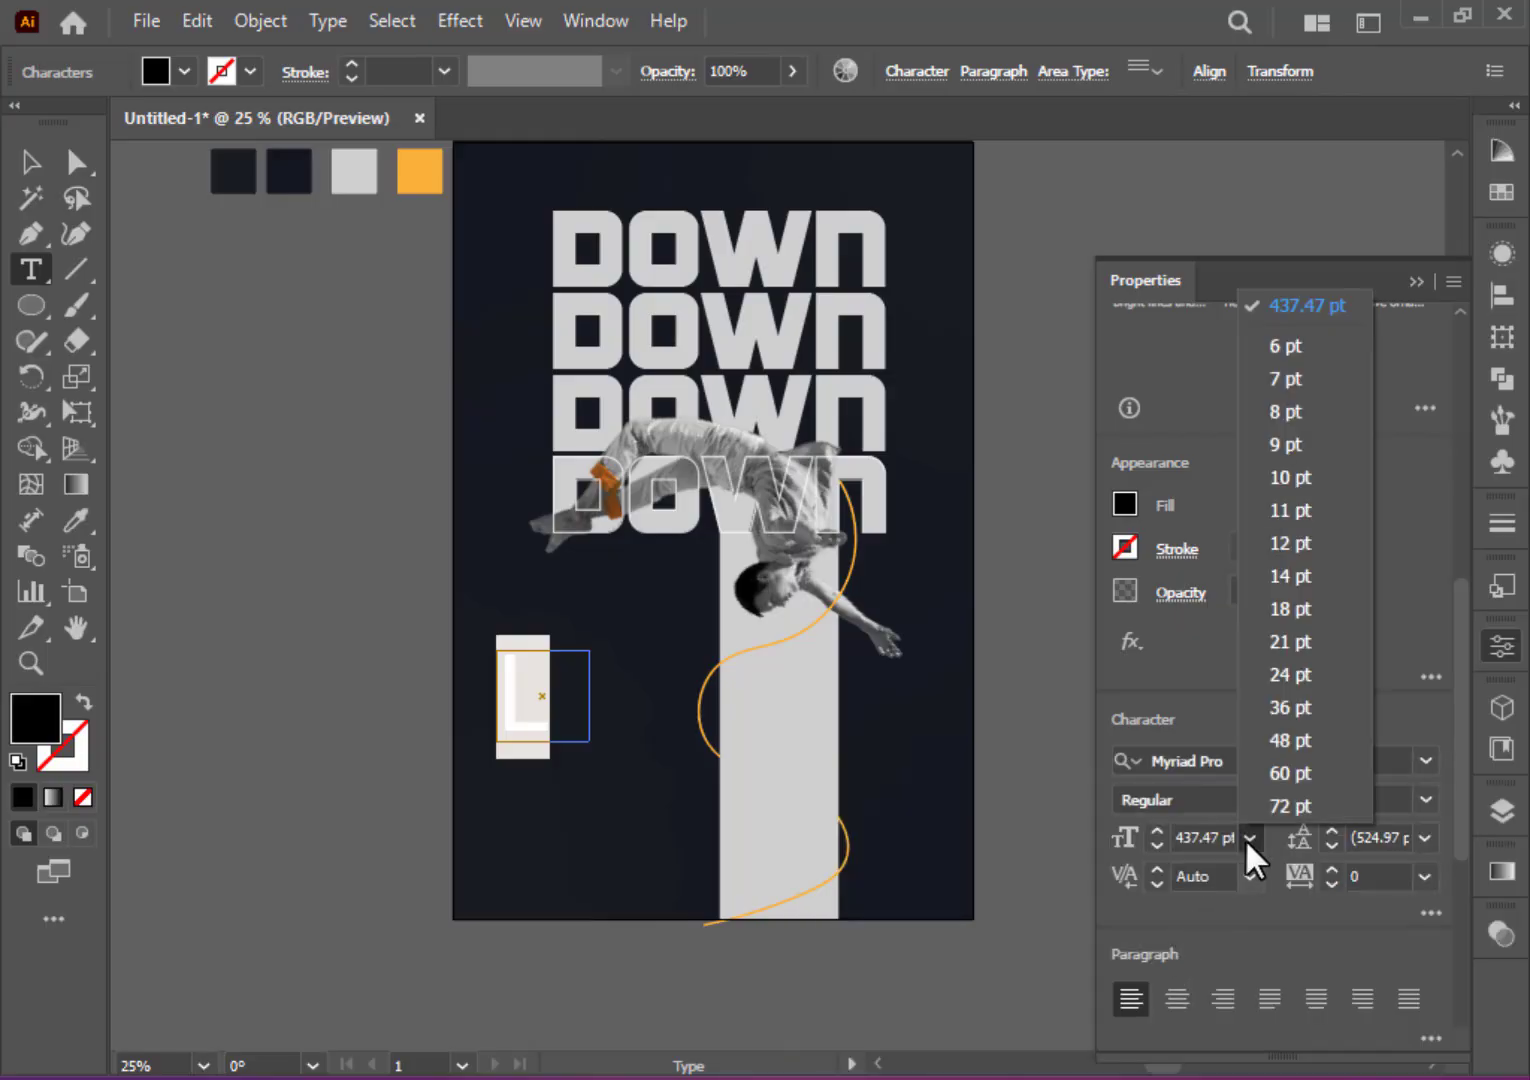
left_click(1288, 772)
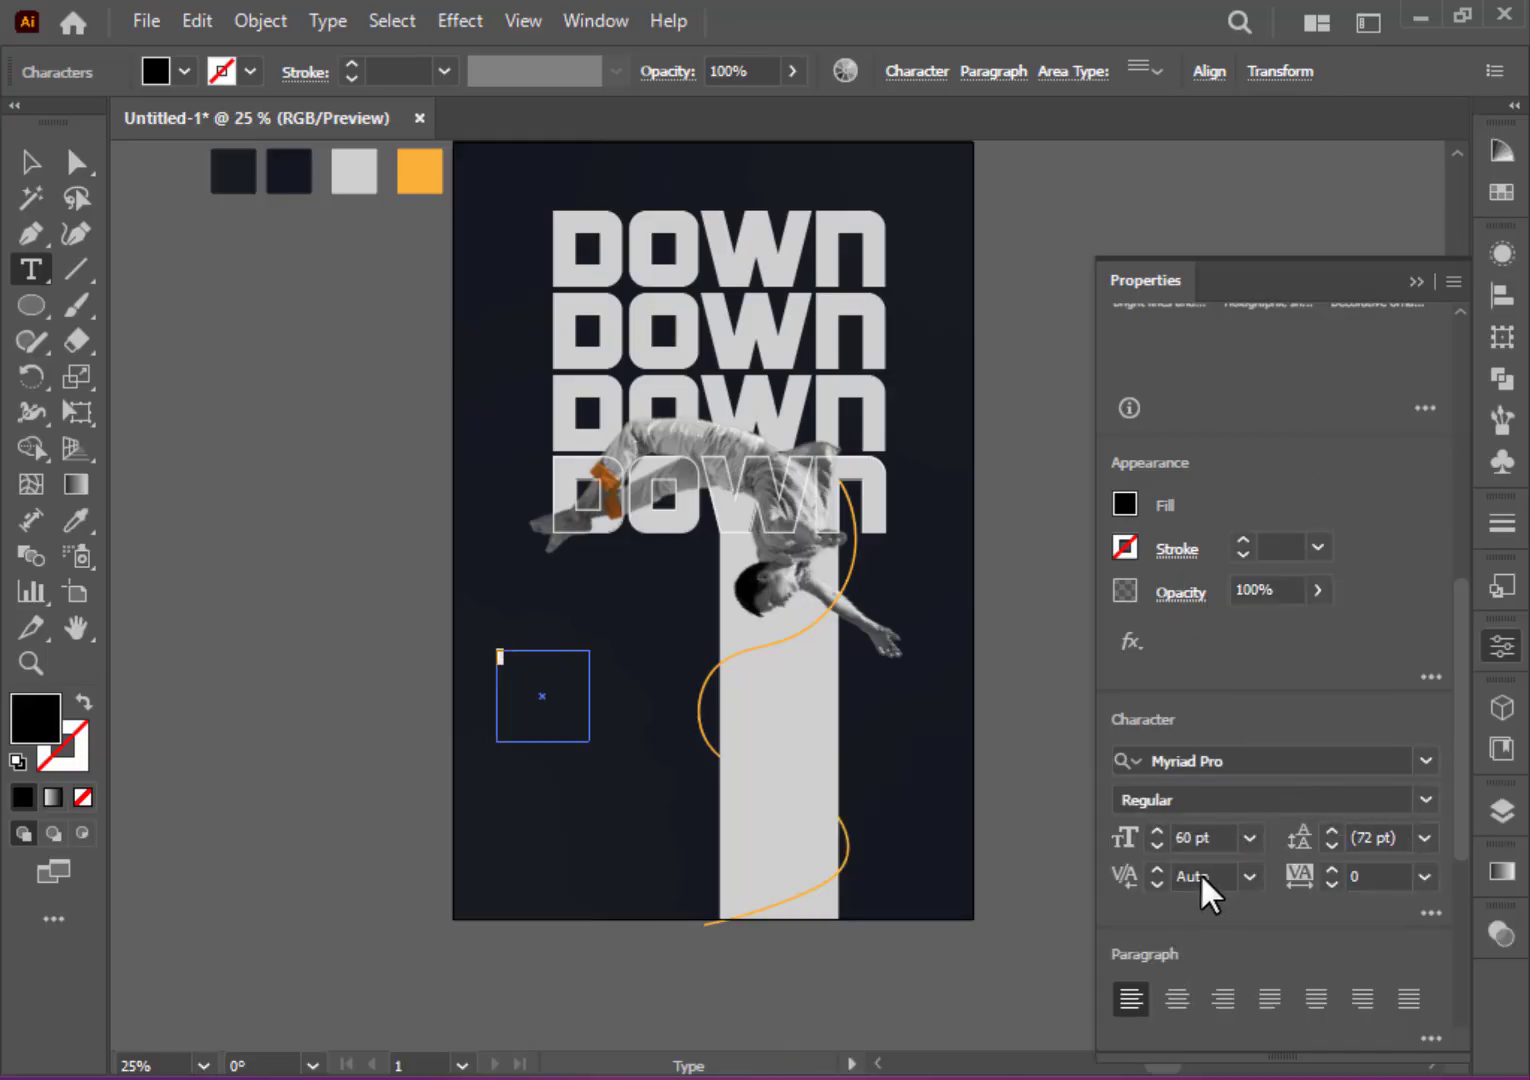
left_click(32, 164)
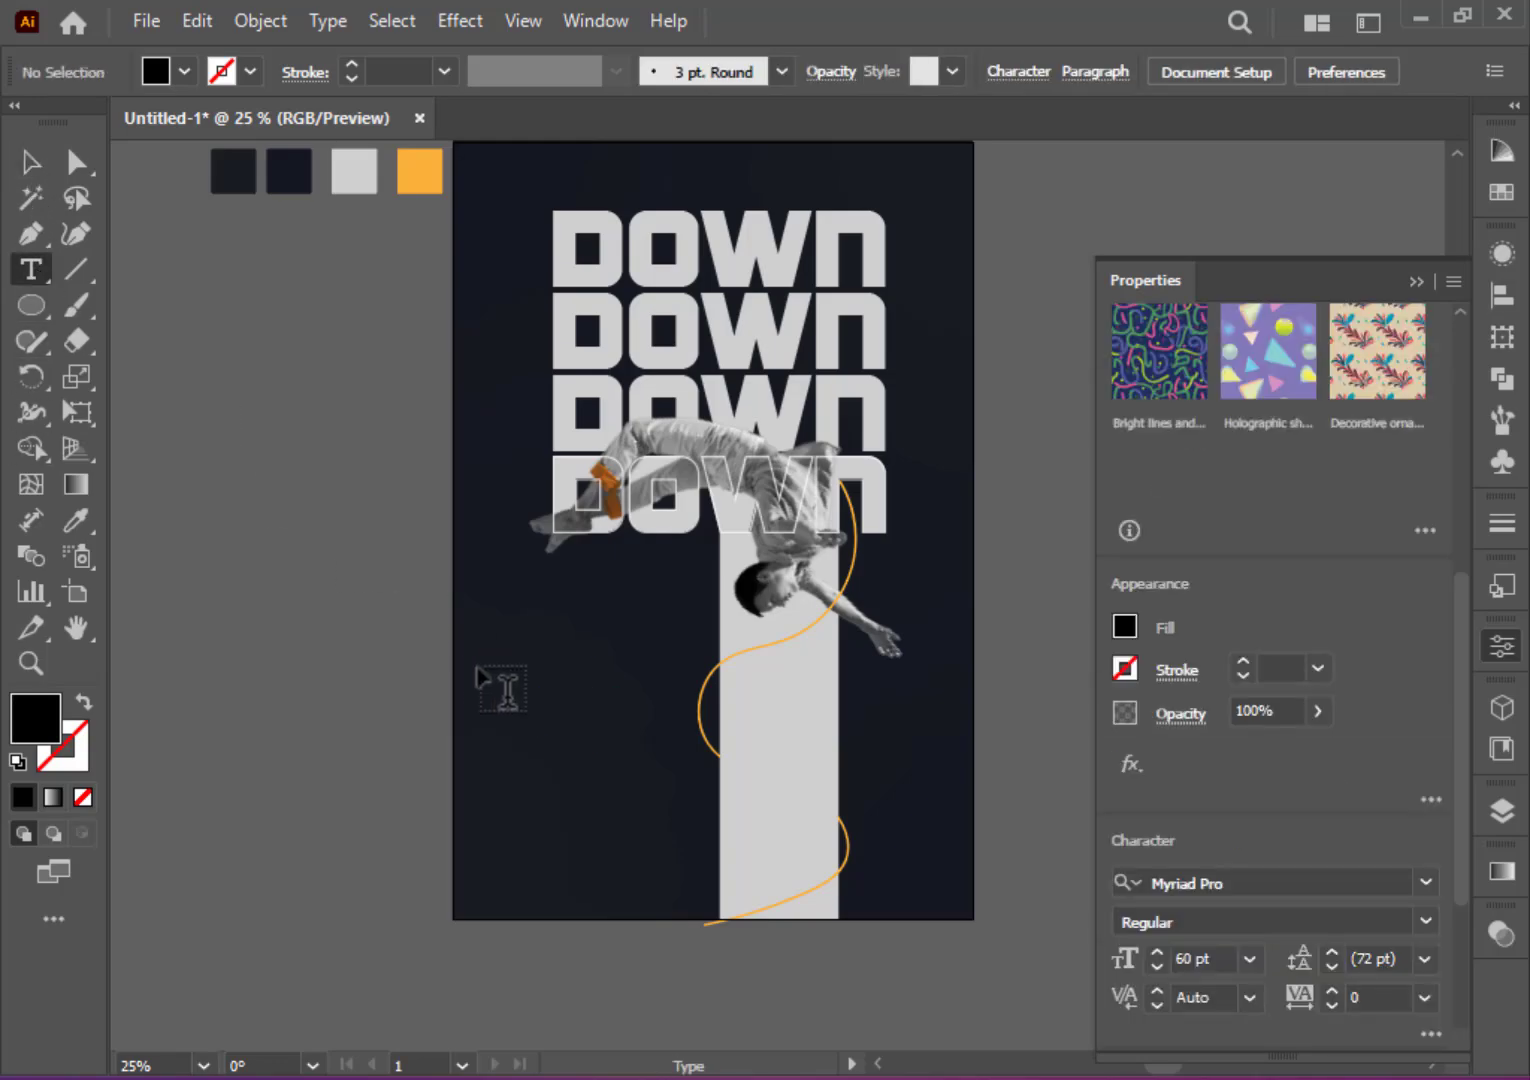
left_click(500, 690)
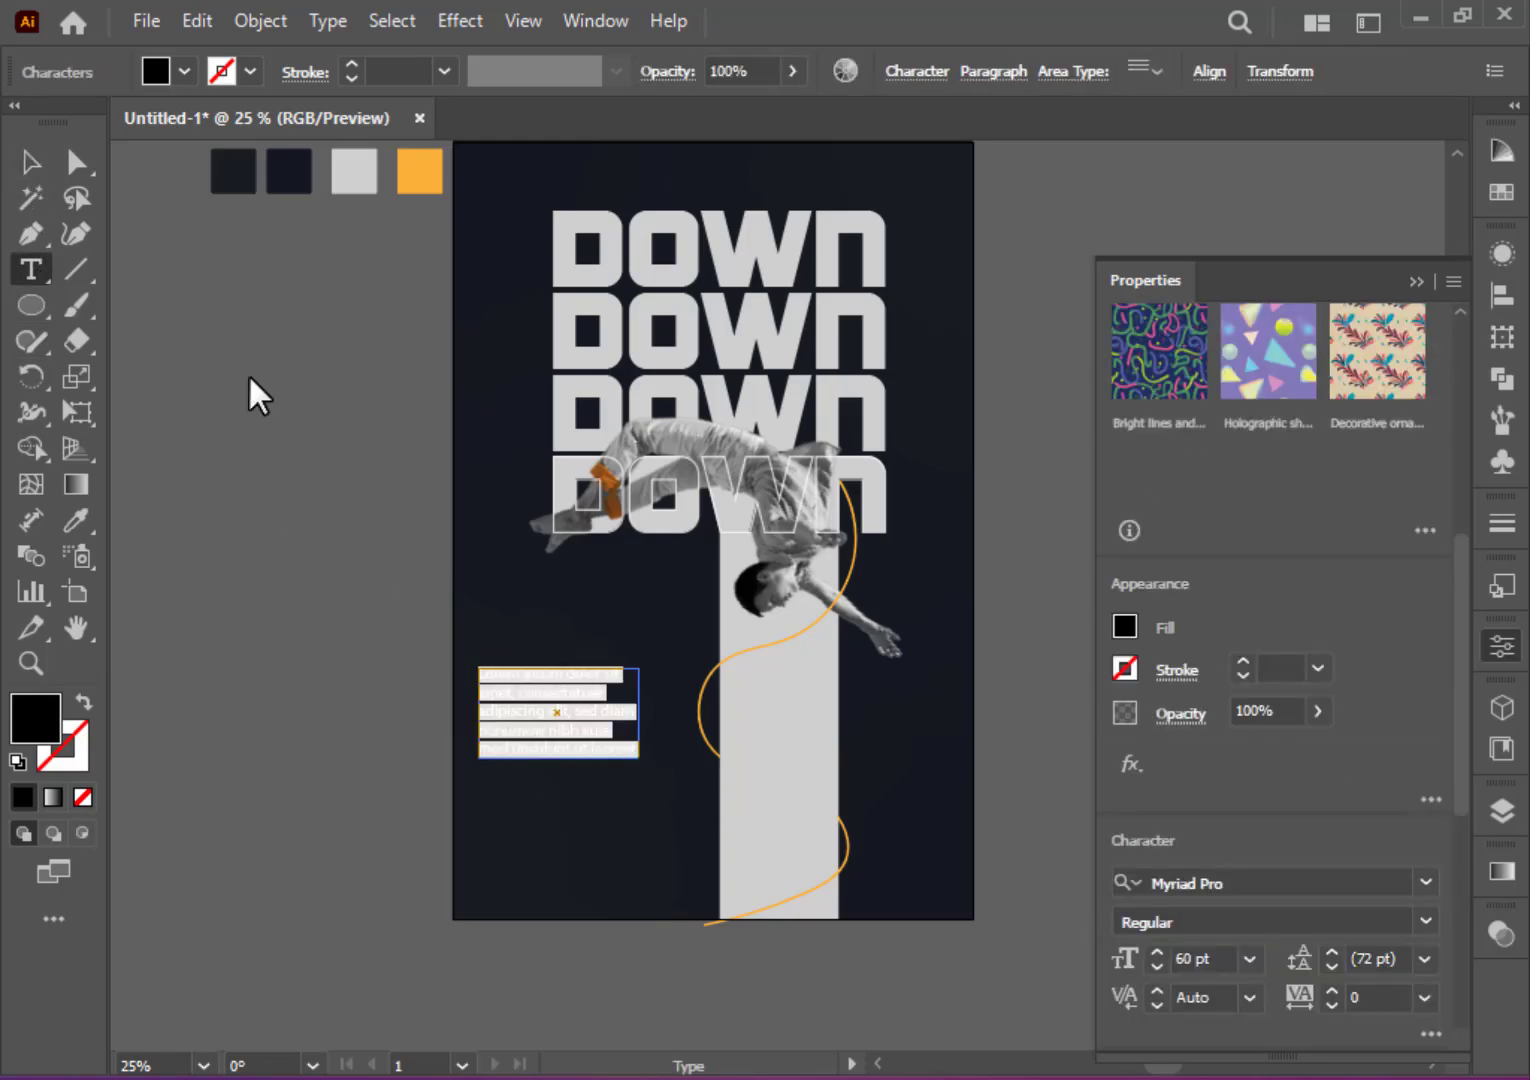
left_click(32, 162)
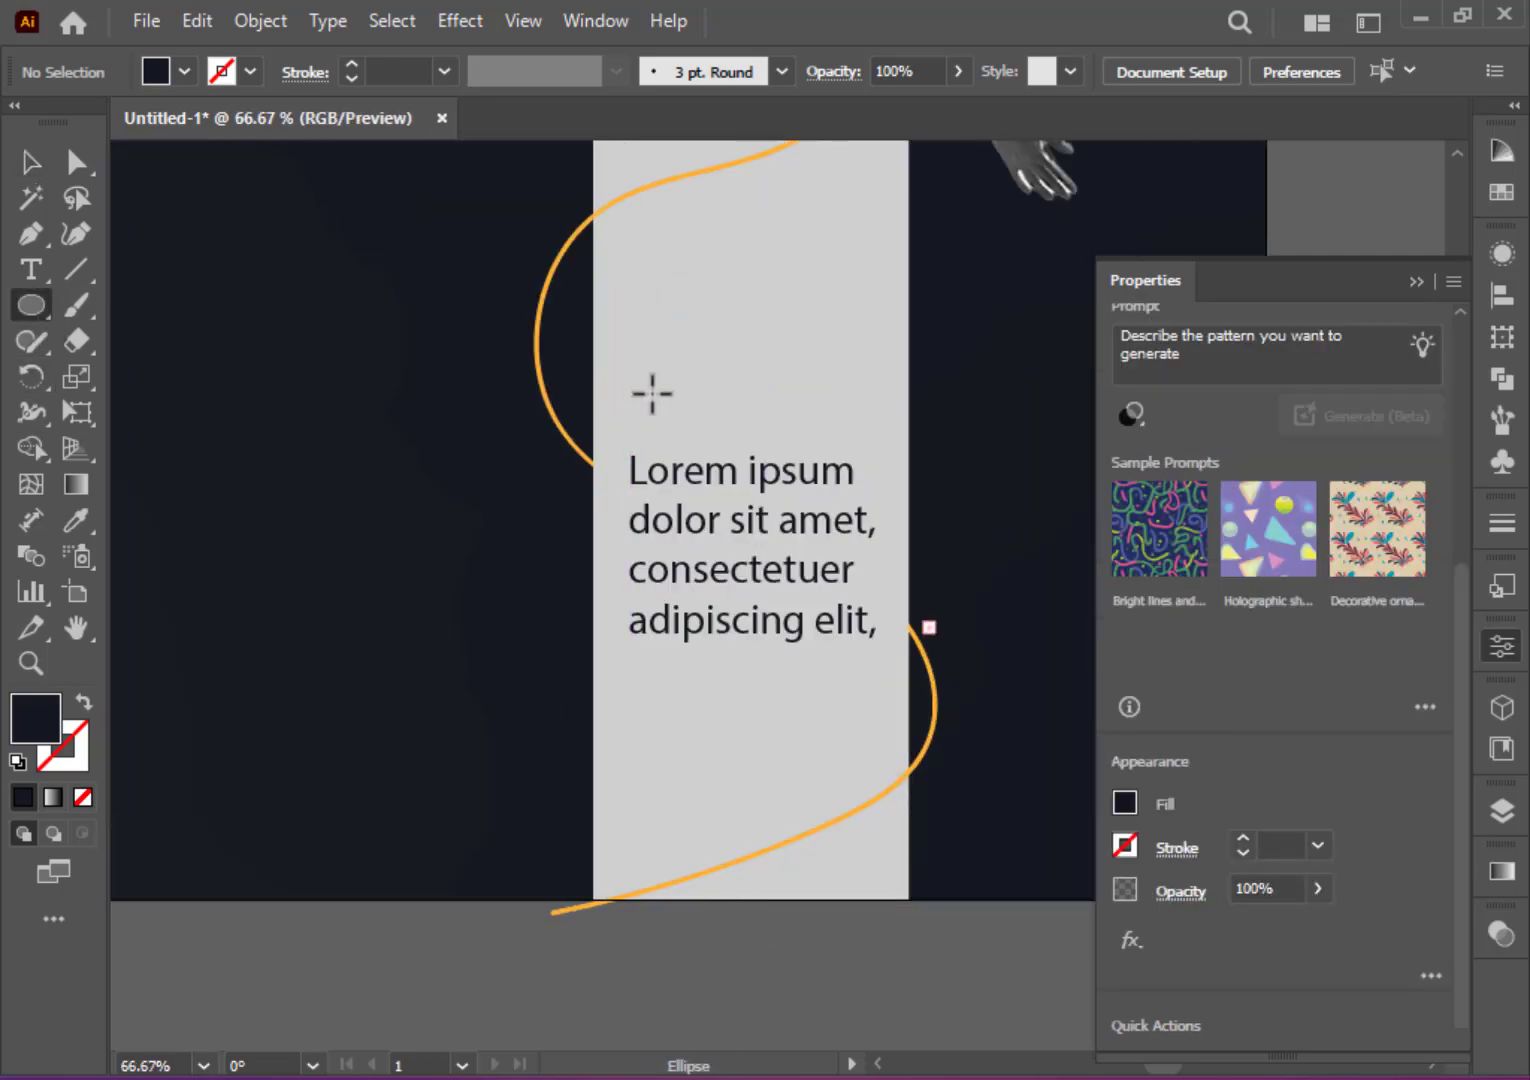
Step: Make a row of three small dots above the paragraph, the two right ones sampled orange
left_click_drag(650, 392, 652, 394)
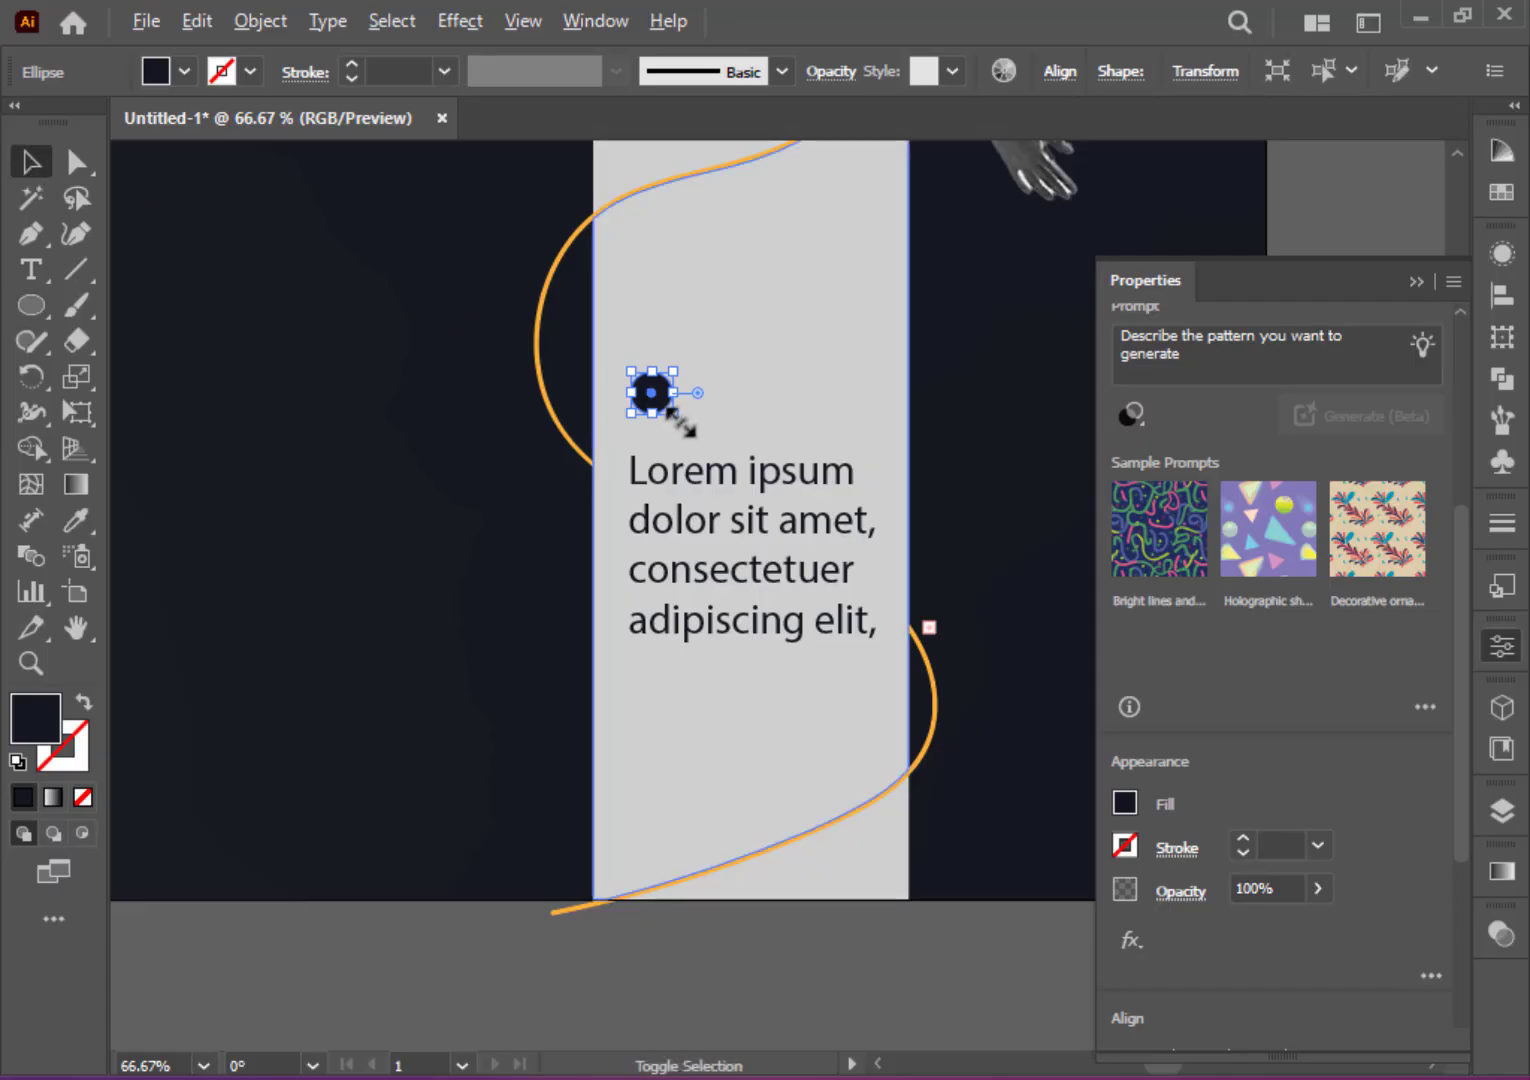
left_click_drag(664, 400, 644, 410)
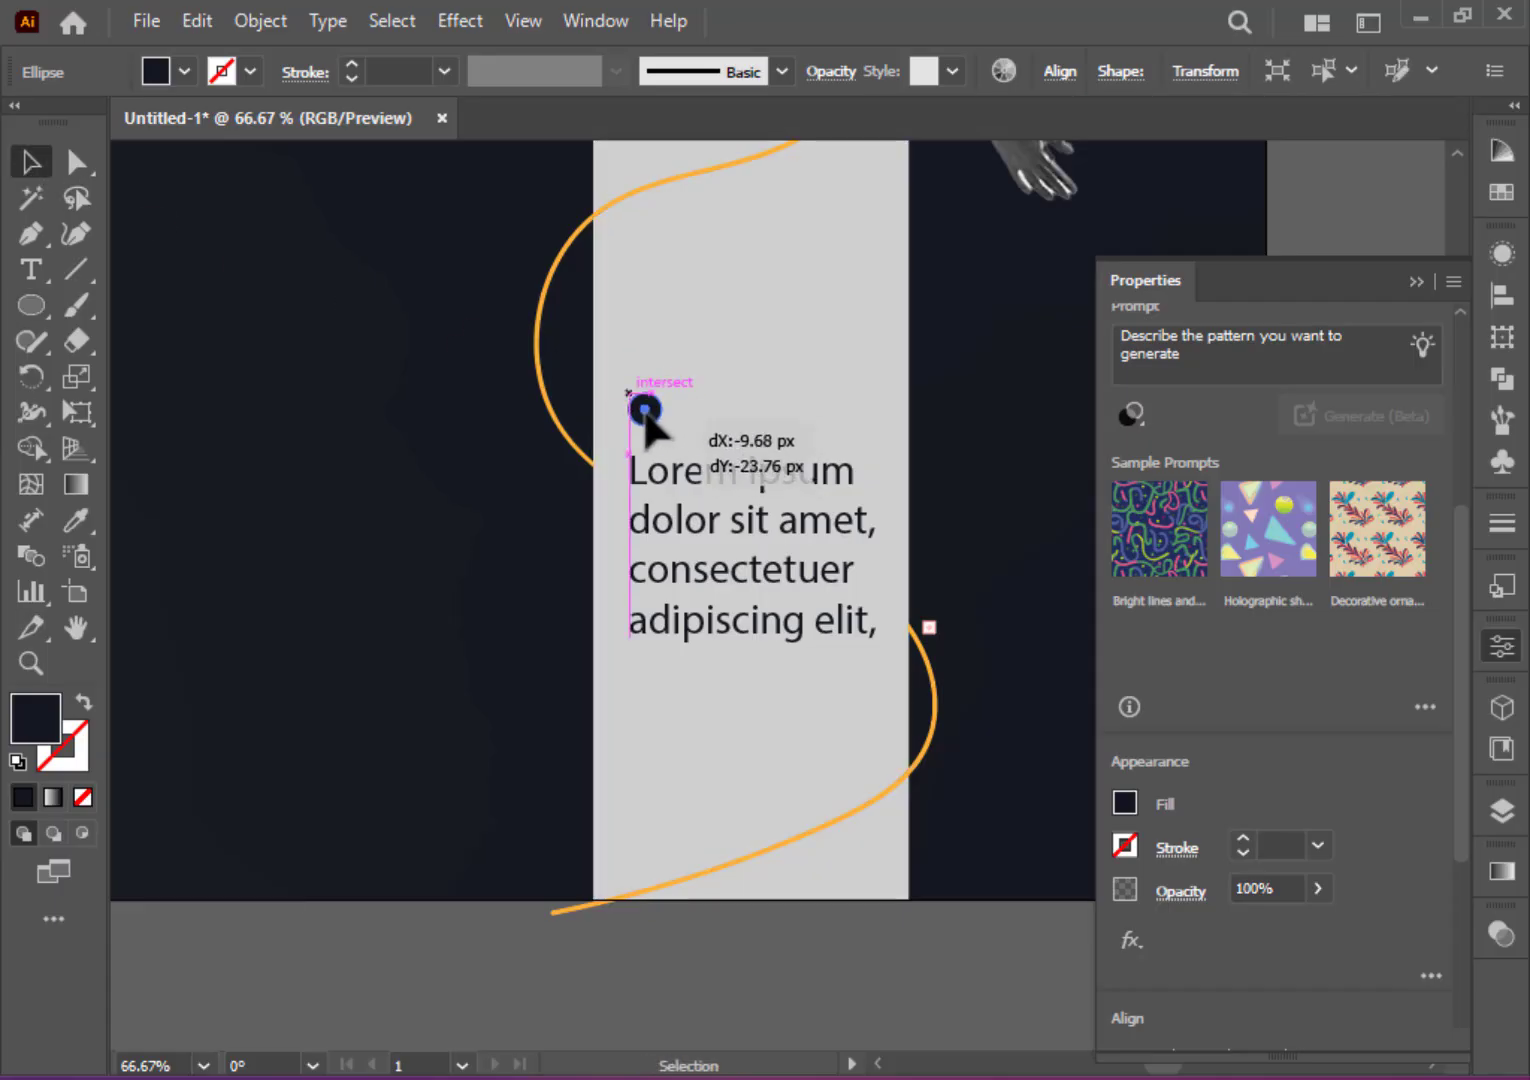
left_click_drag(648, 410, 700, 410)
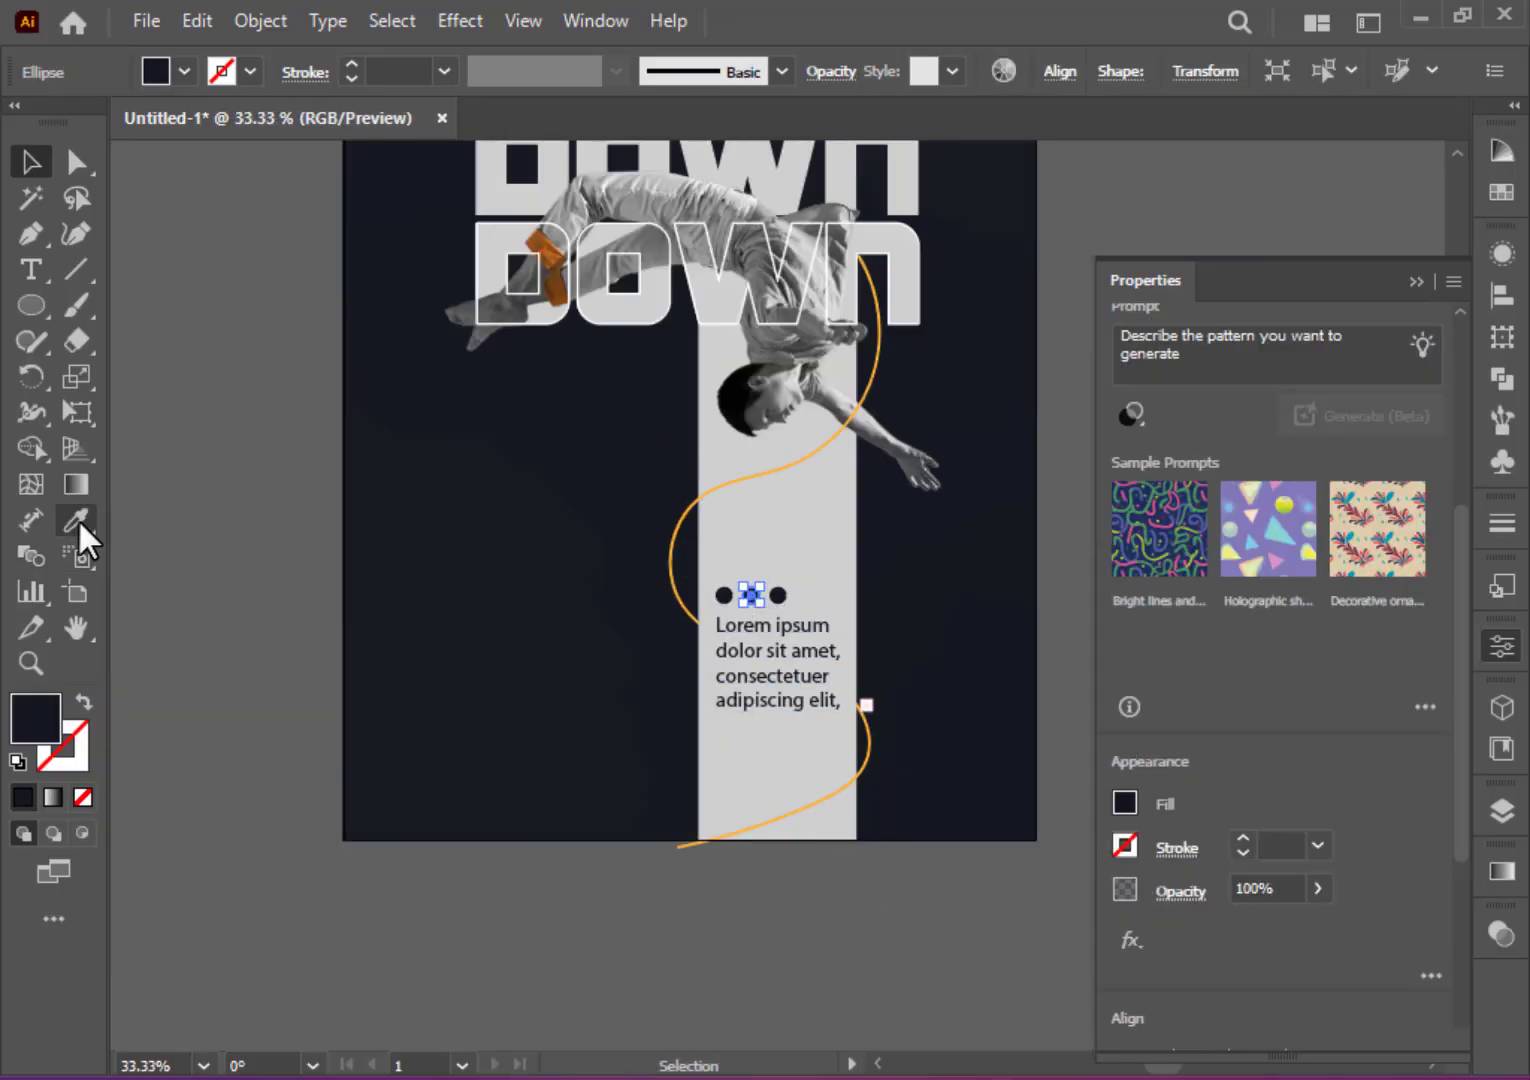
left_click(76, 520)
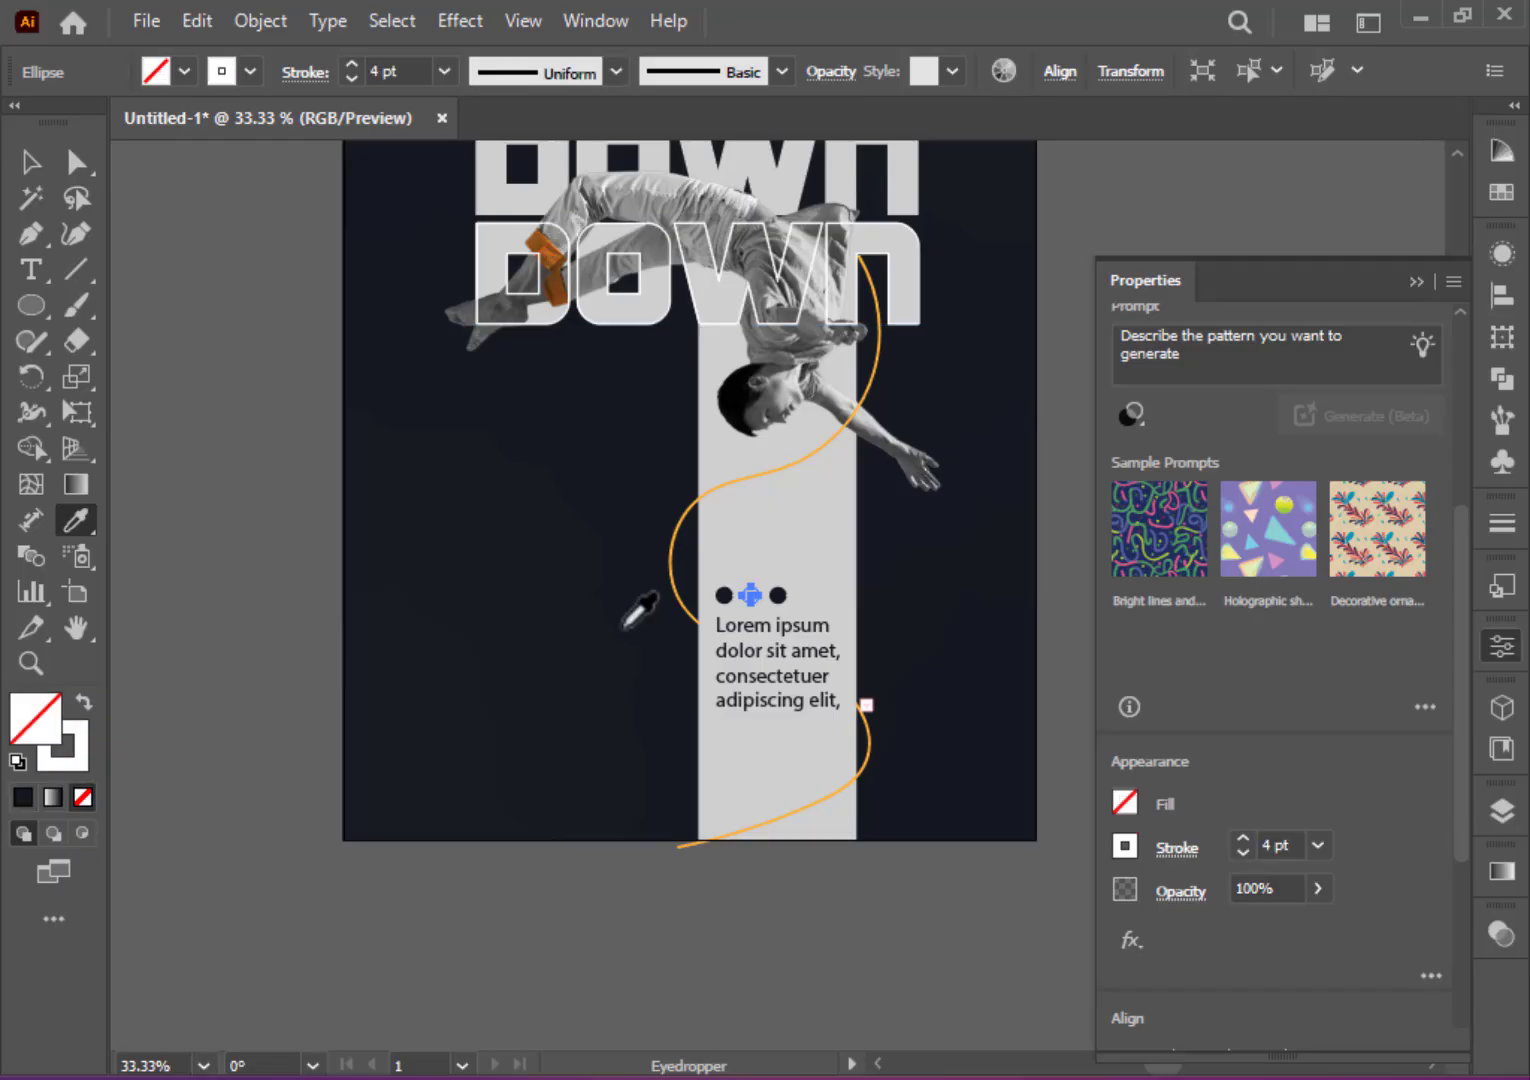
left_click(640, 608)
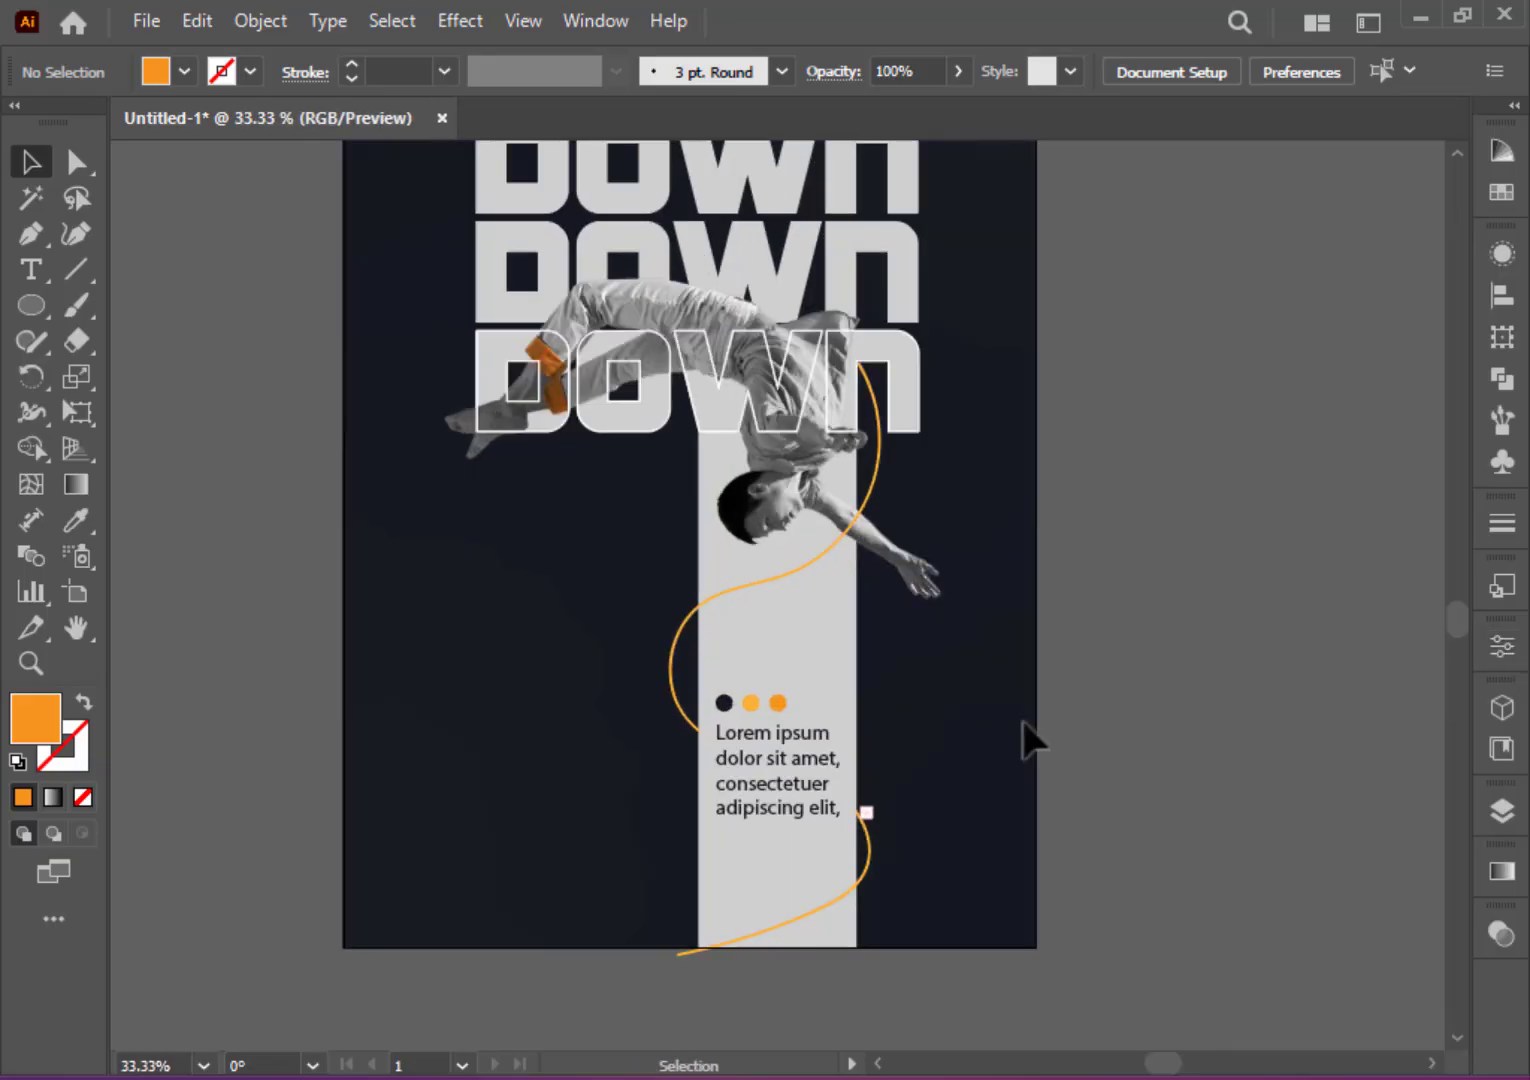
left_click(32, 304)
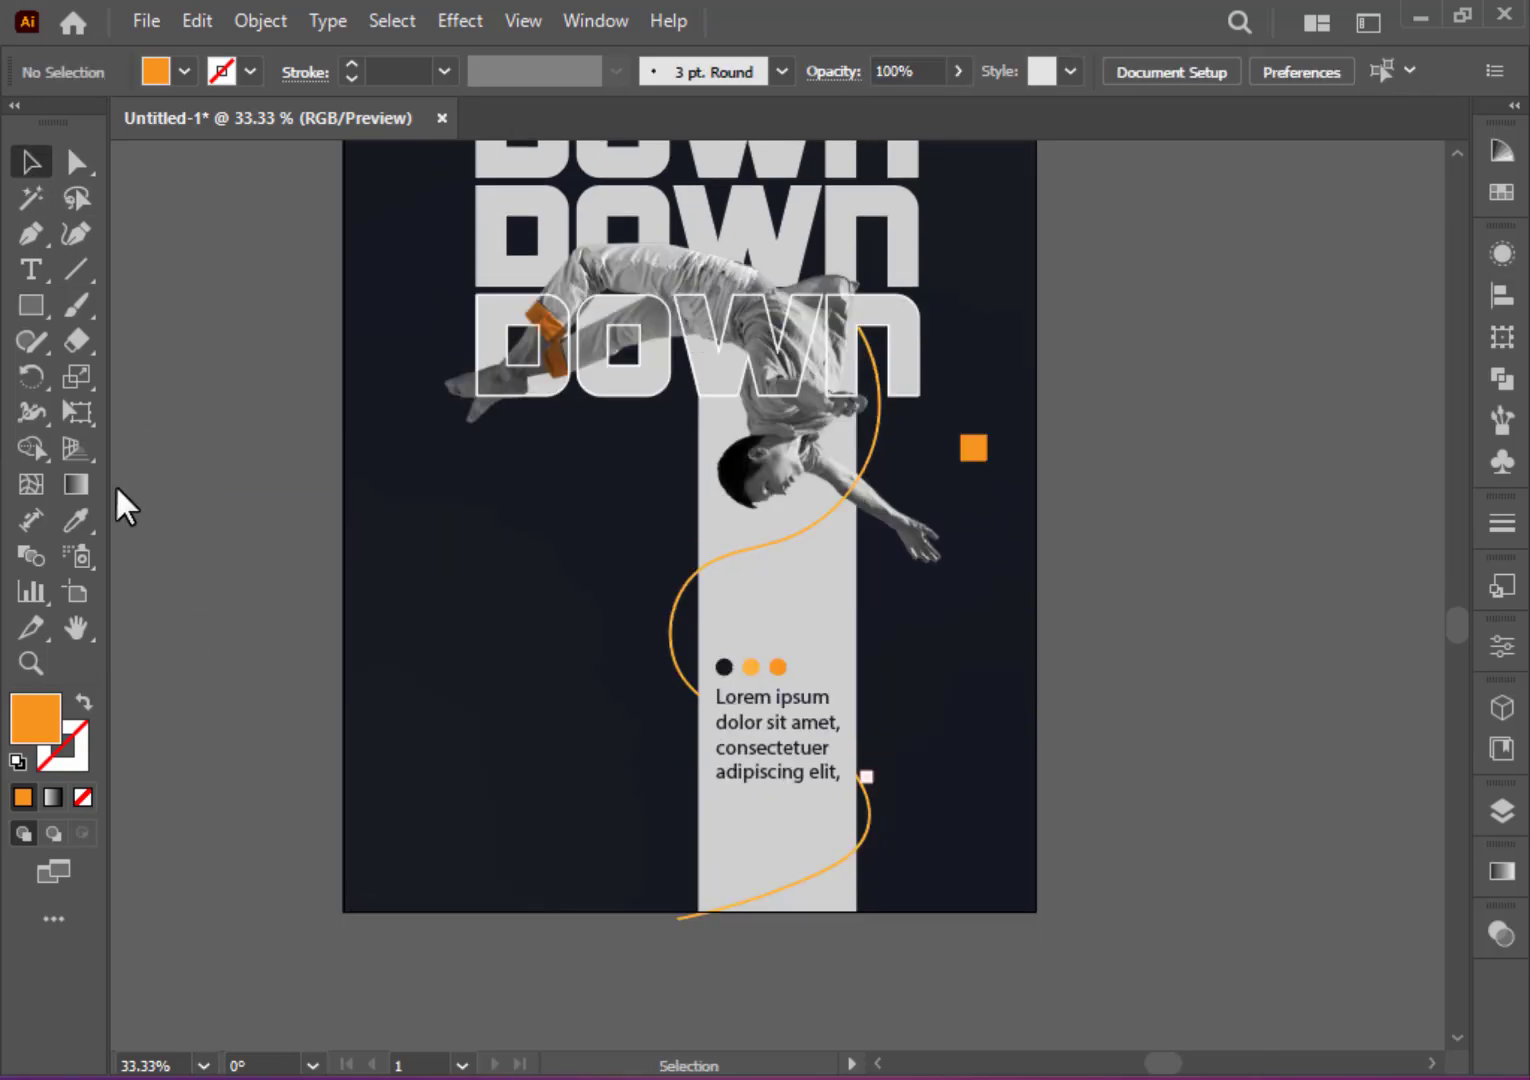
Step: Build an overlapping orange-outlined square ornament and copy it to the bottom-right corner
left_click(32, 304)
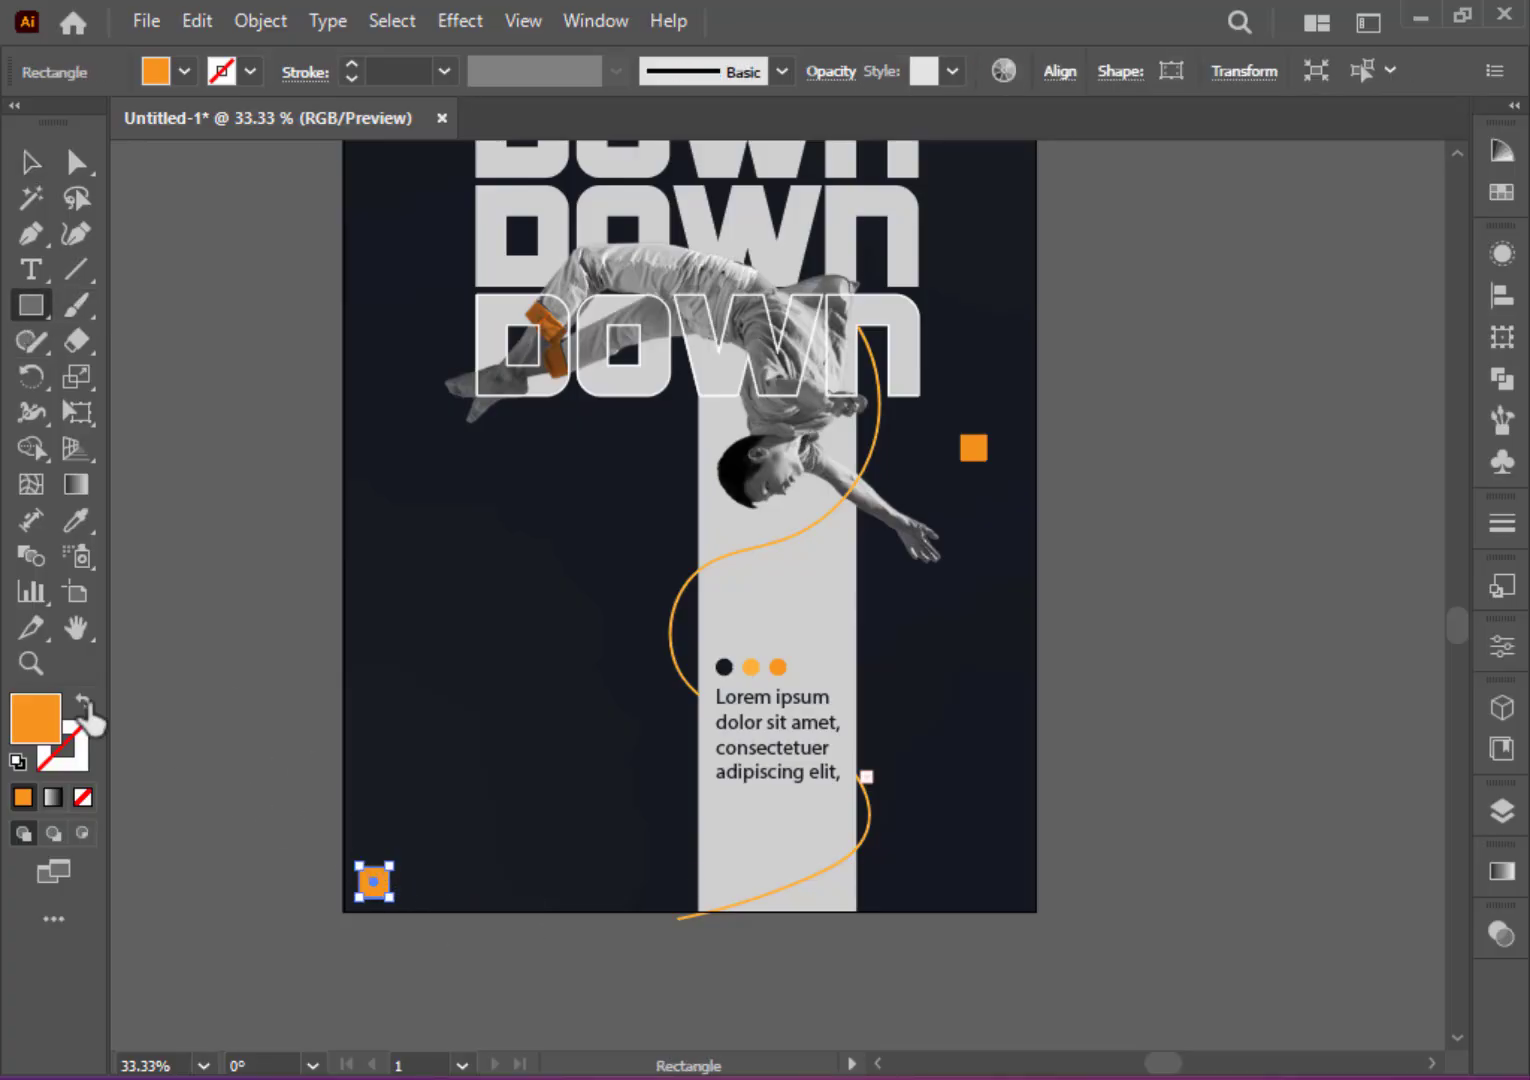
left_click(390, 900)
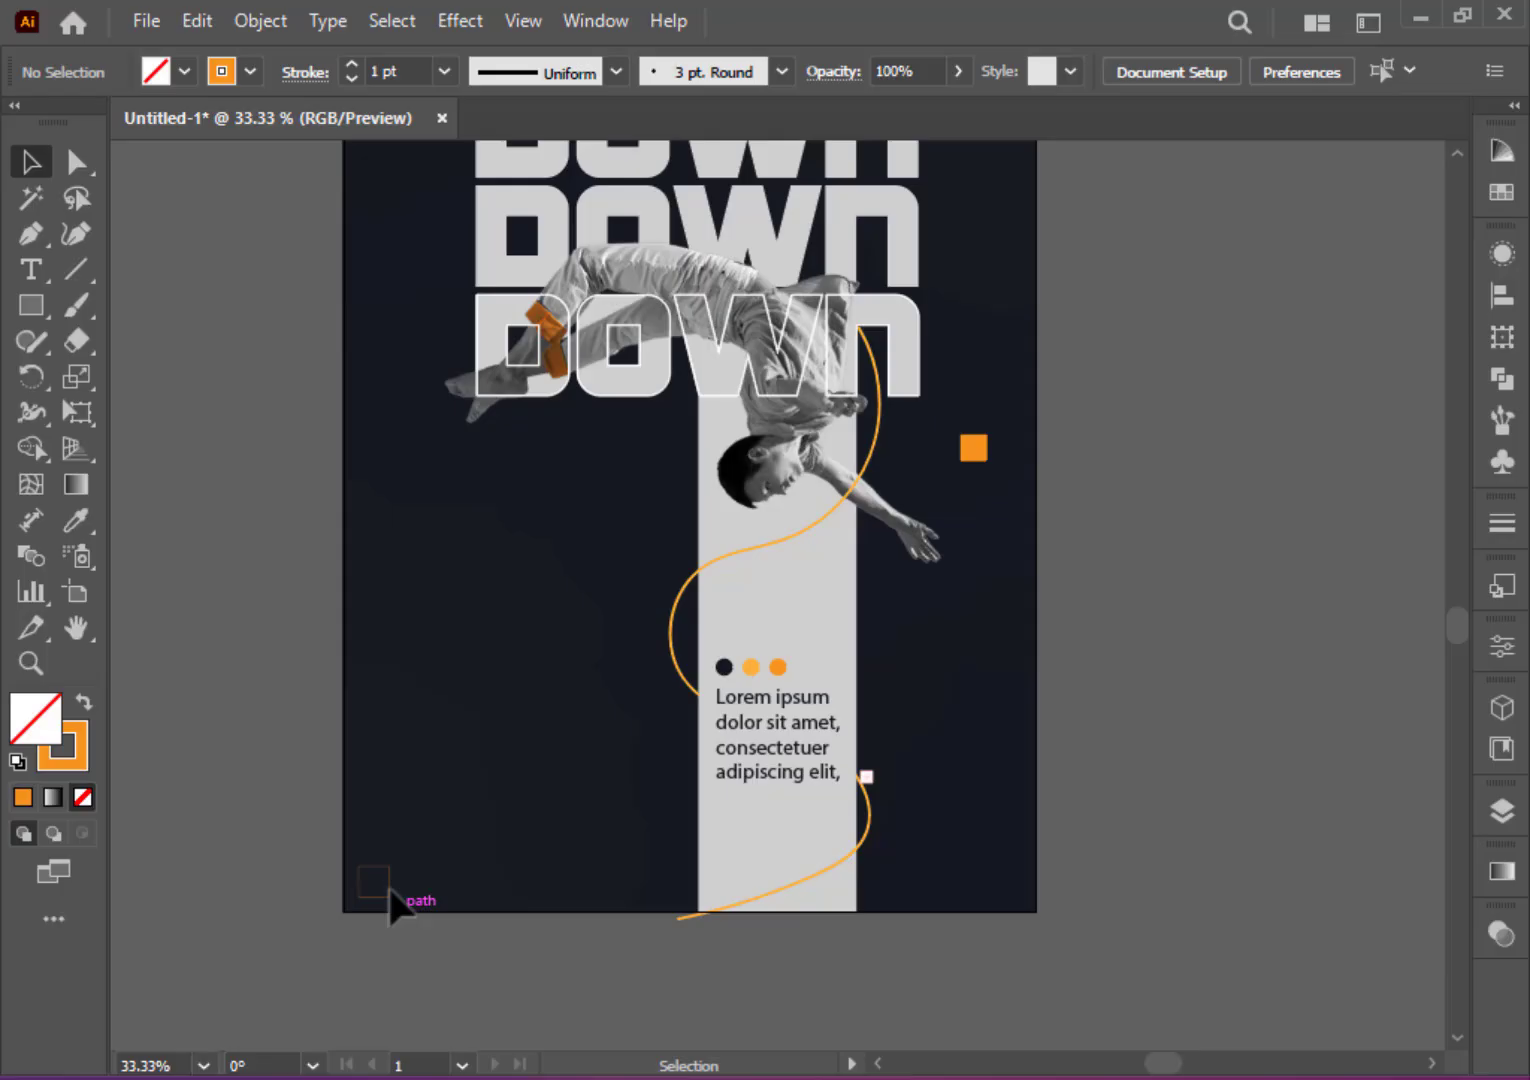
left_click_drag(372, 878, 396, 888)
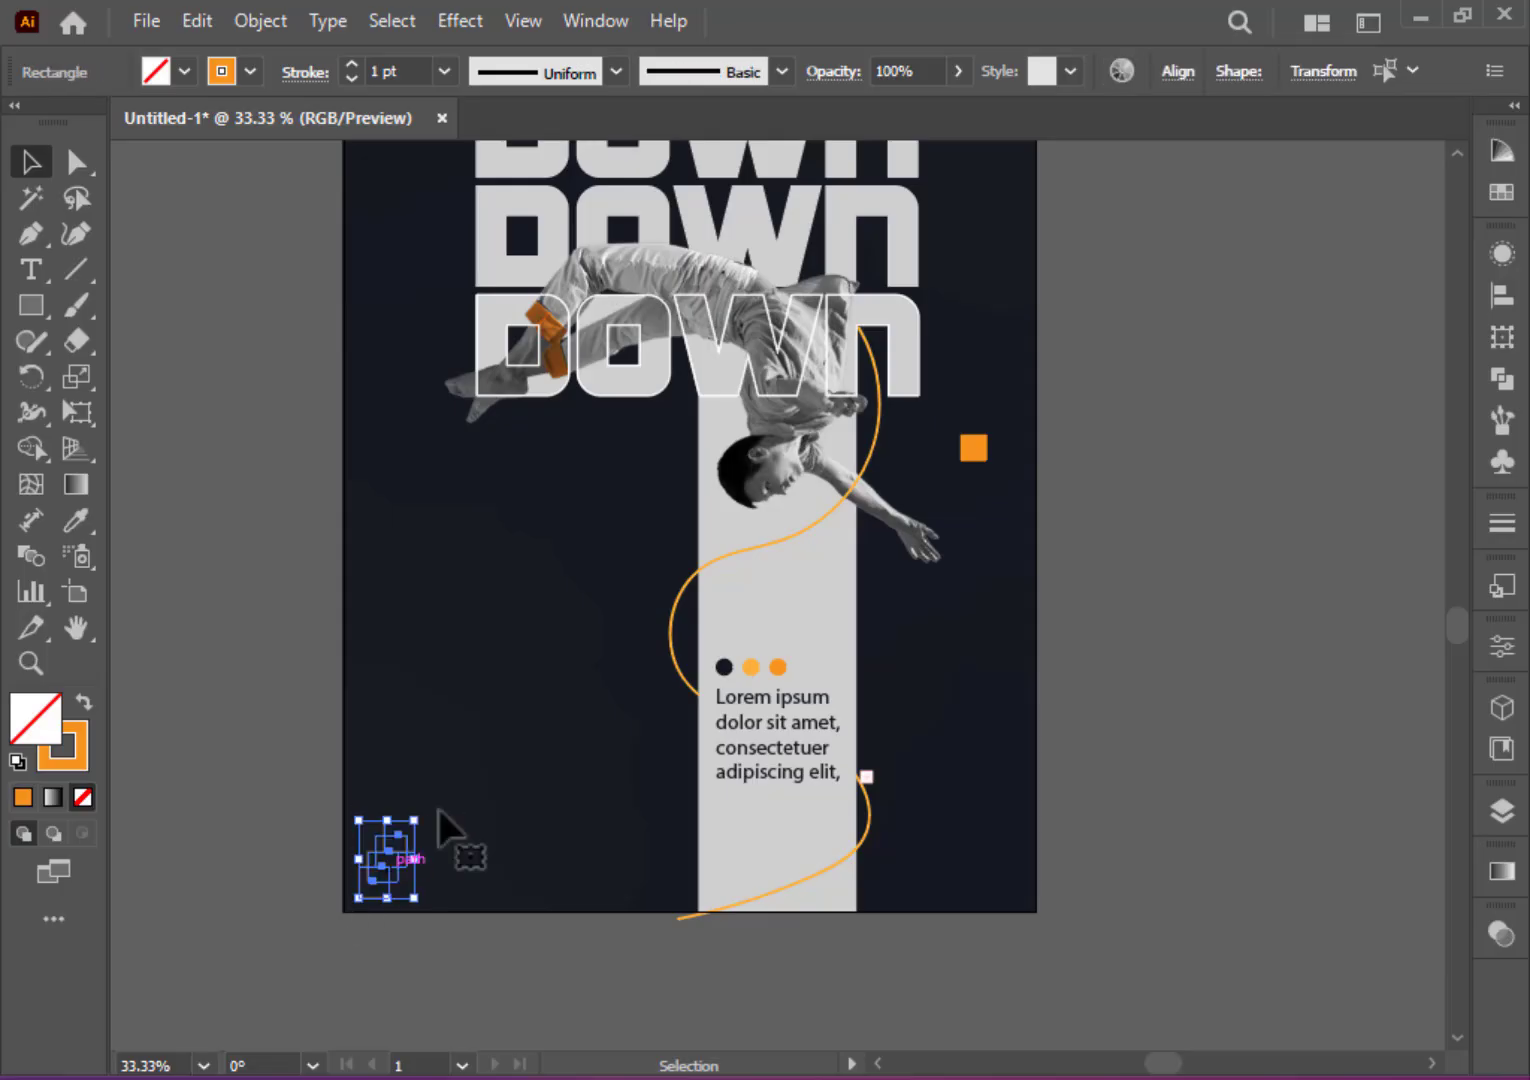
left_click_drag(390, 858, 986, 858)
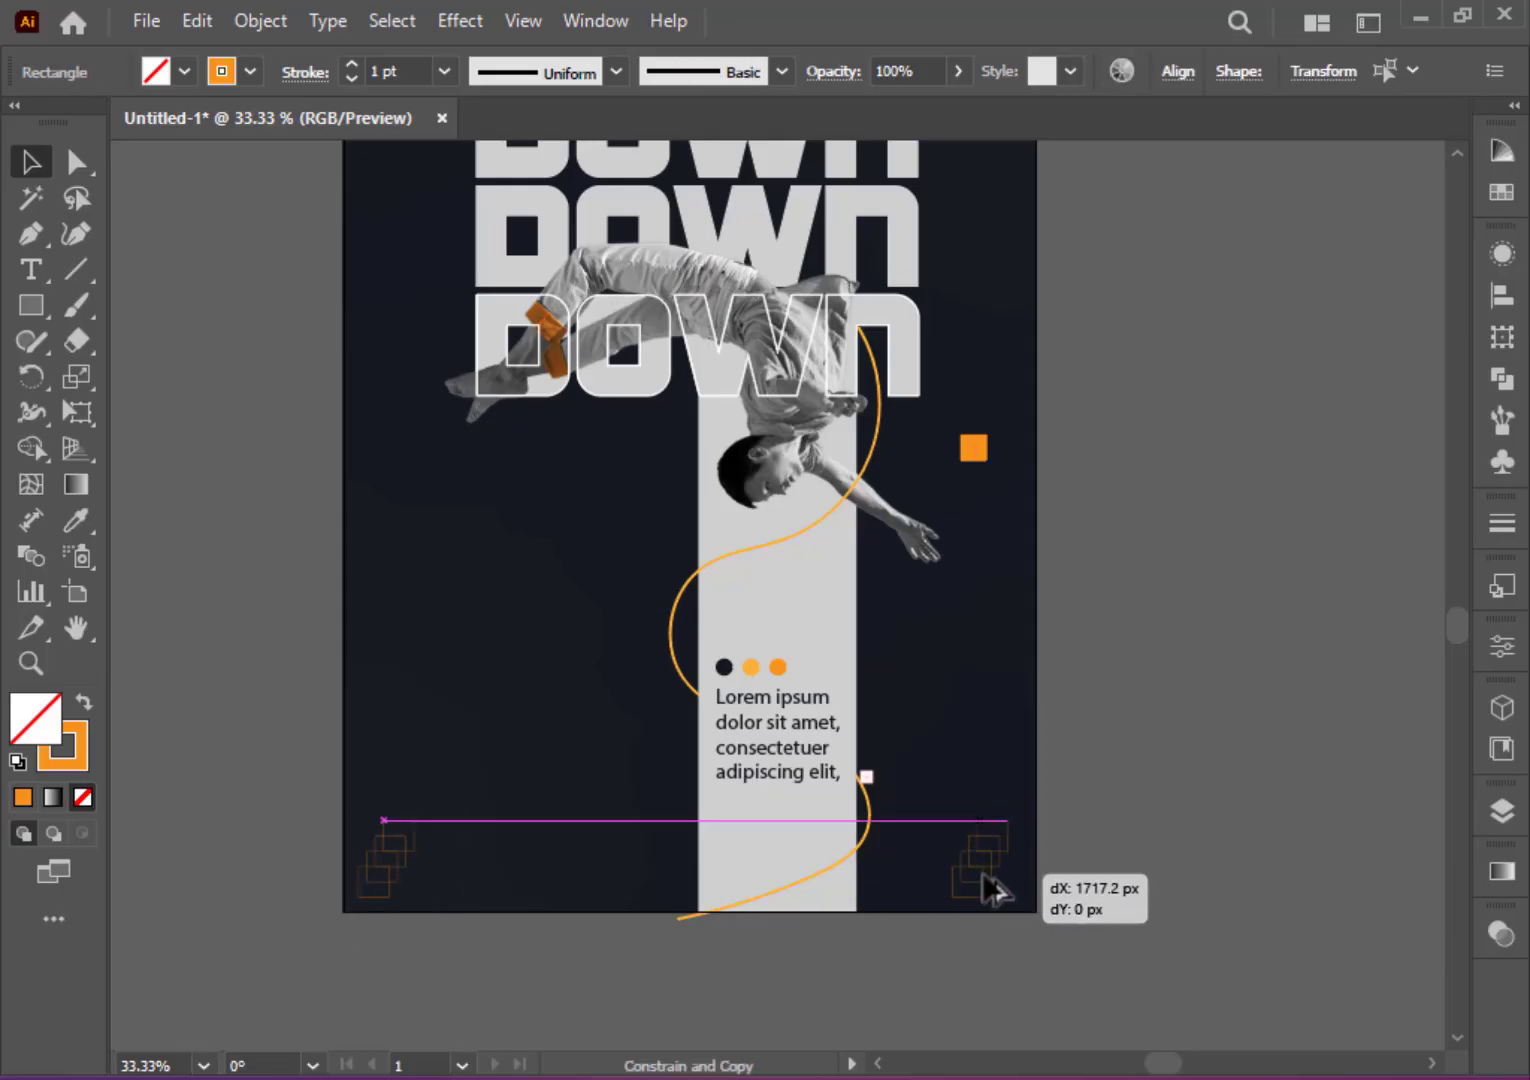
Step: Reflect the bottom-right ornament and flip the top corner ornaments upside down
right_click(990, 870)
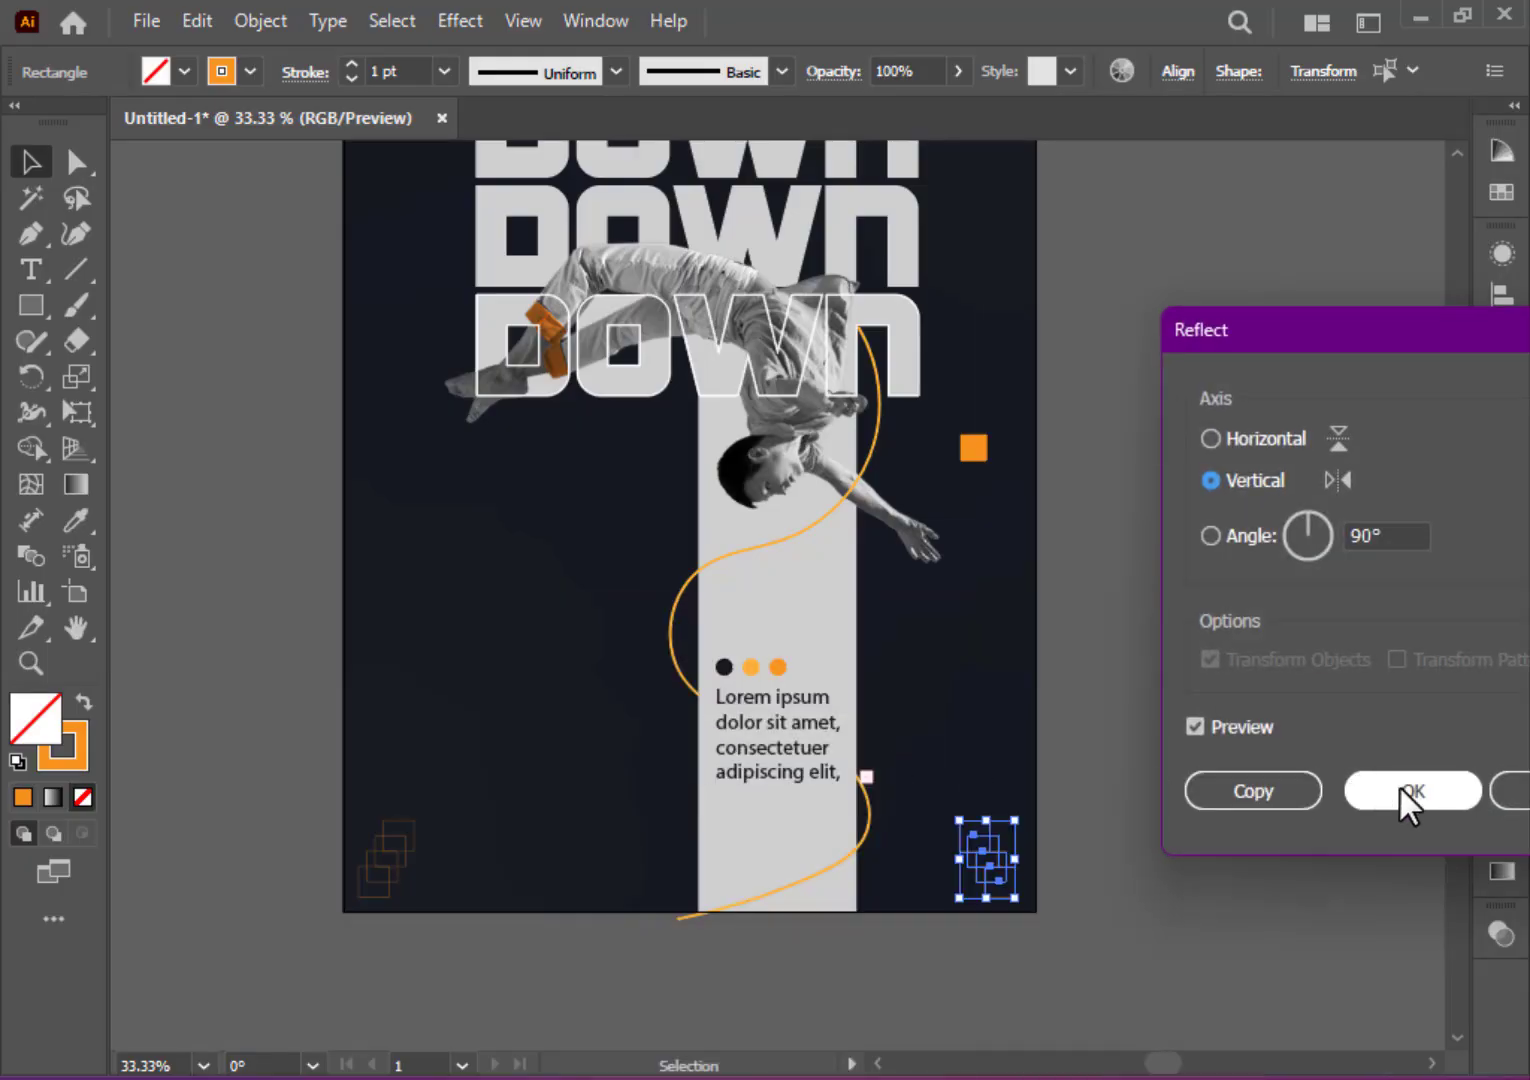
left_click(1412, 790)
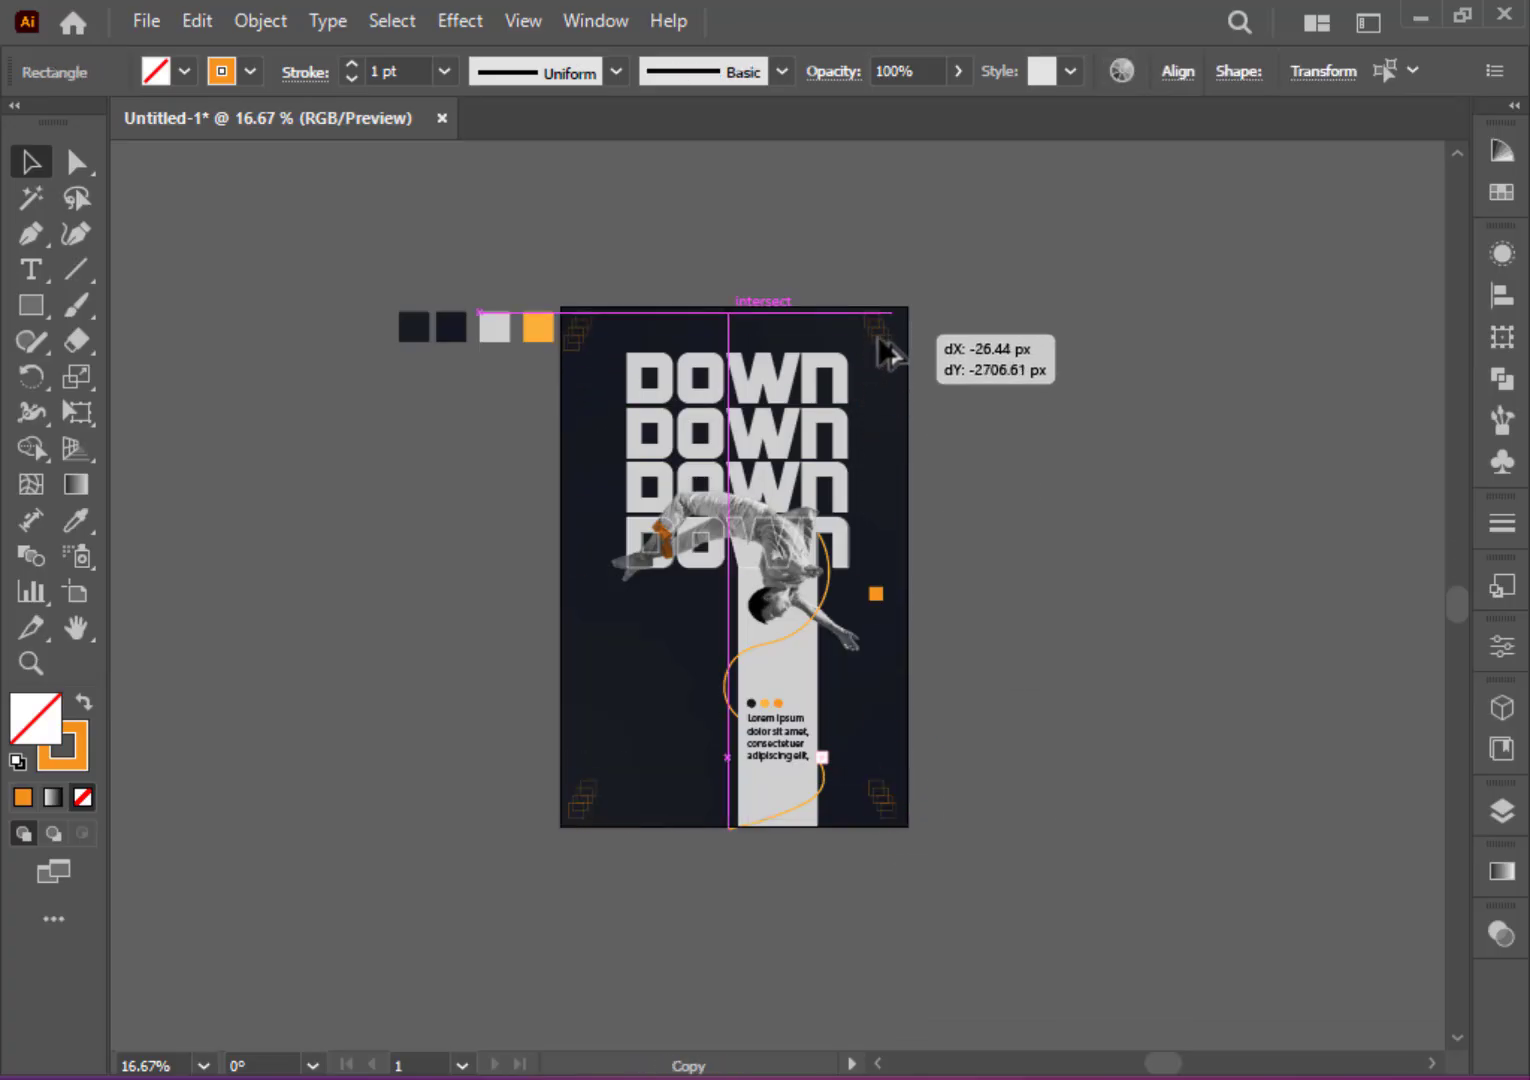
right_click(864, 378)
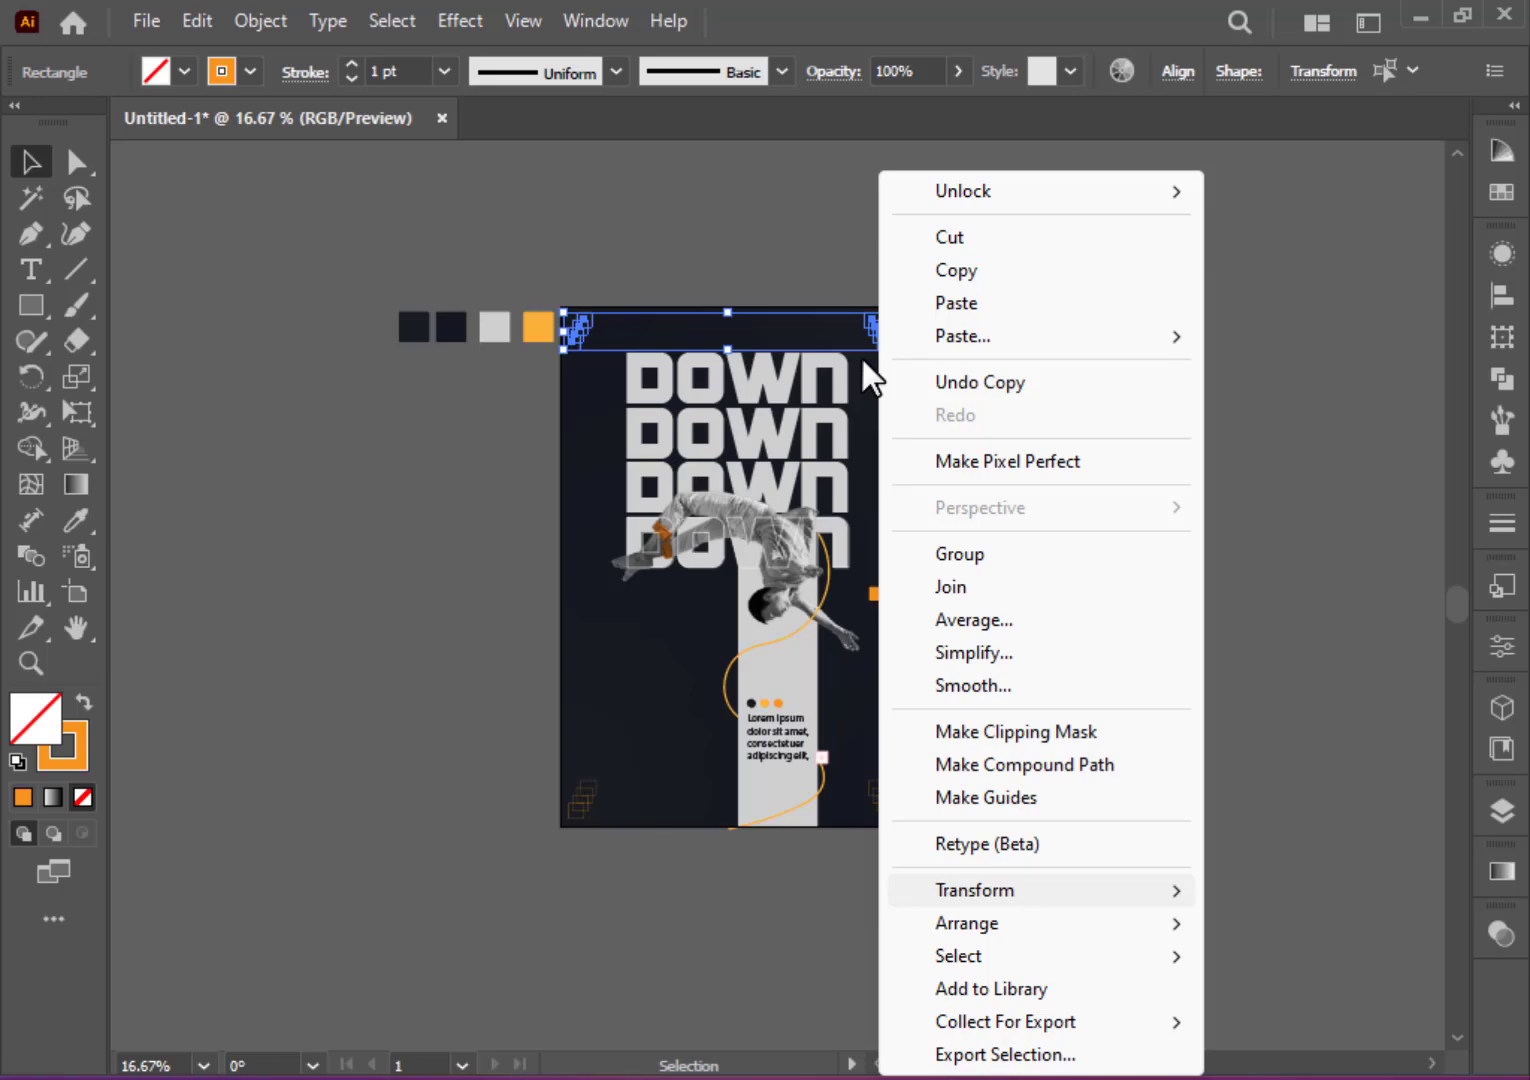
left_click(974, 888)
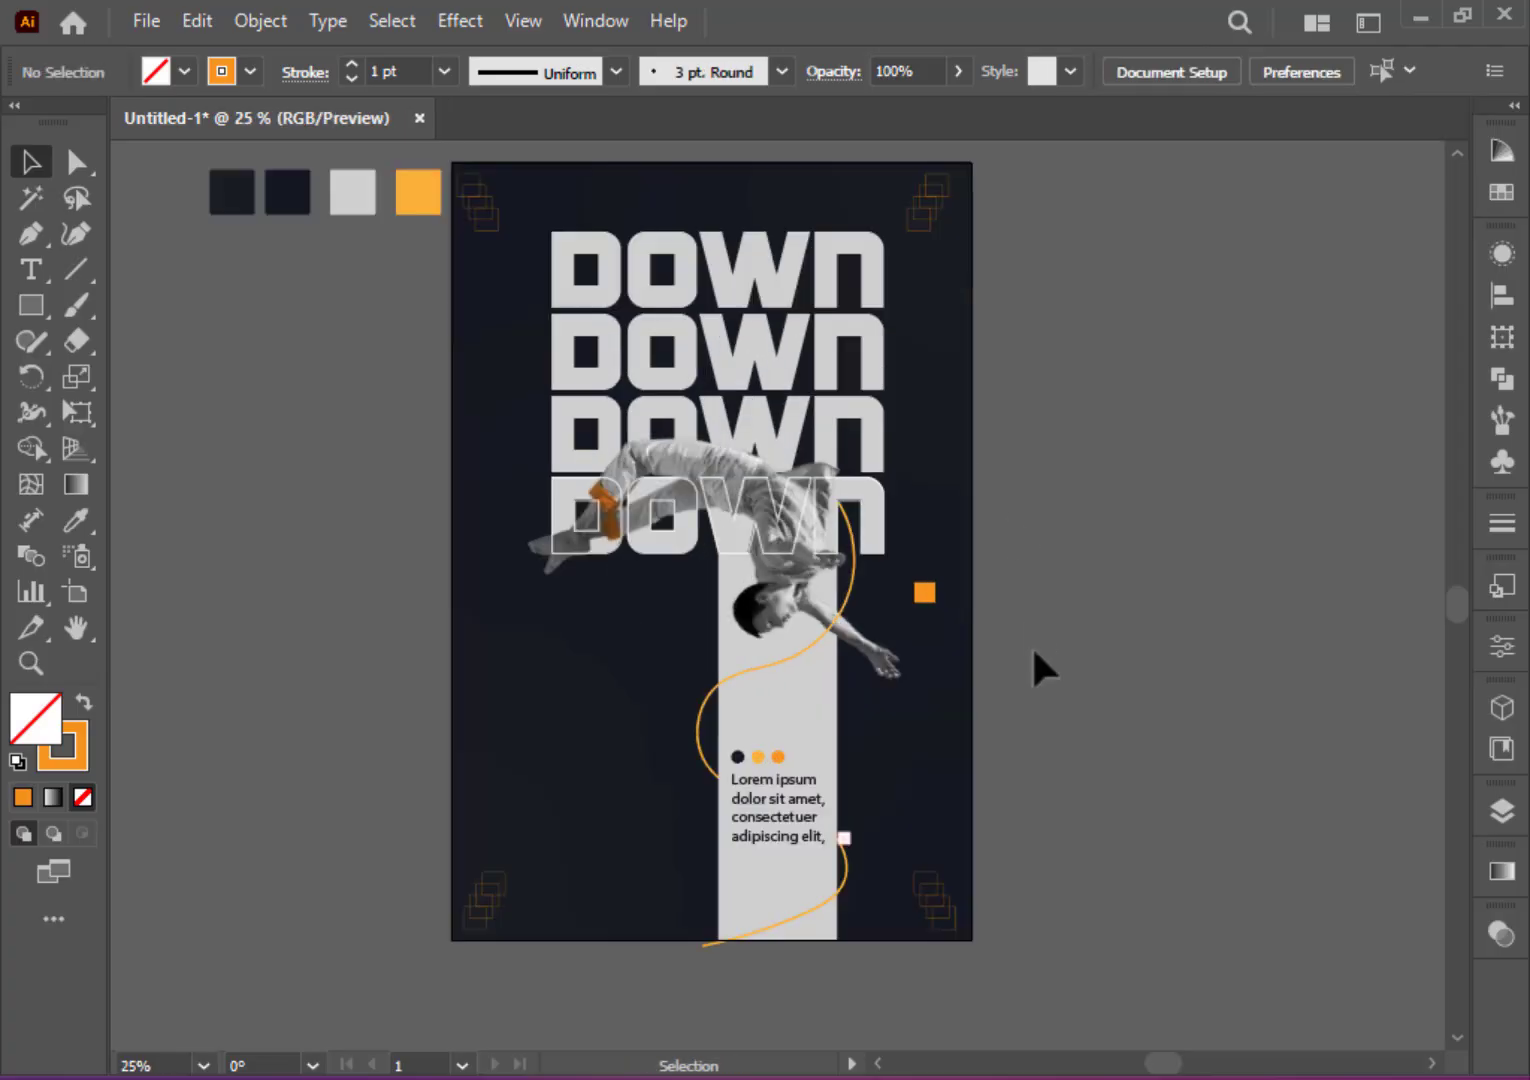
Step: Create an orange body-text area left of the grey bar below the DOWN stack
left_click_drag(532, 588, 706, 652)
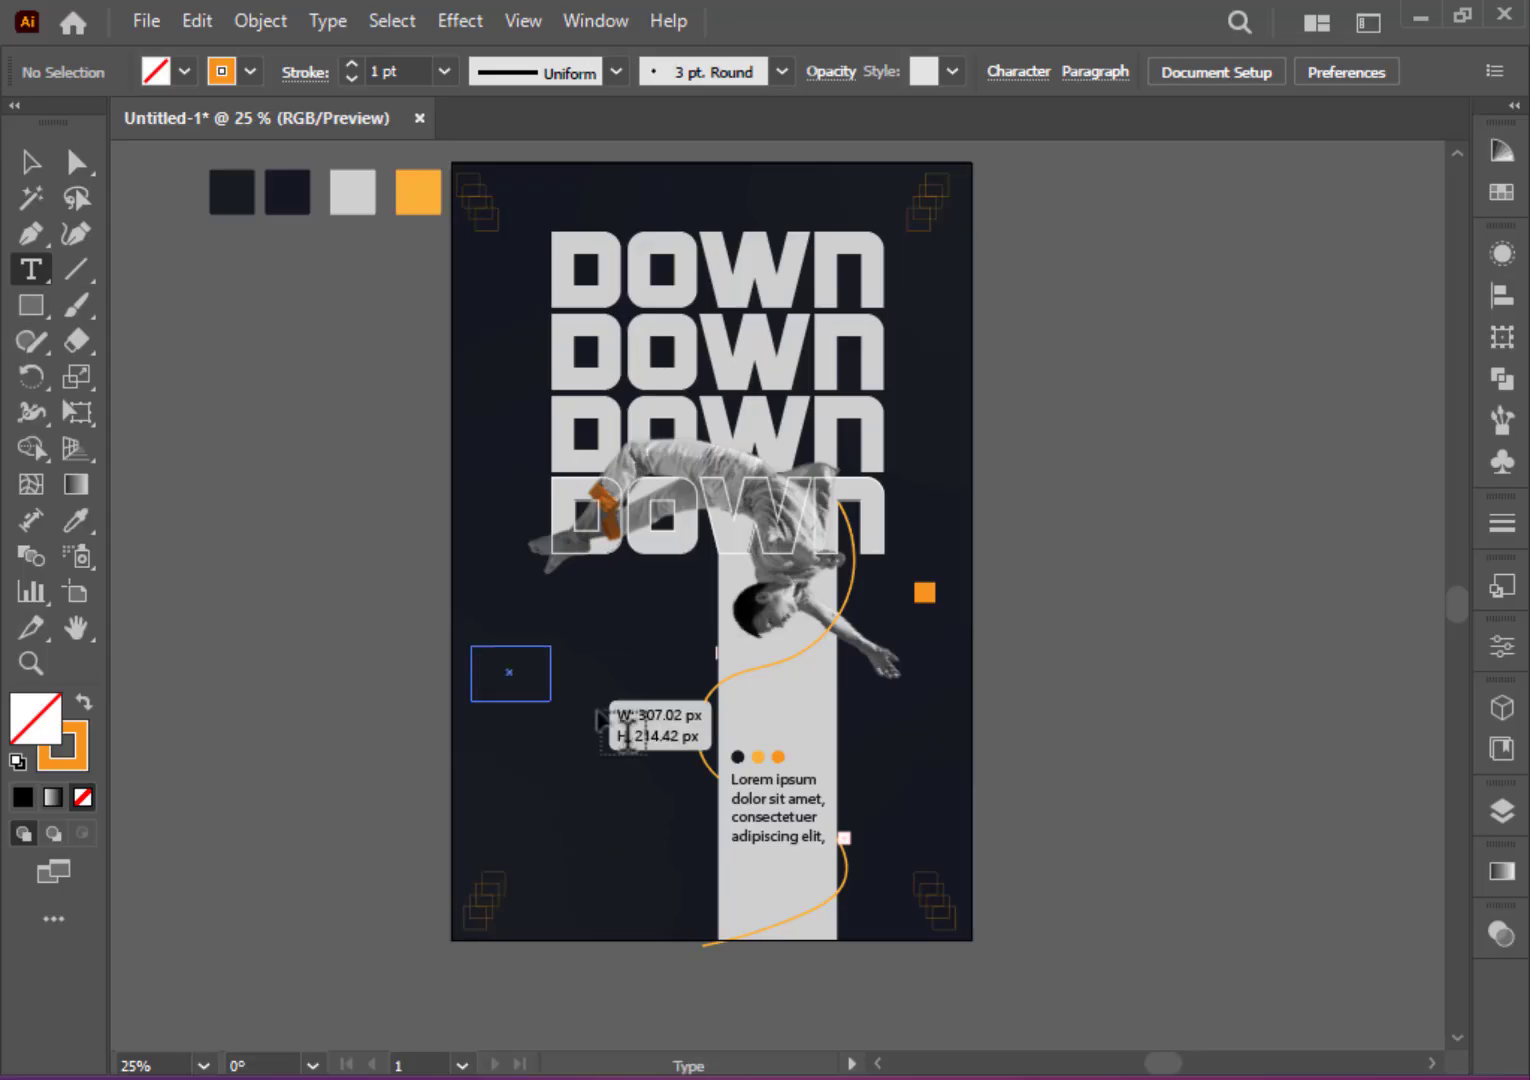
left_click_drag(510, 700, 648, 720)
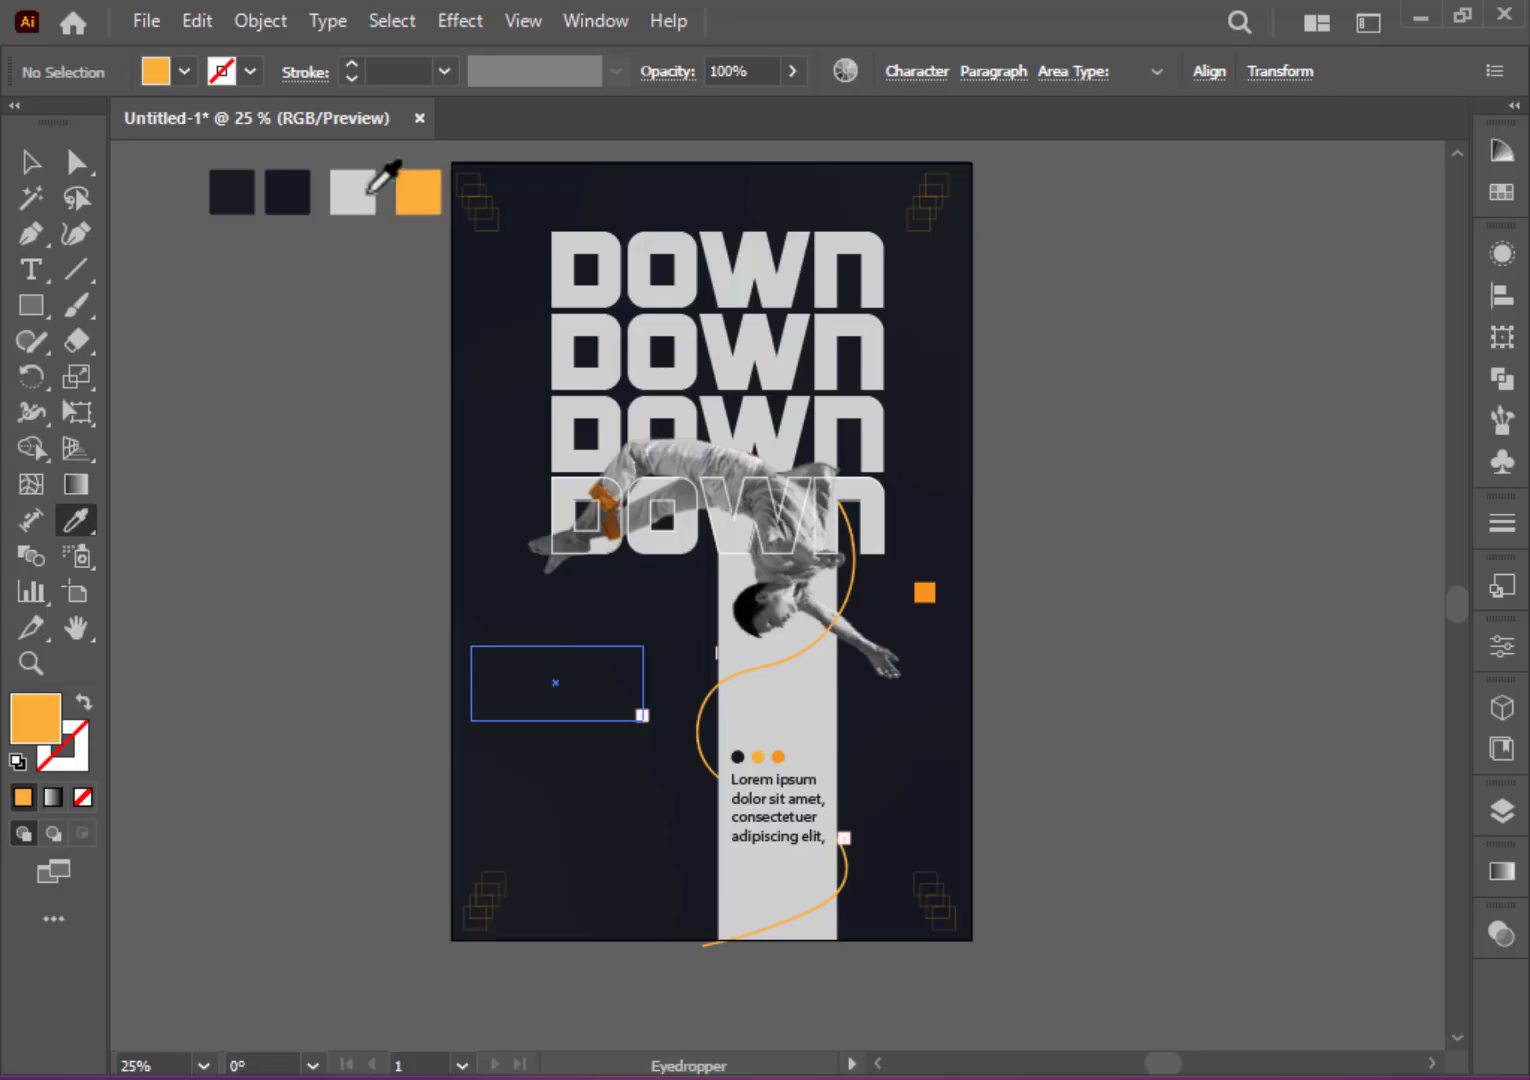
left_click(32, 162)
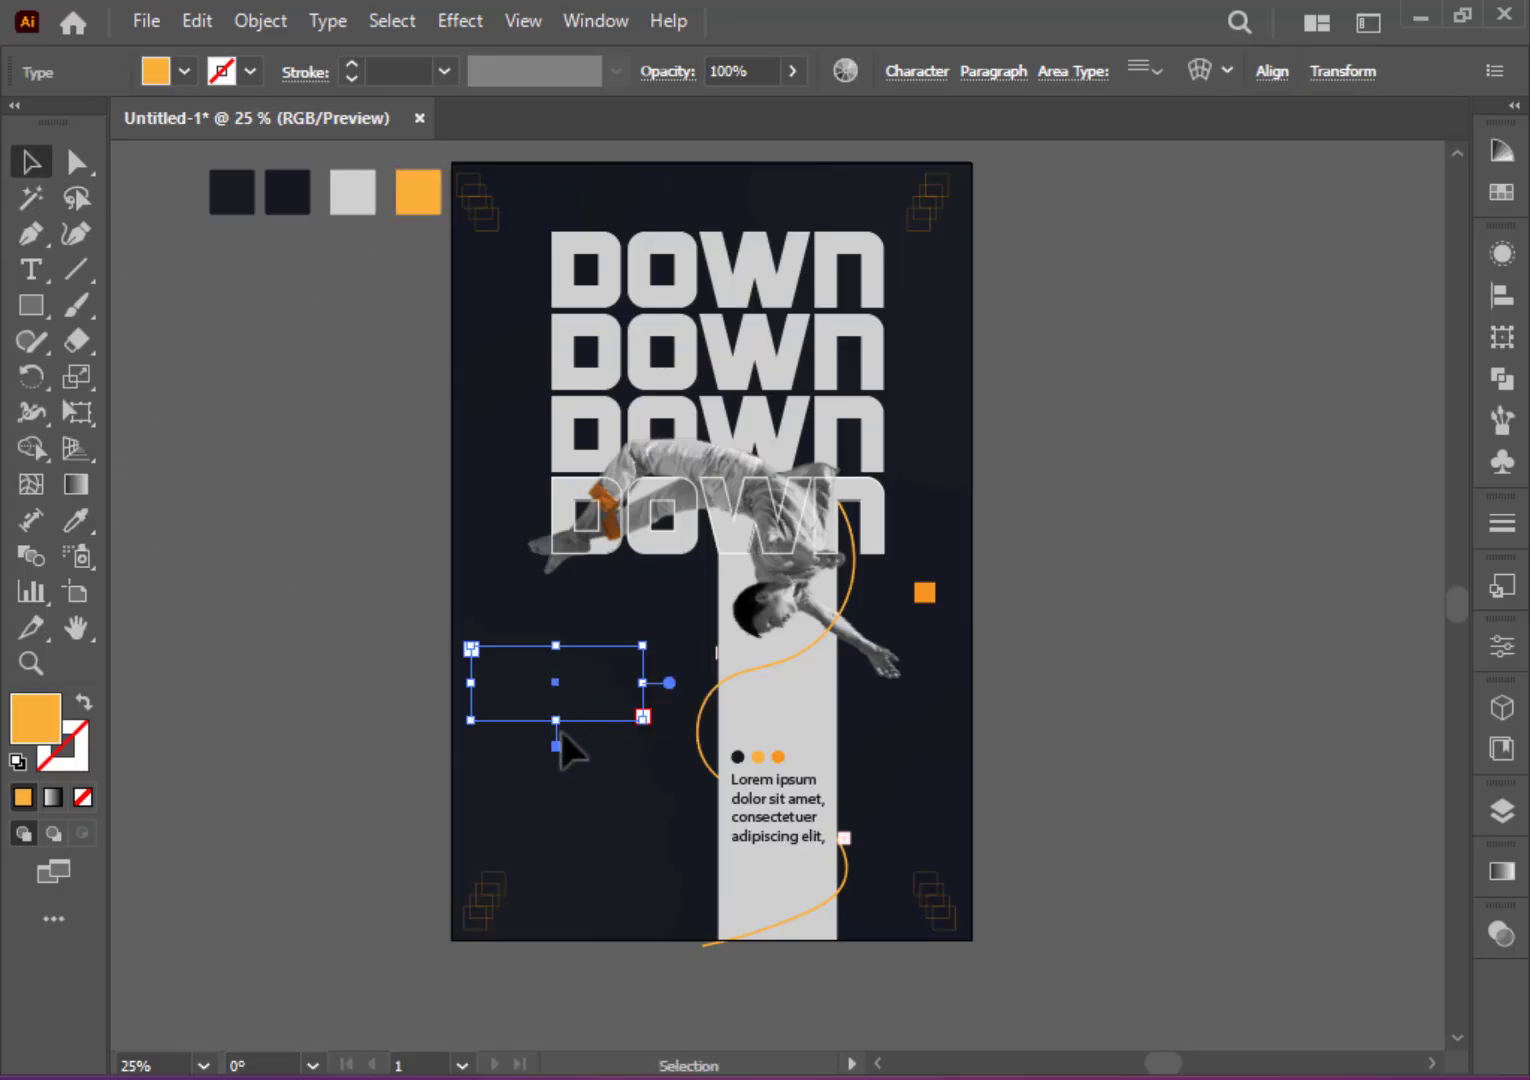
left_click(32, 268)
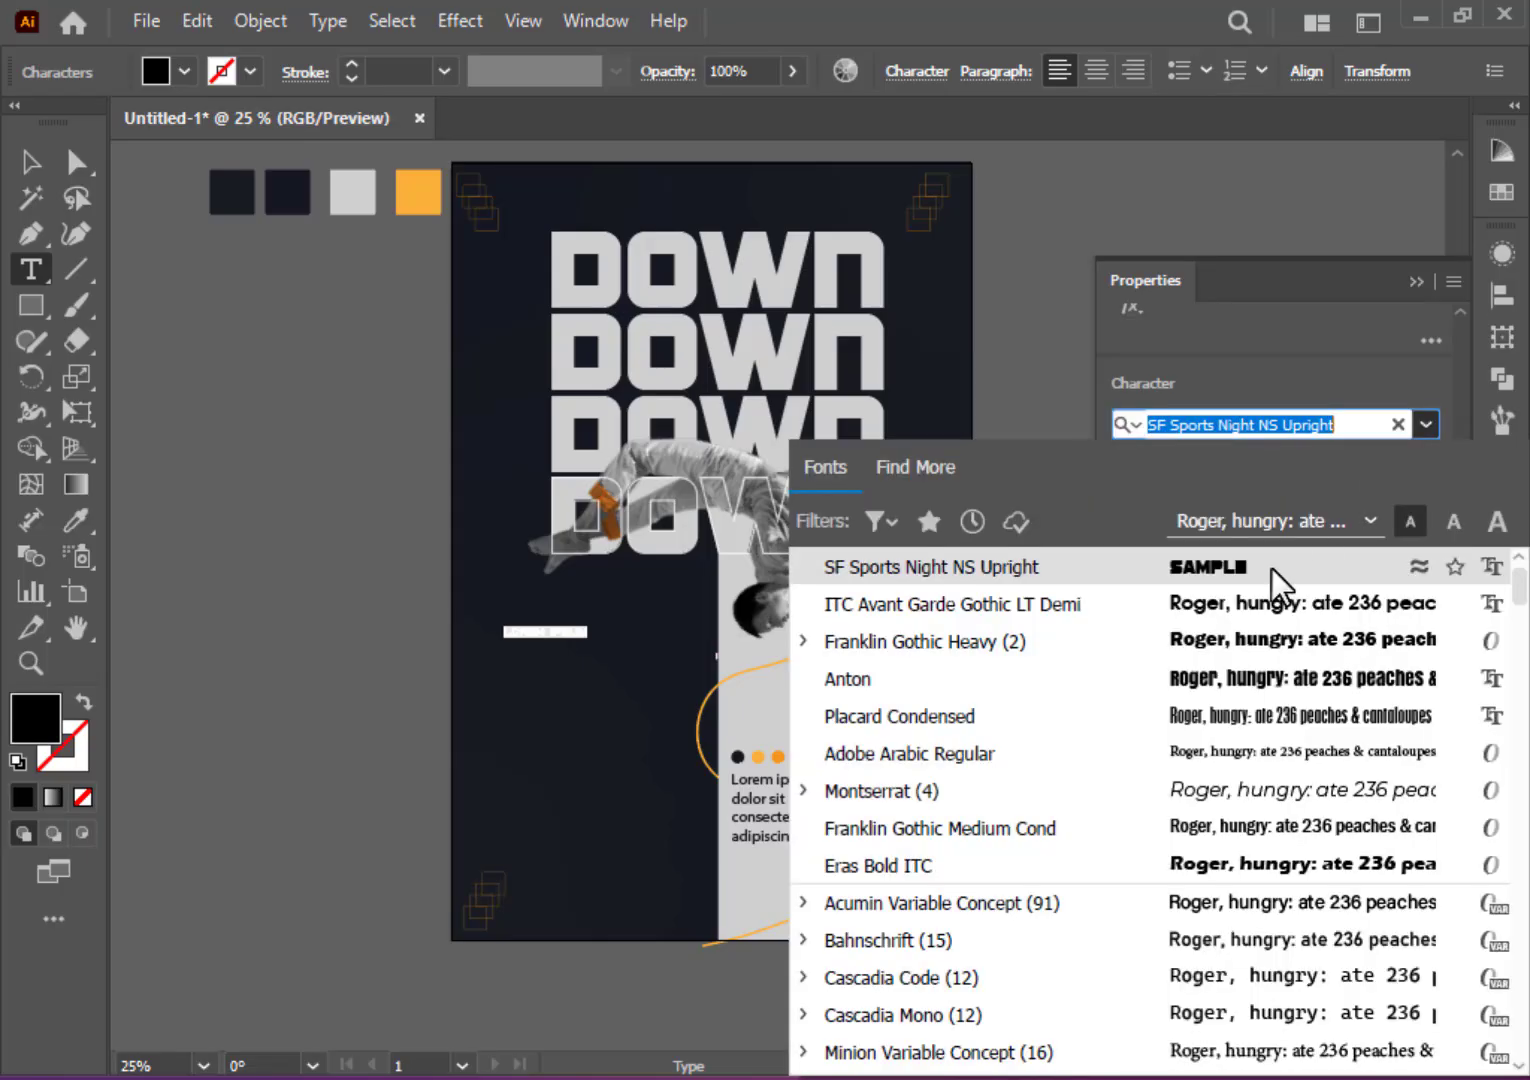
mouse_move(1240, 790)
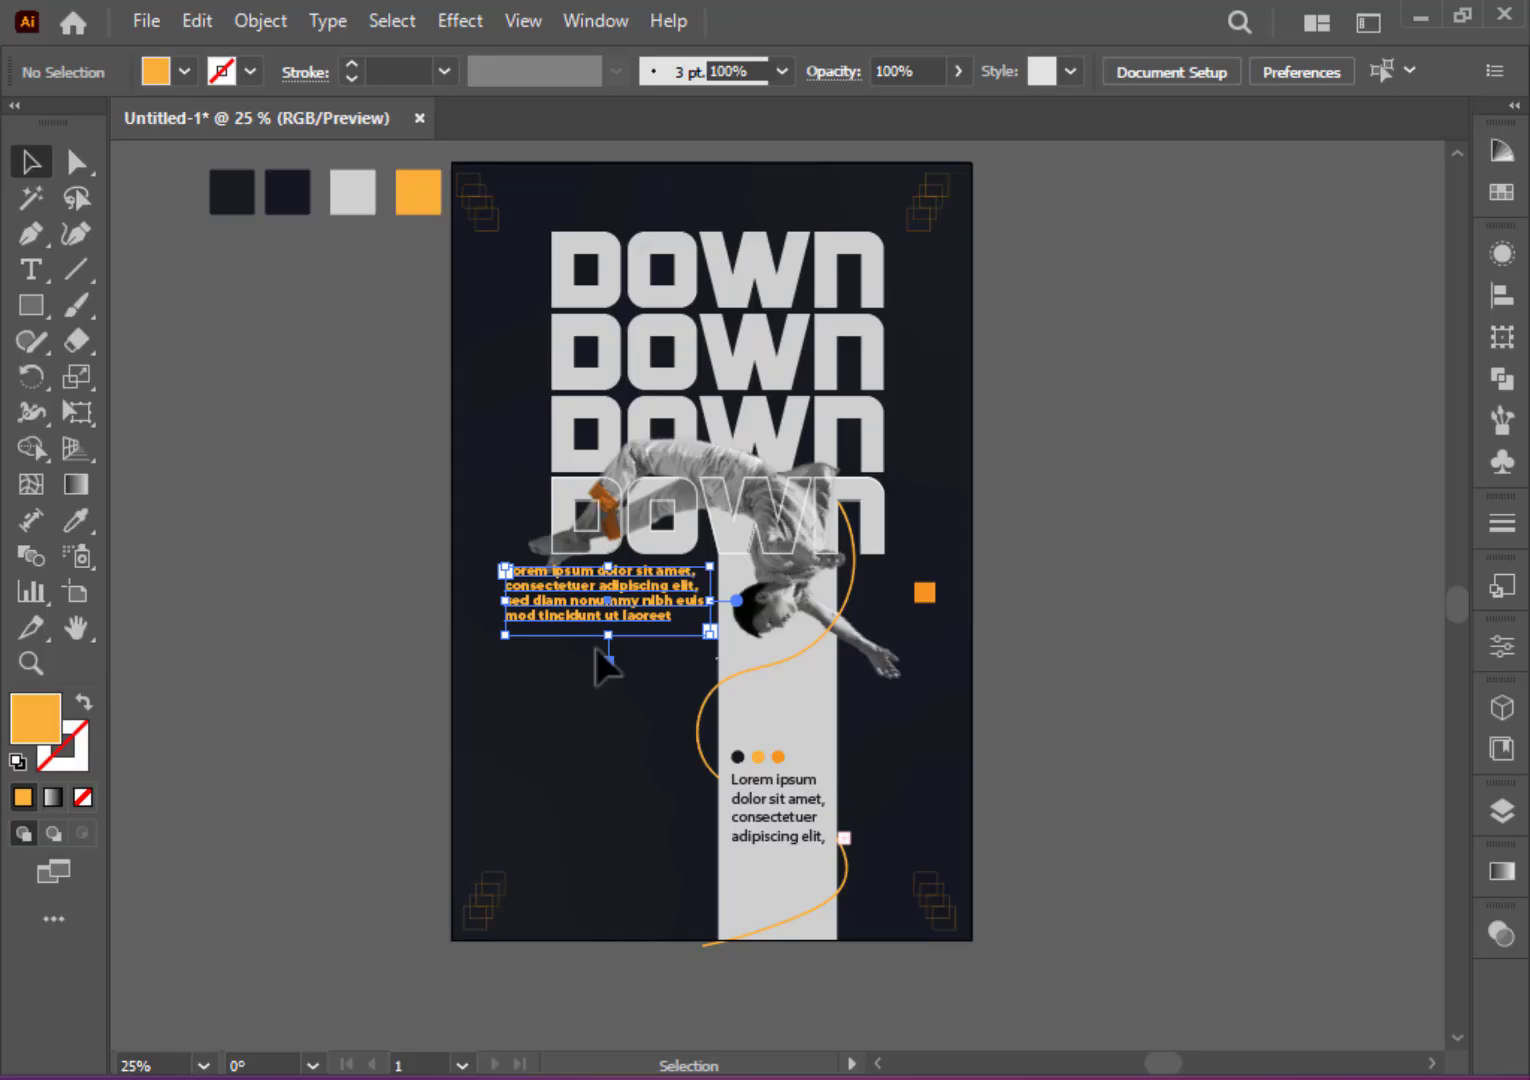
Step: Fully justify the orange paragraph from the Paragraph section of Properties
left_click(608, 592)
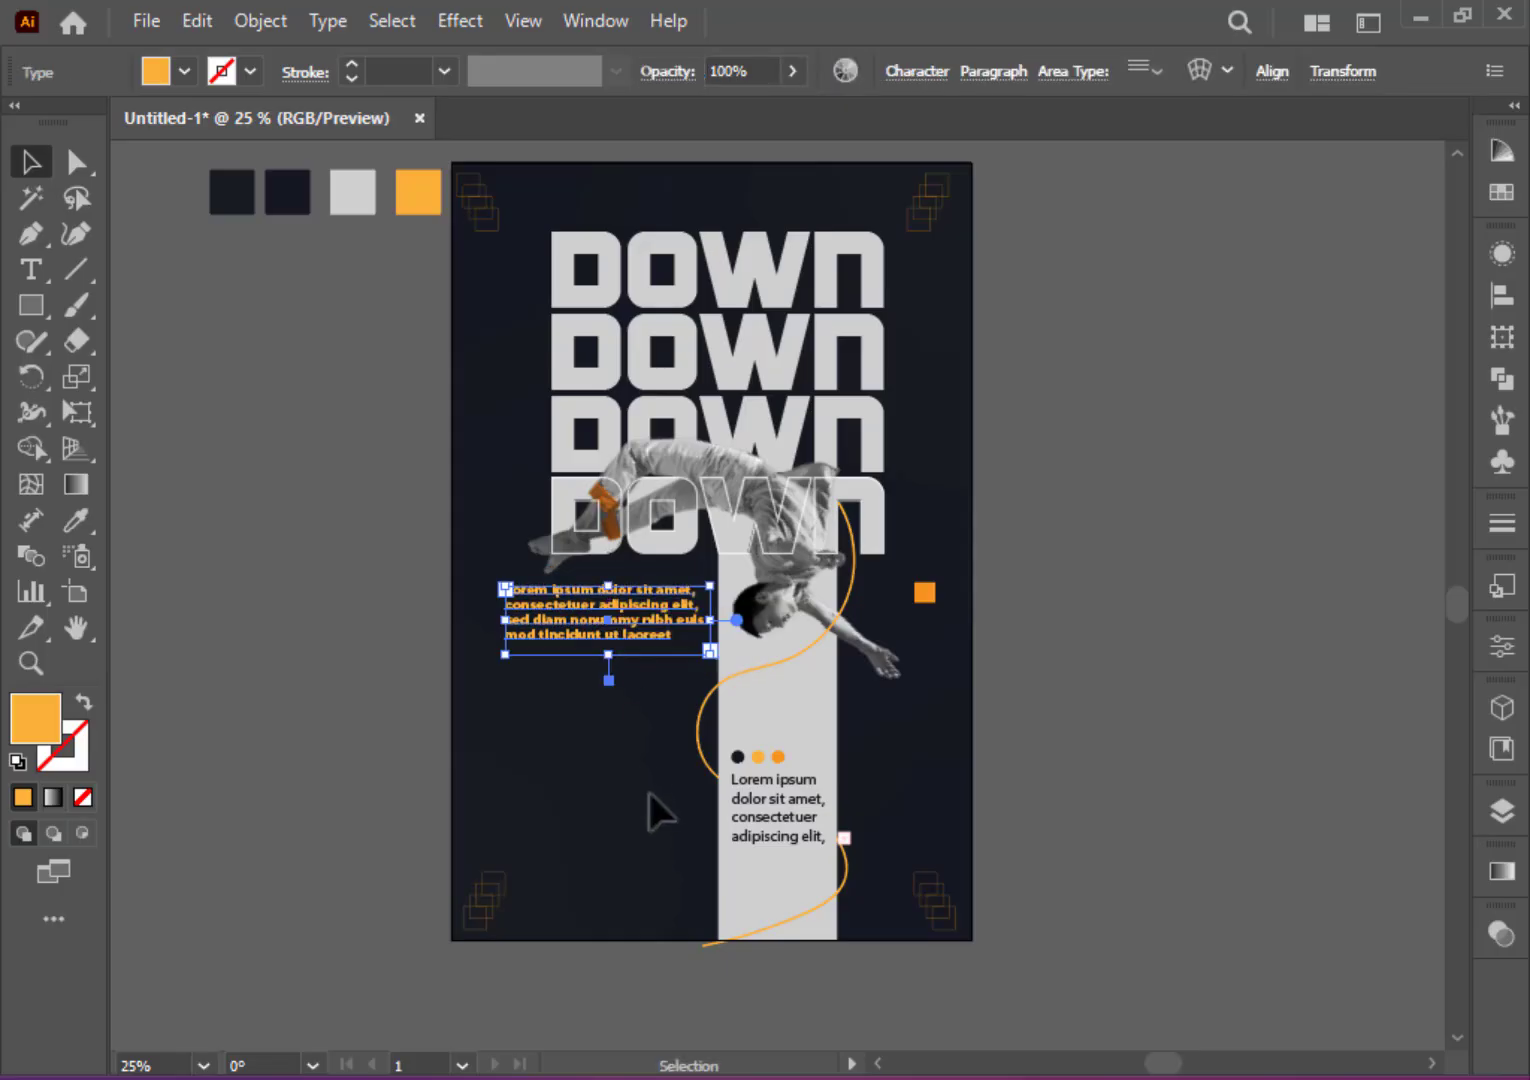
left_click(1500, 644)
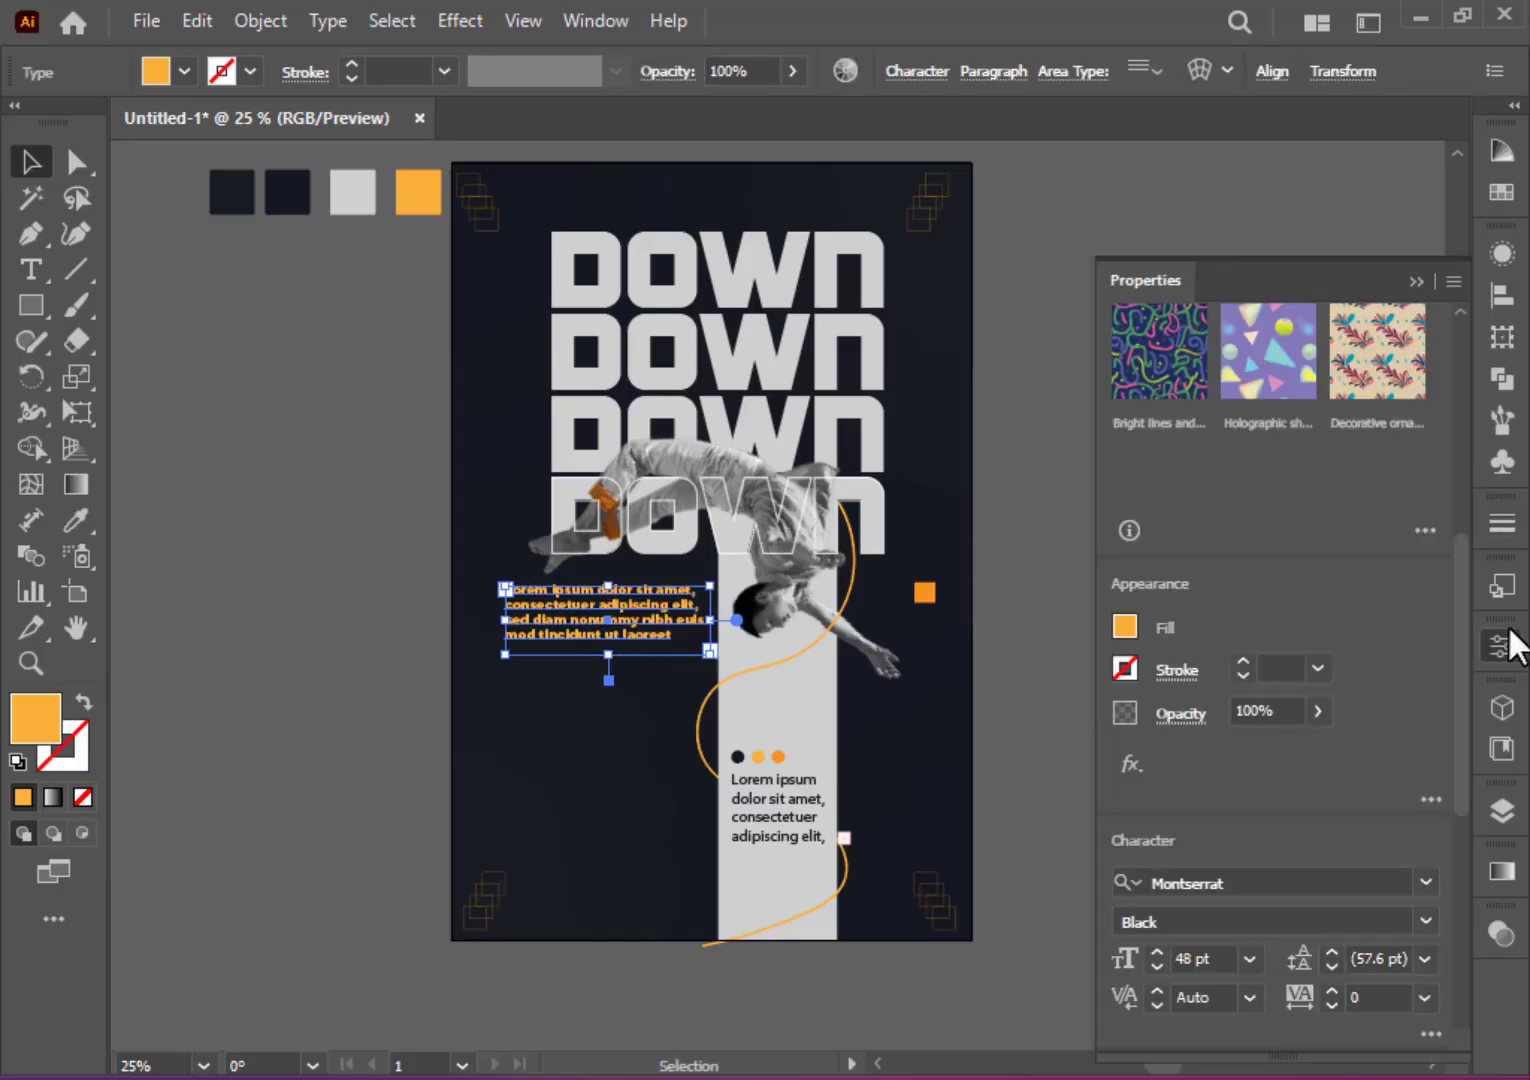
scroll("down", 3)
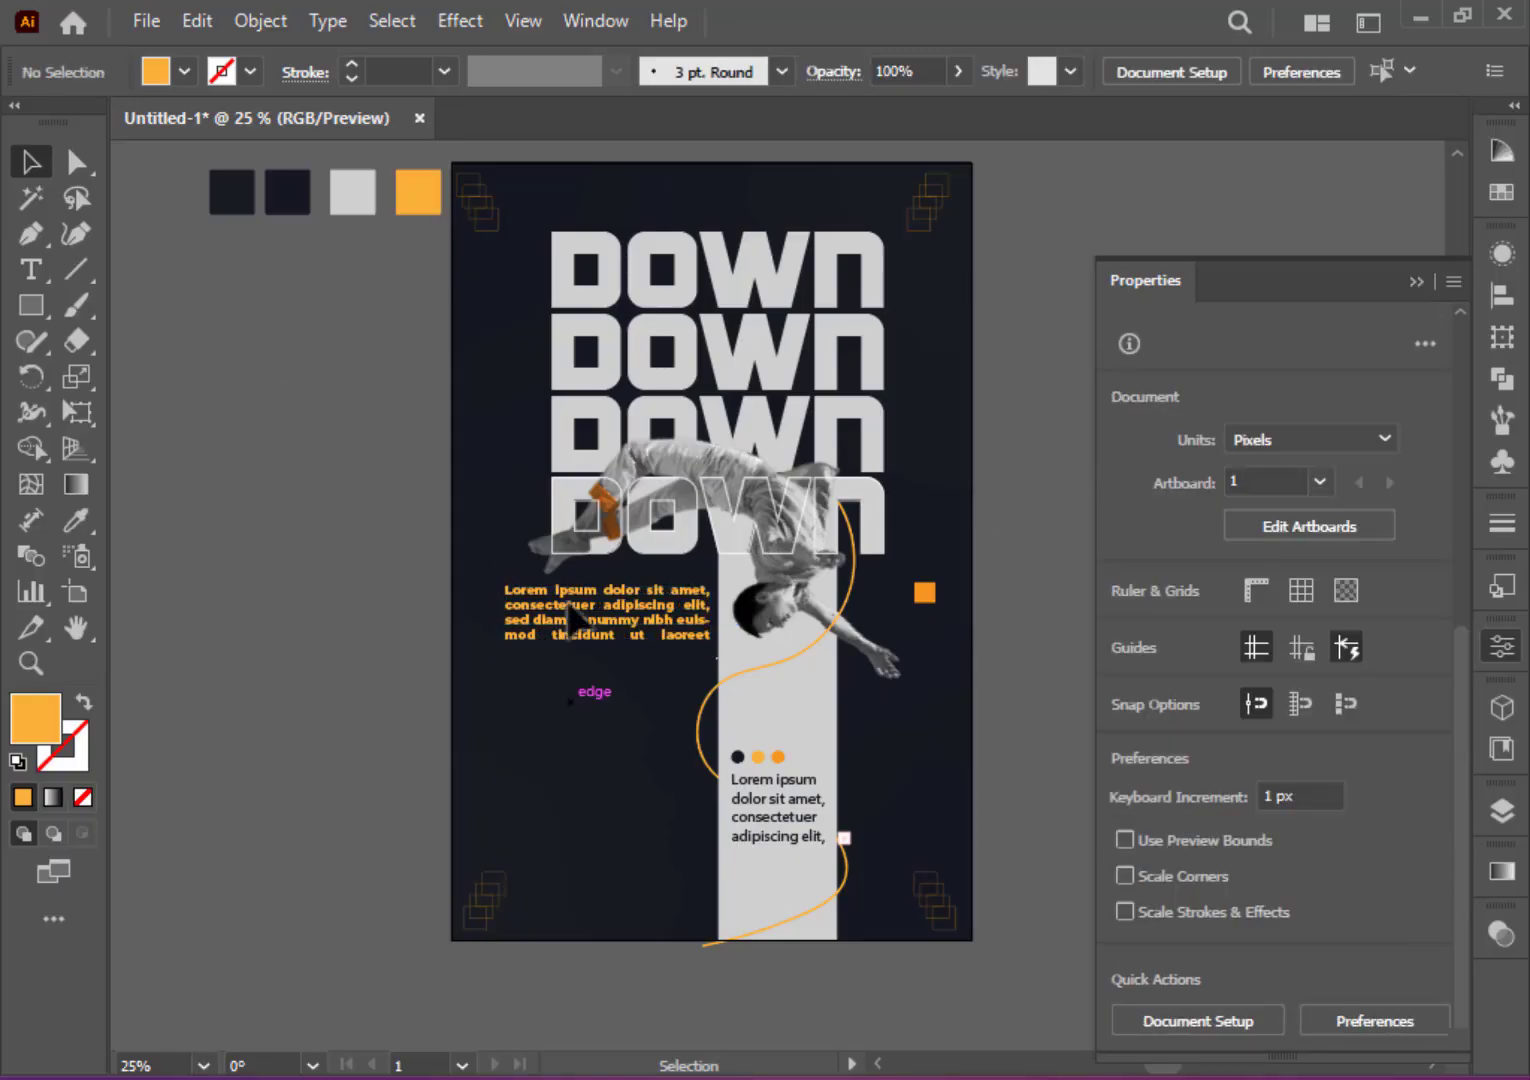
left_click(604, 612)
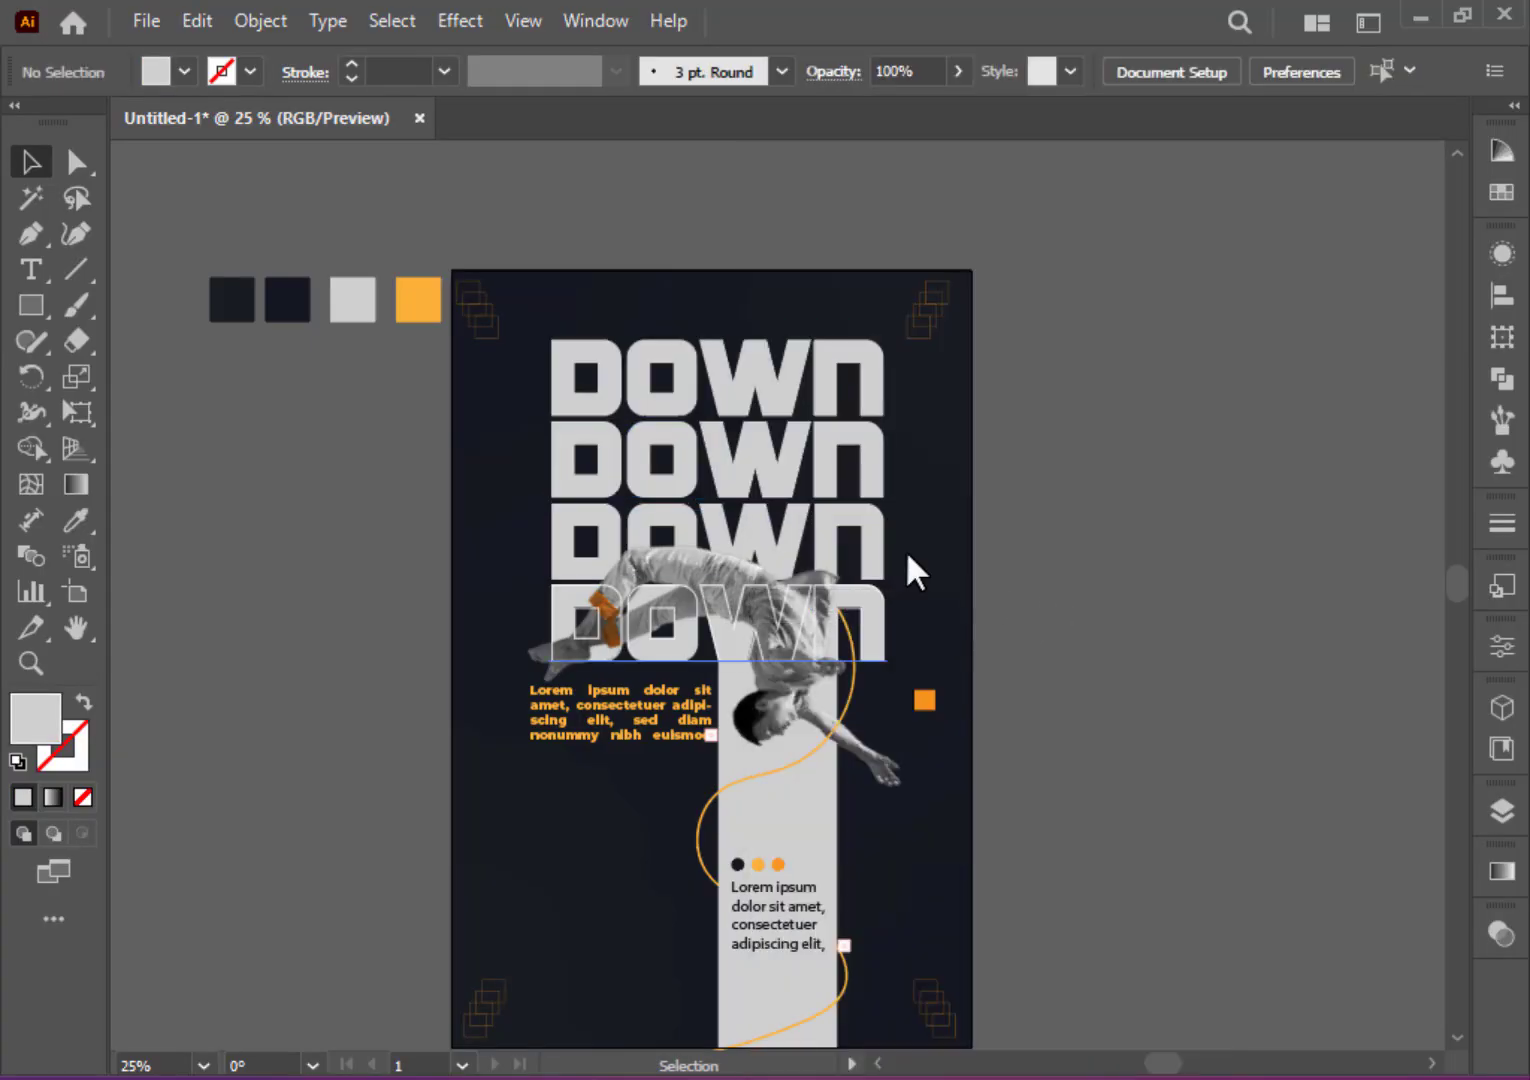
Step: Split the top DOWN along a diagonal line with Pathfinder and make its lower-left pieces orange
left_click_drag(552, 496, 904, 356)
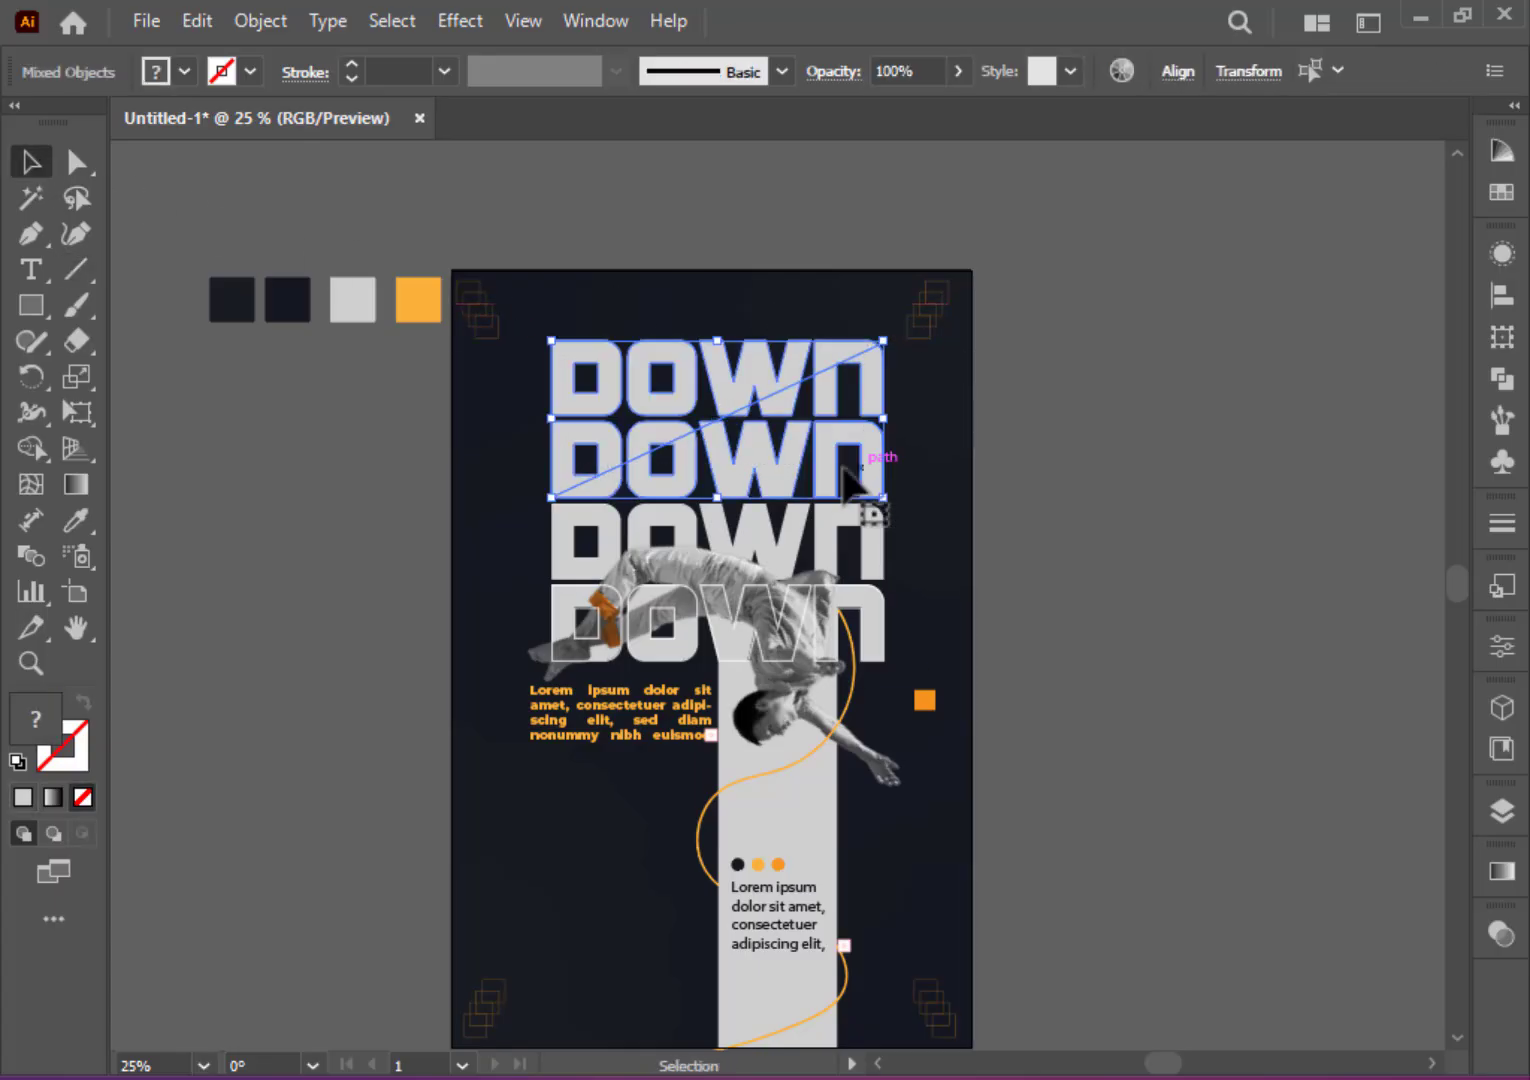
left_click(32, 448)
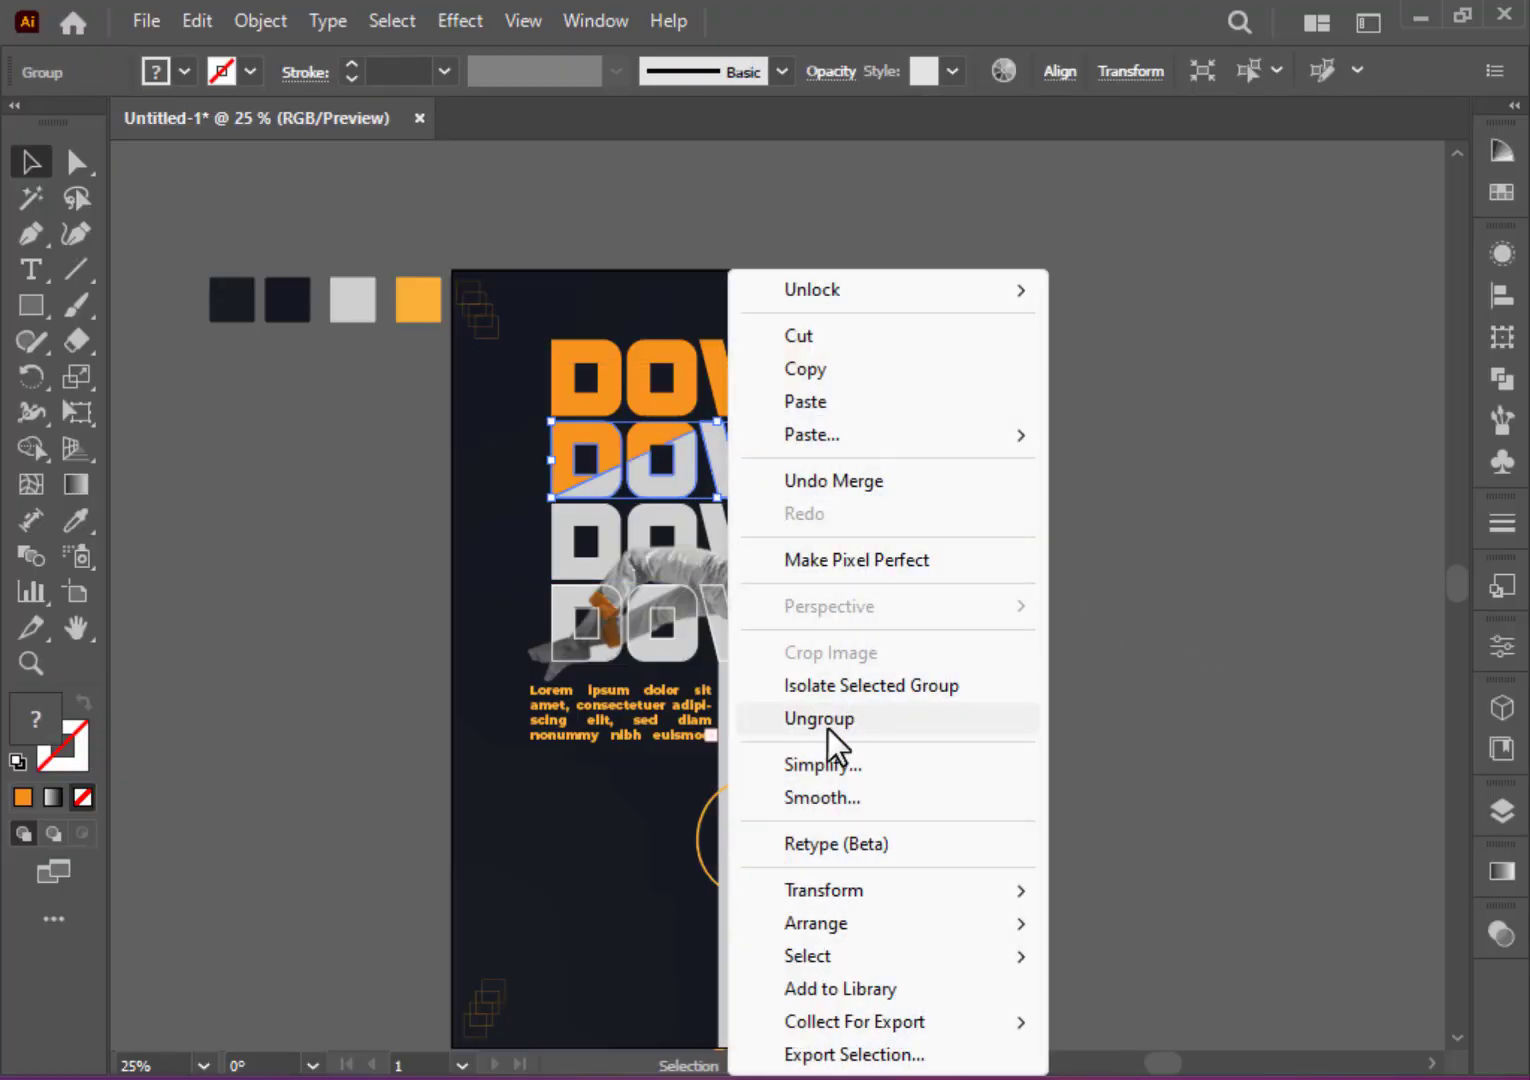
left_click(820, 718)
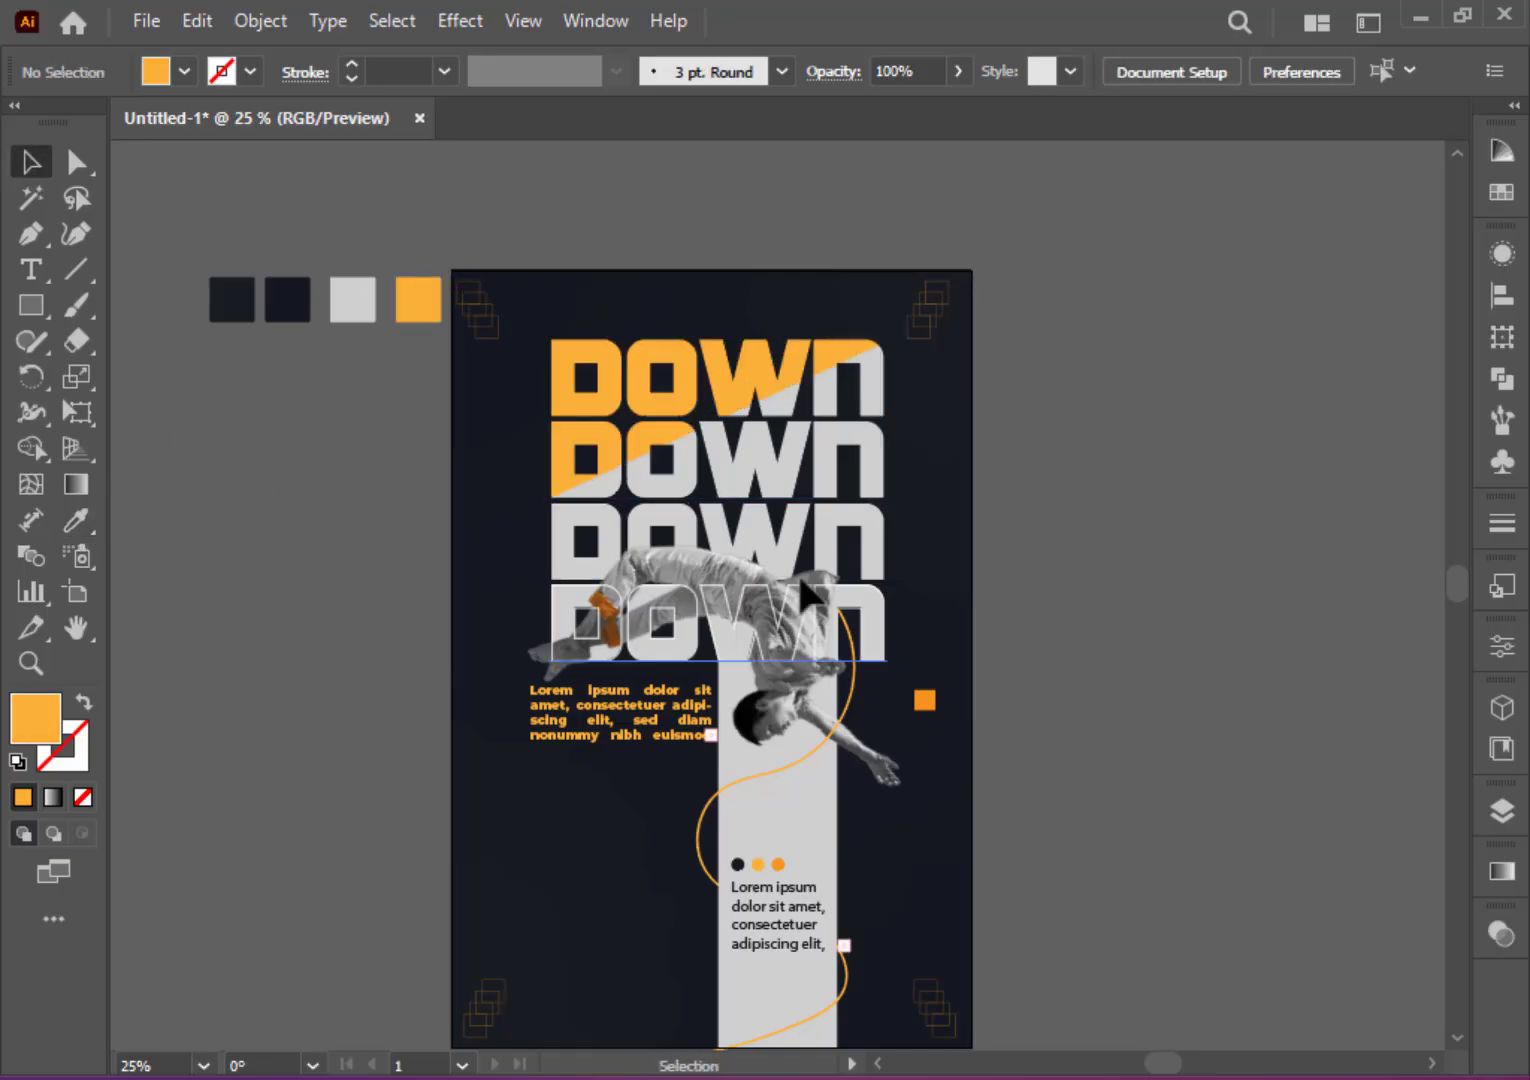
scroll("down", 3)
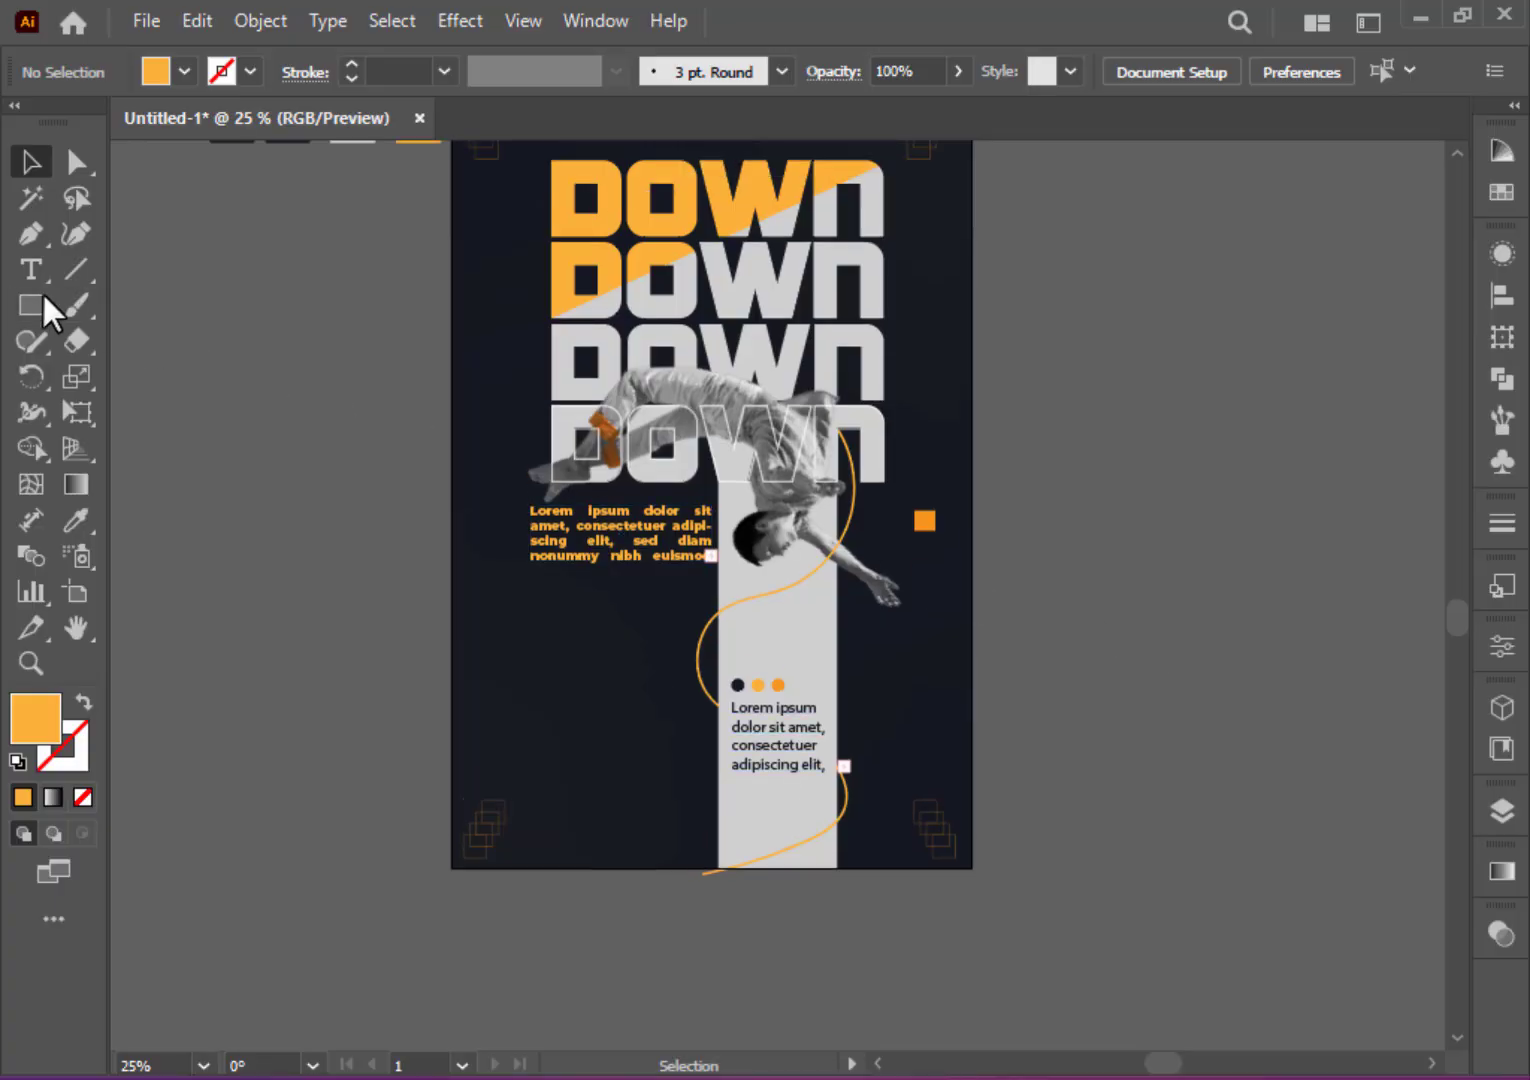
Step: Draw an orange circle behind the jumping man's head and send it backward
left_click(32, 304)
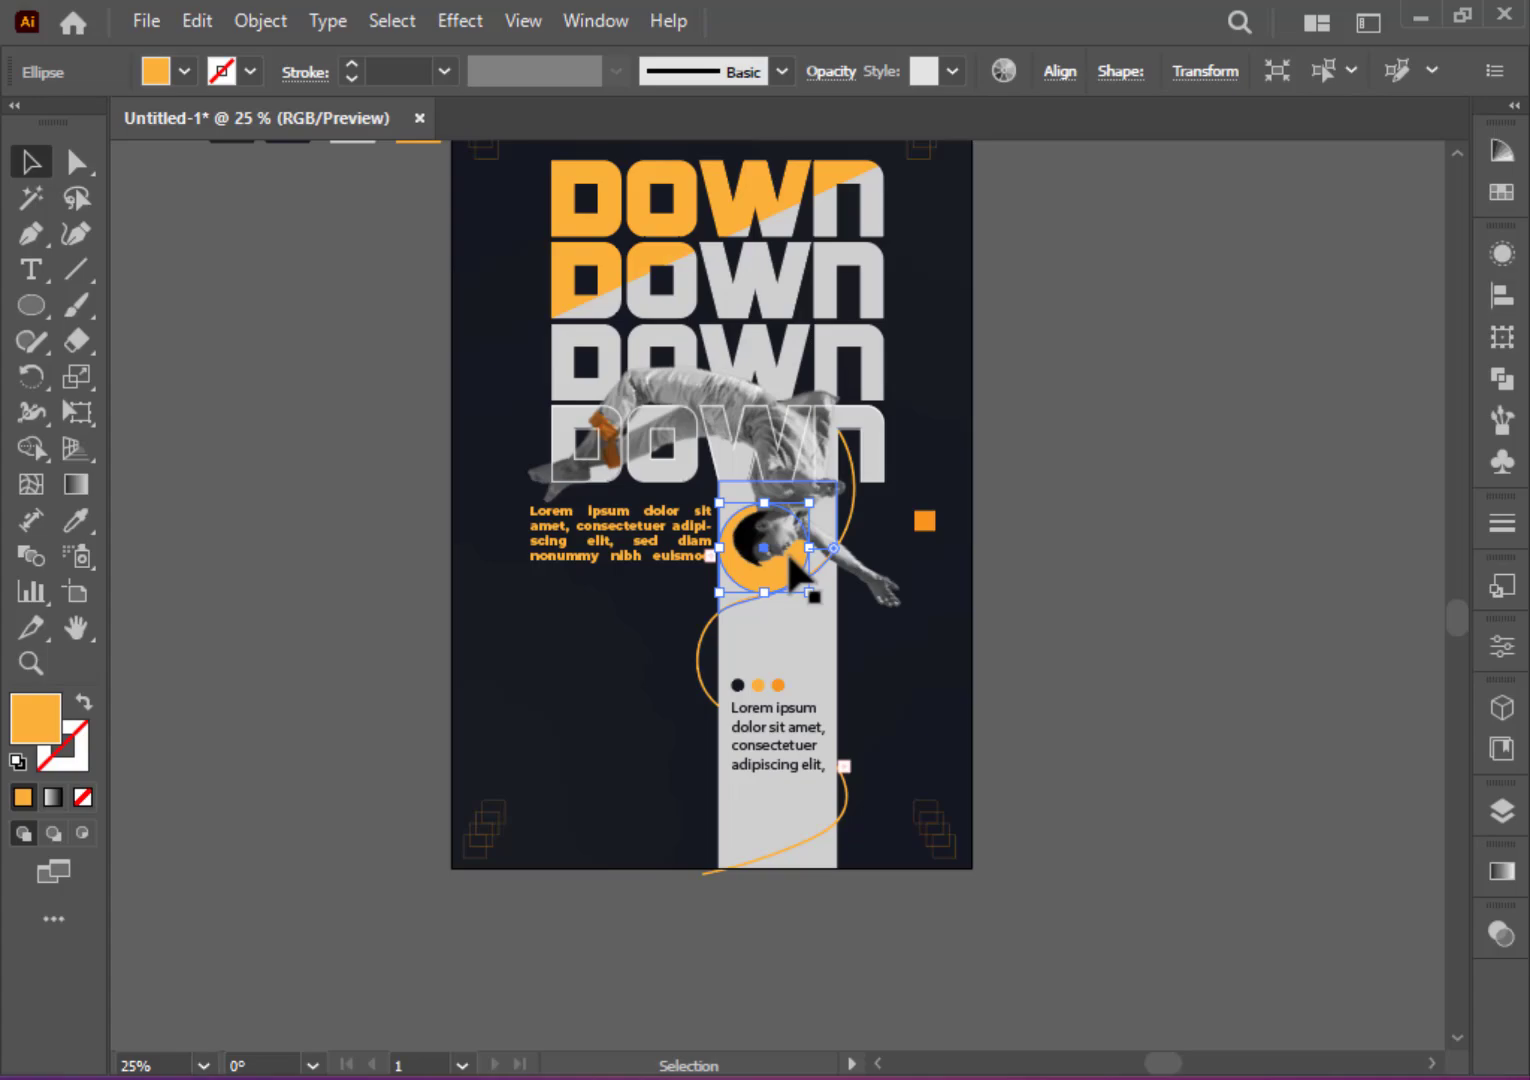
left_click_drag(770, 548, 790, 556)
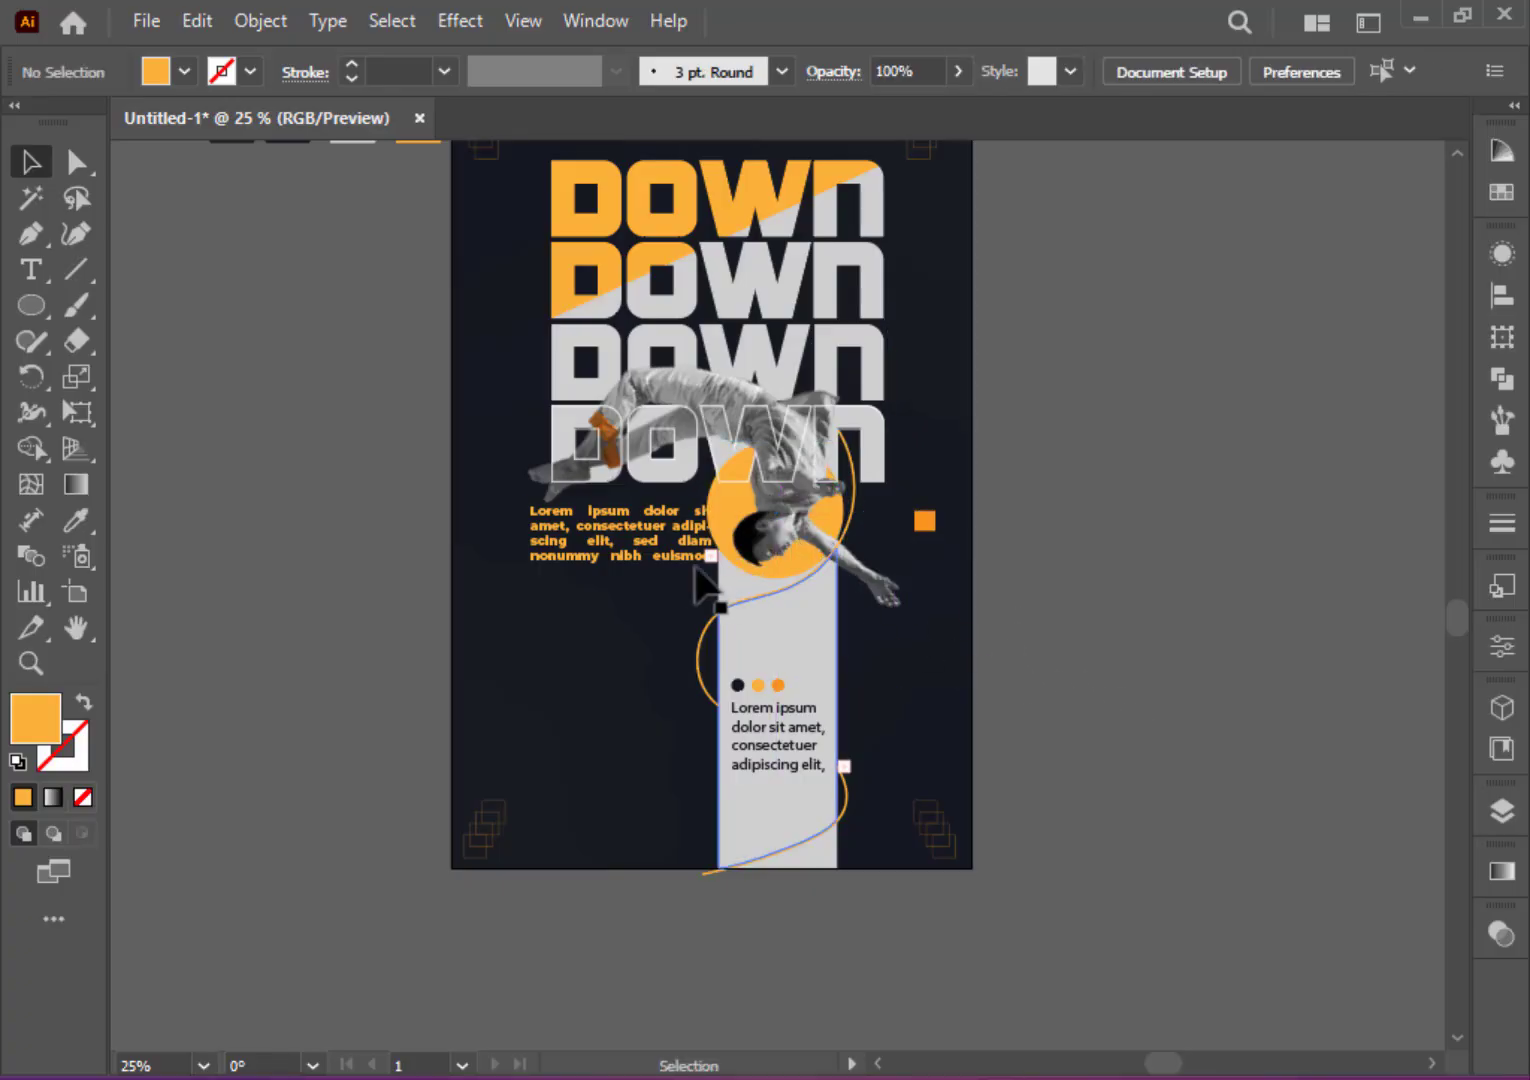
Step: Recolour the orange body paragraph with the light grey/white fill
left_click(620, 530)
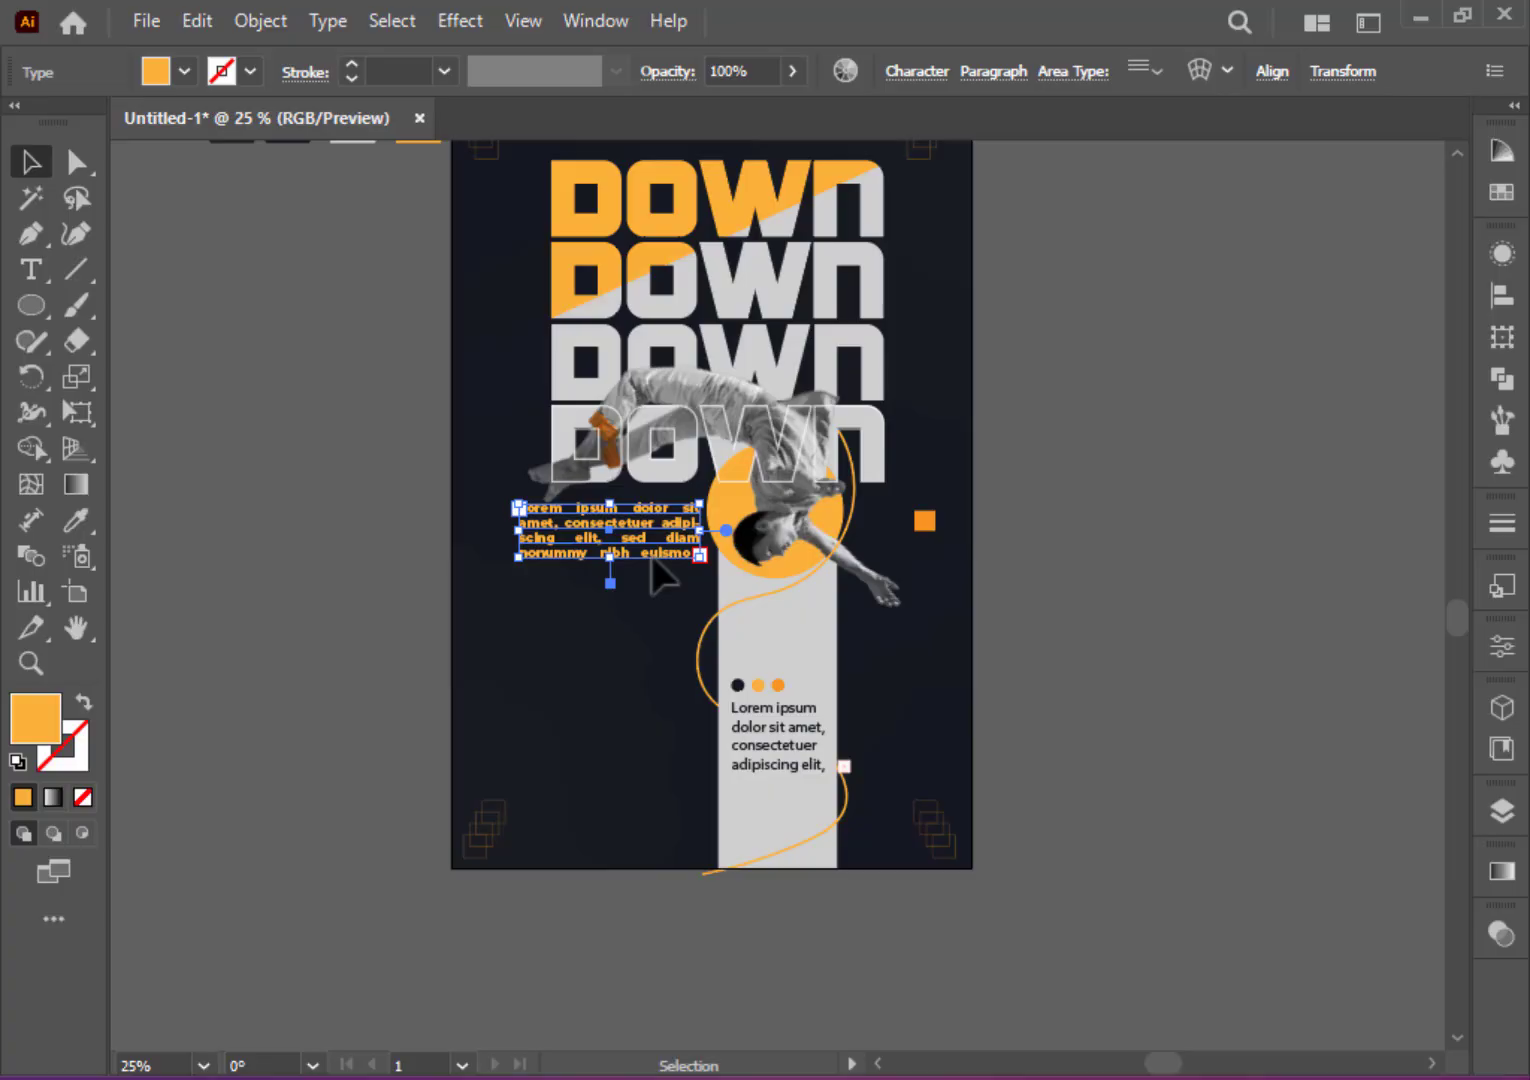
left_click(76, 520)
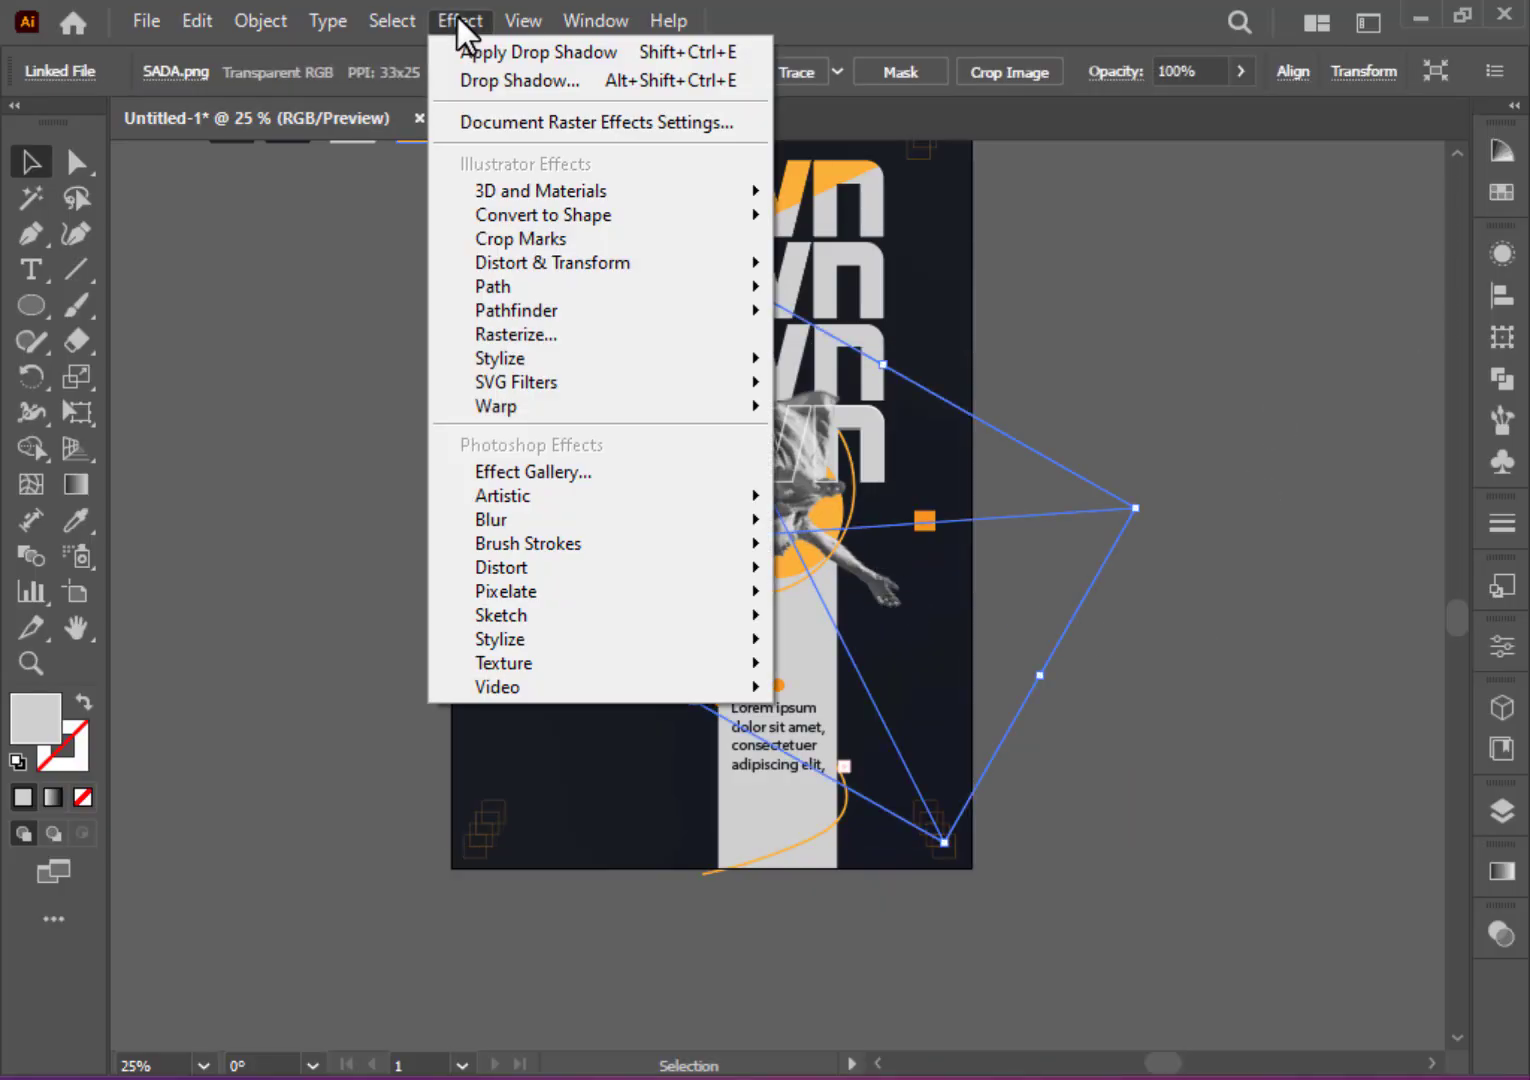
left_click(520, 80)
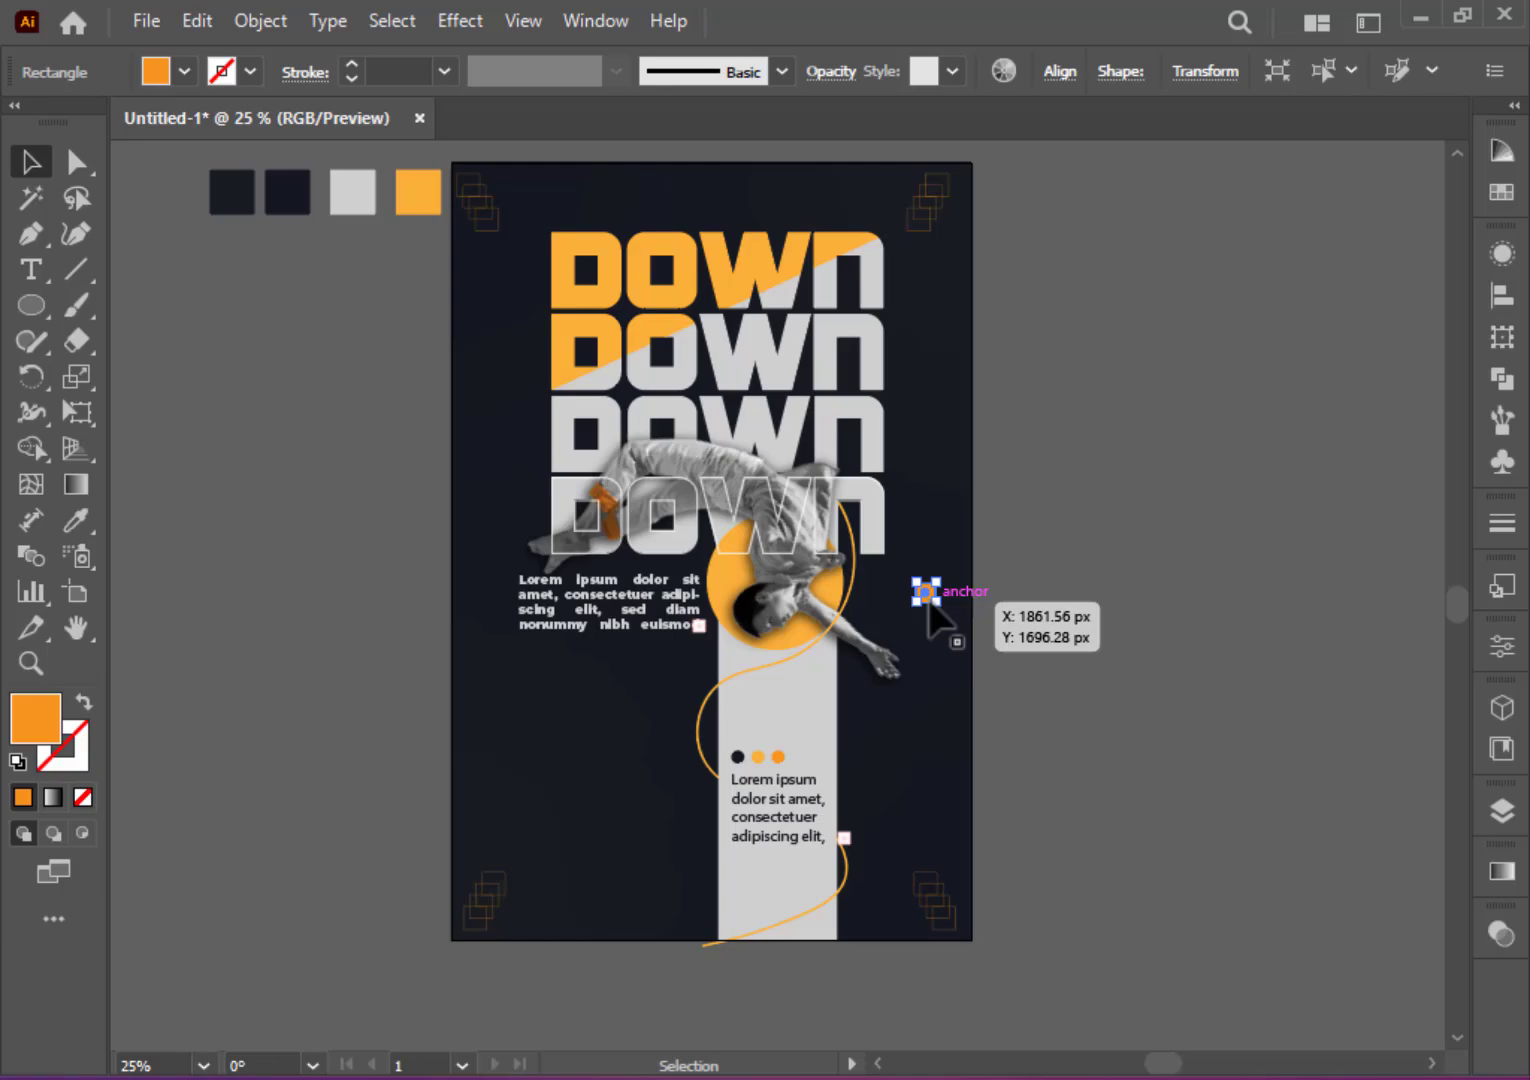
Step: Alt-drag a copy of the small orange square to the left edge and start a placeholder text line at the top
left_click_drag(924, 590, 470, 462)
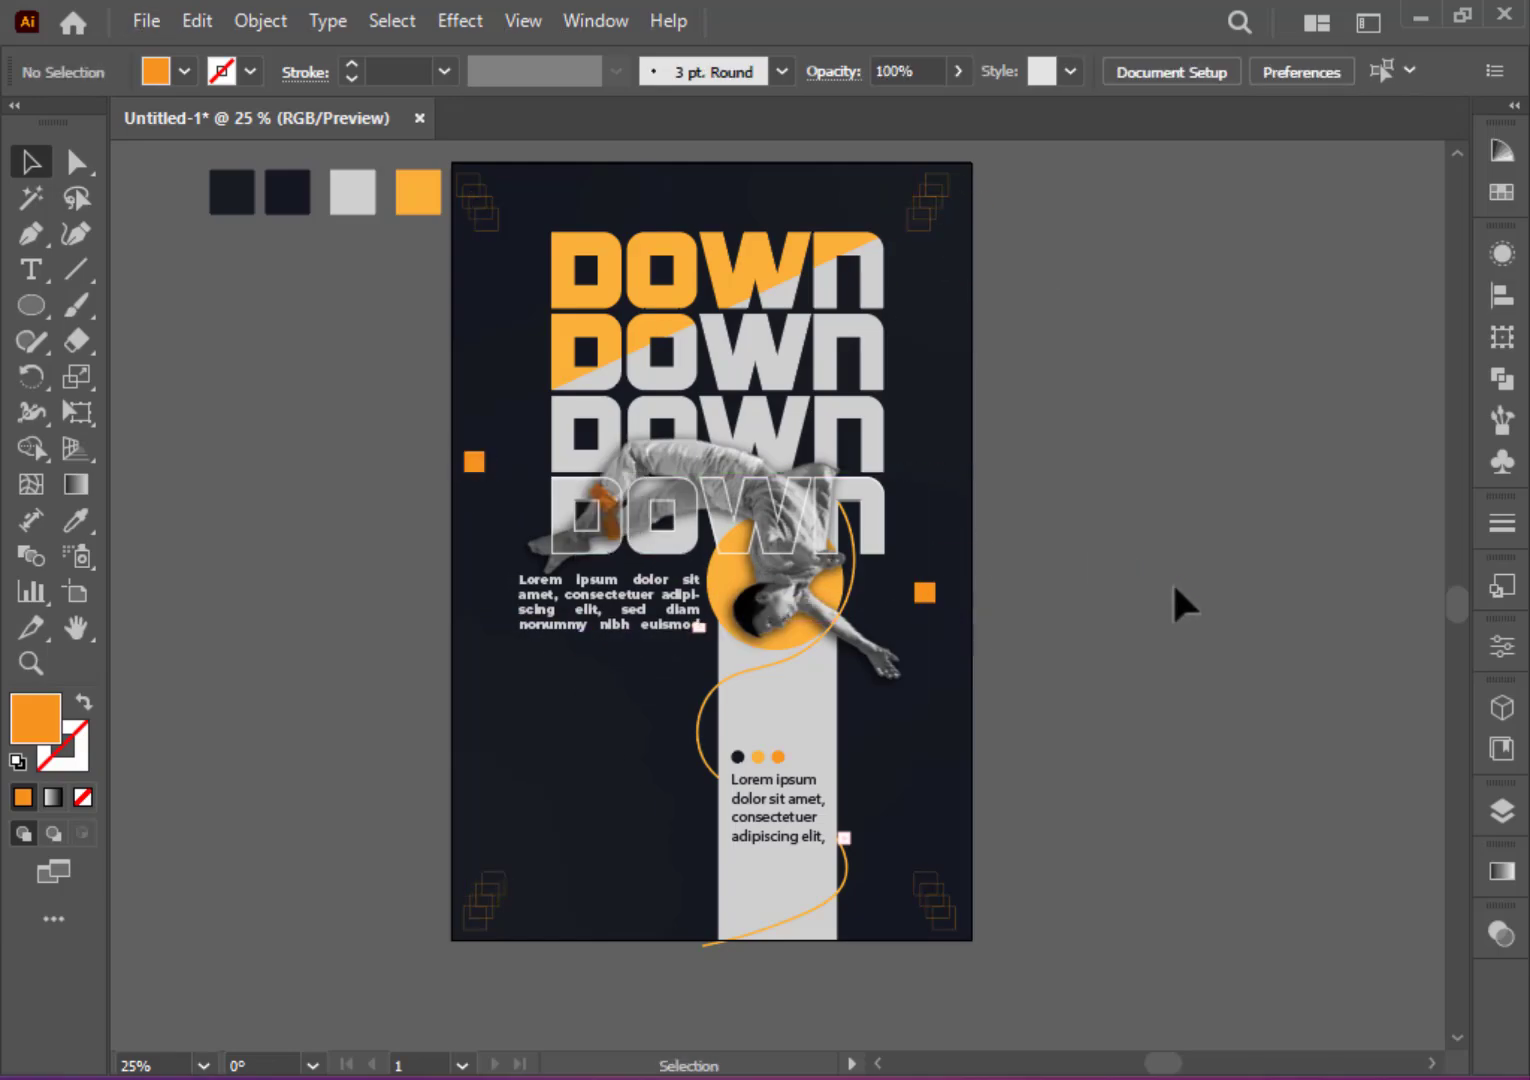
scroll("down", 3)
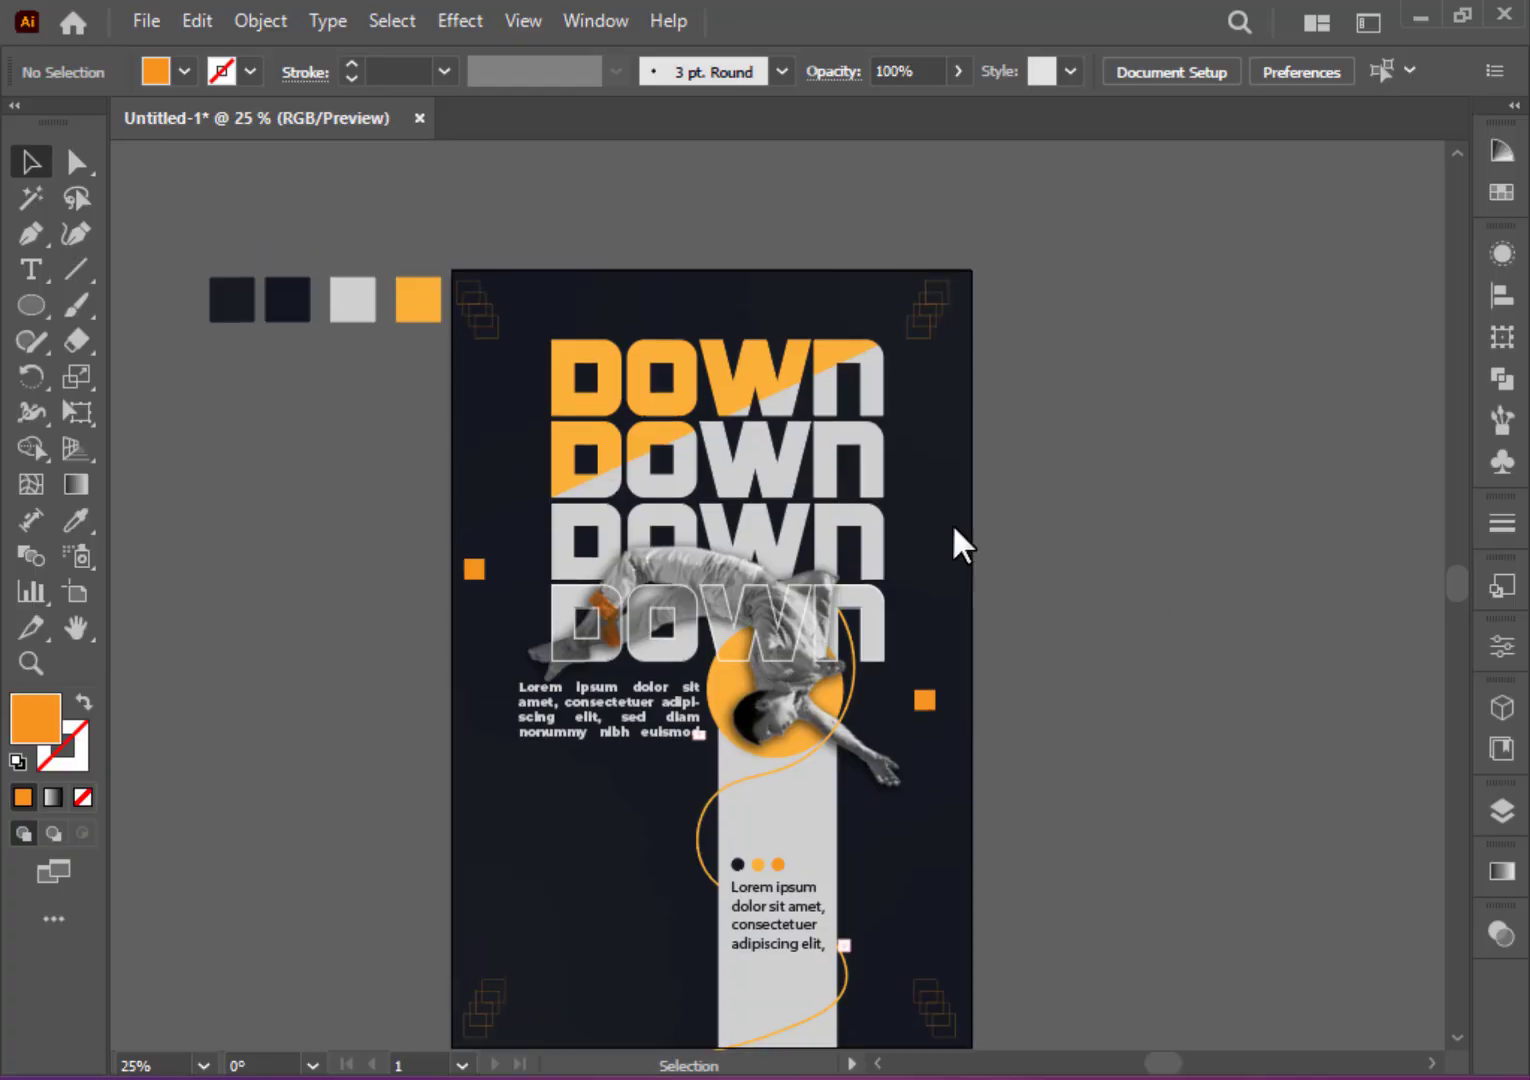
left_click(32, 268)
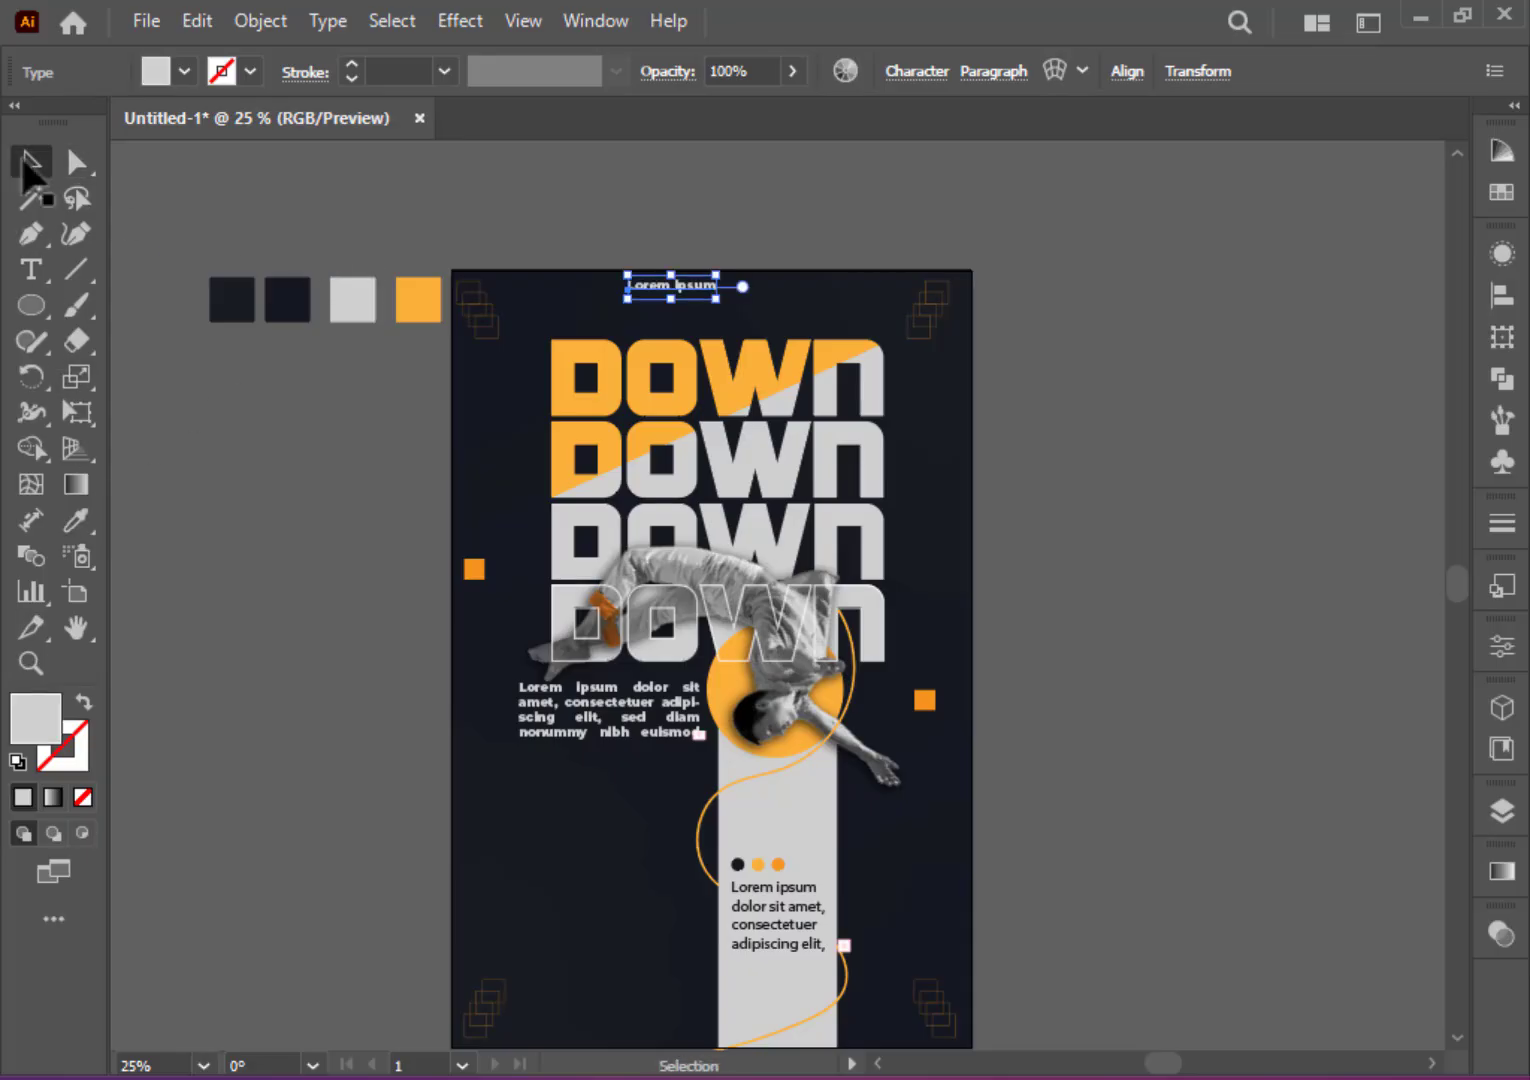
Step: Make the REYAD credit orange in ITC Avant Garde Gothic LT Demi Bold
left_click(1500, 644)
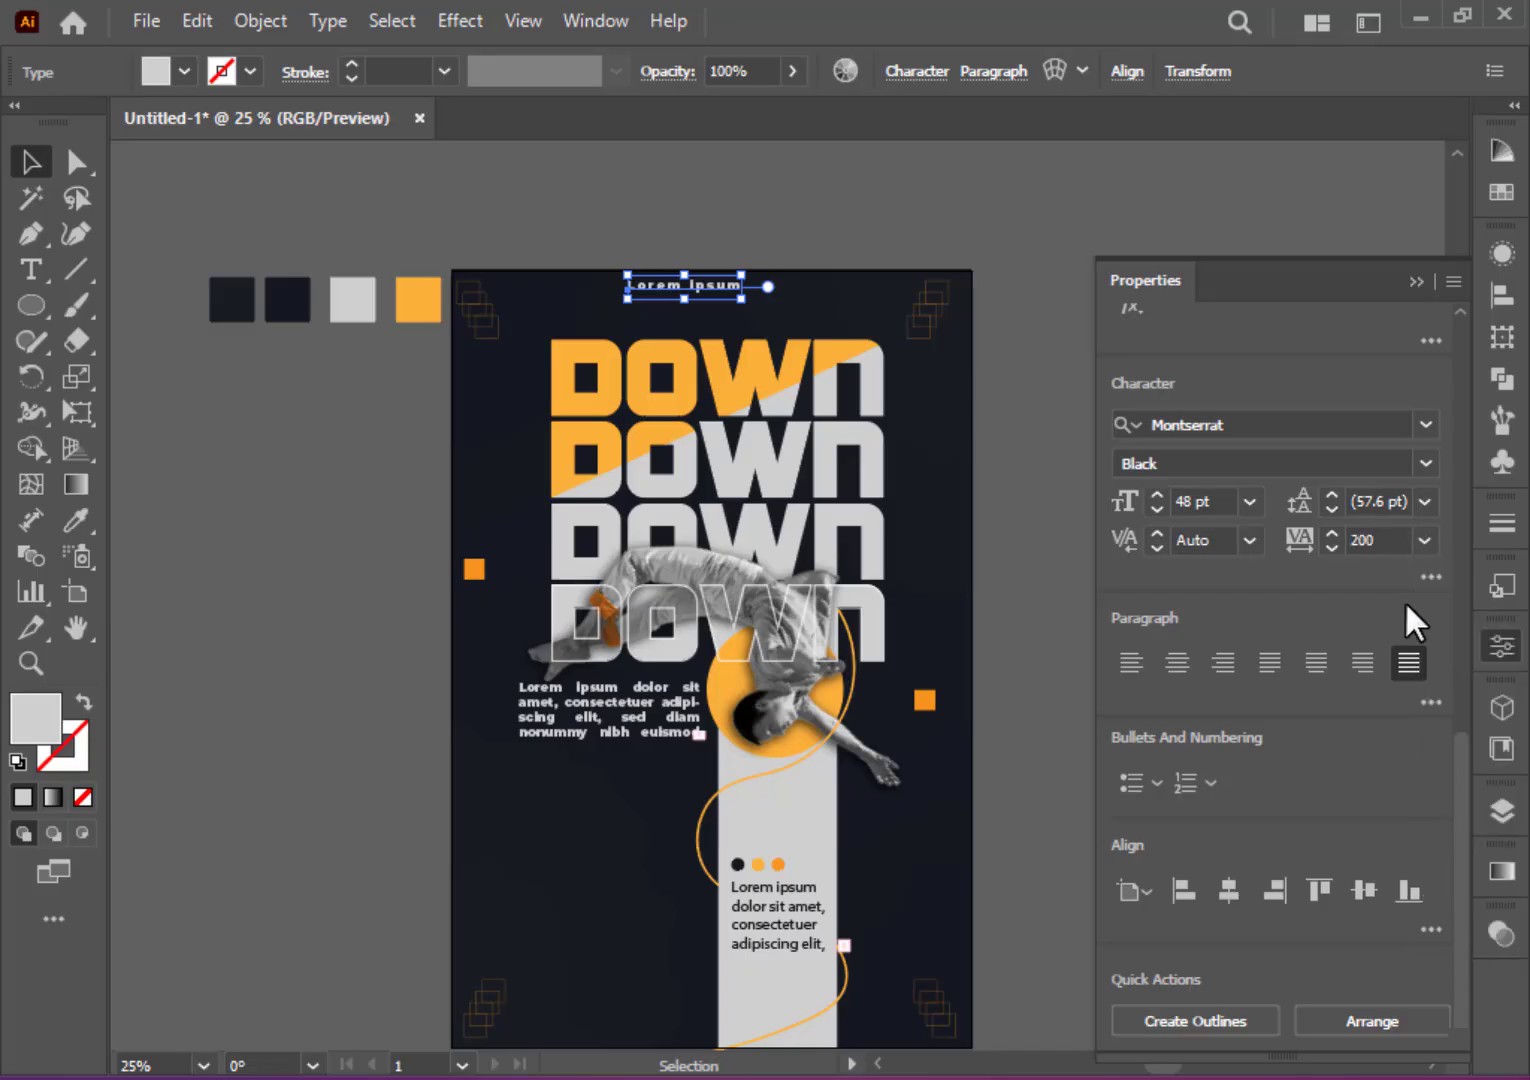
type("800")
type("REYAD")
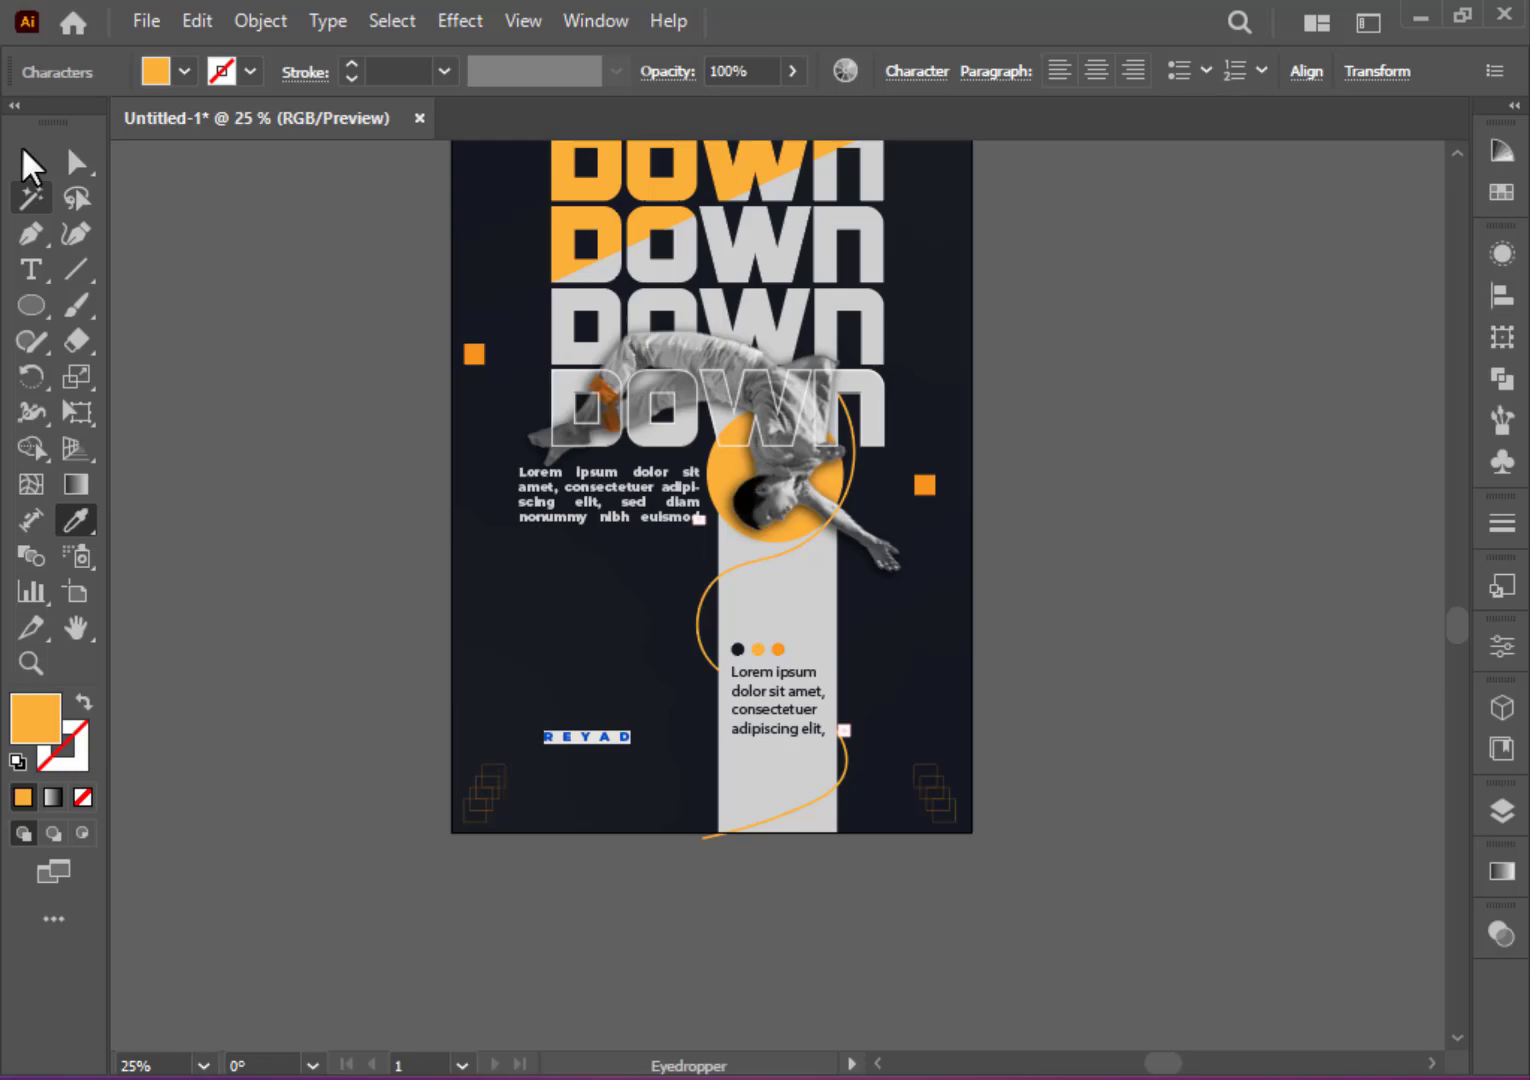
left_click(588, 738)
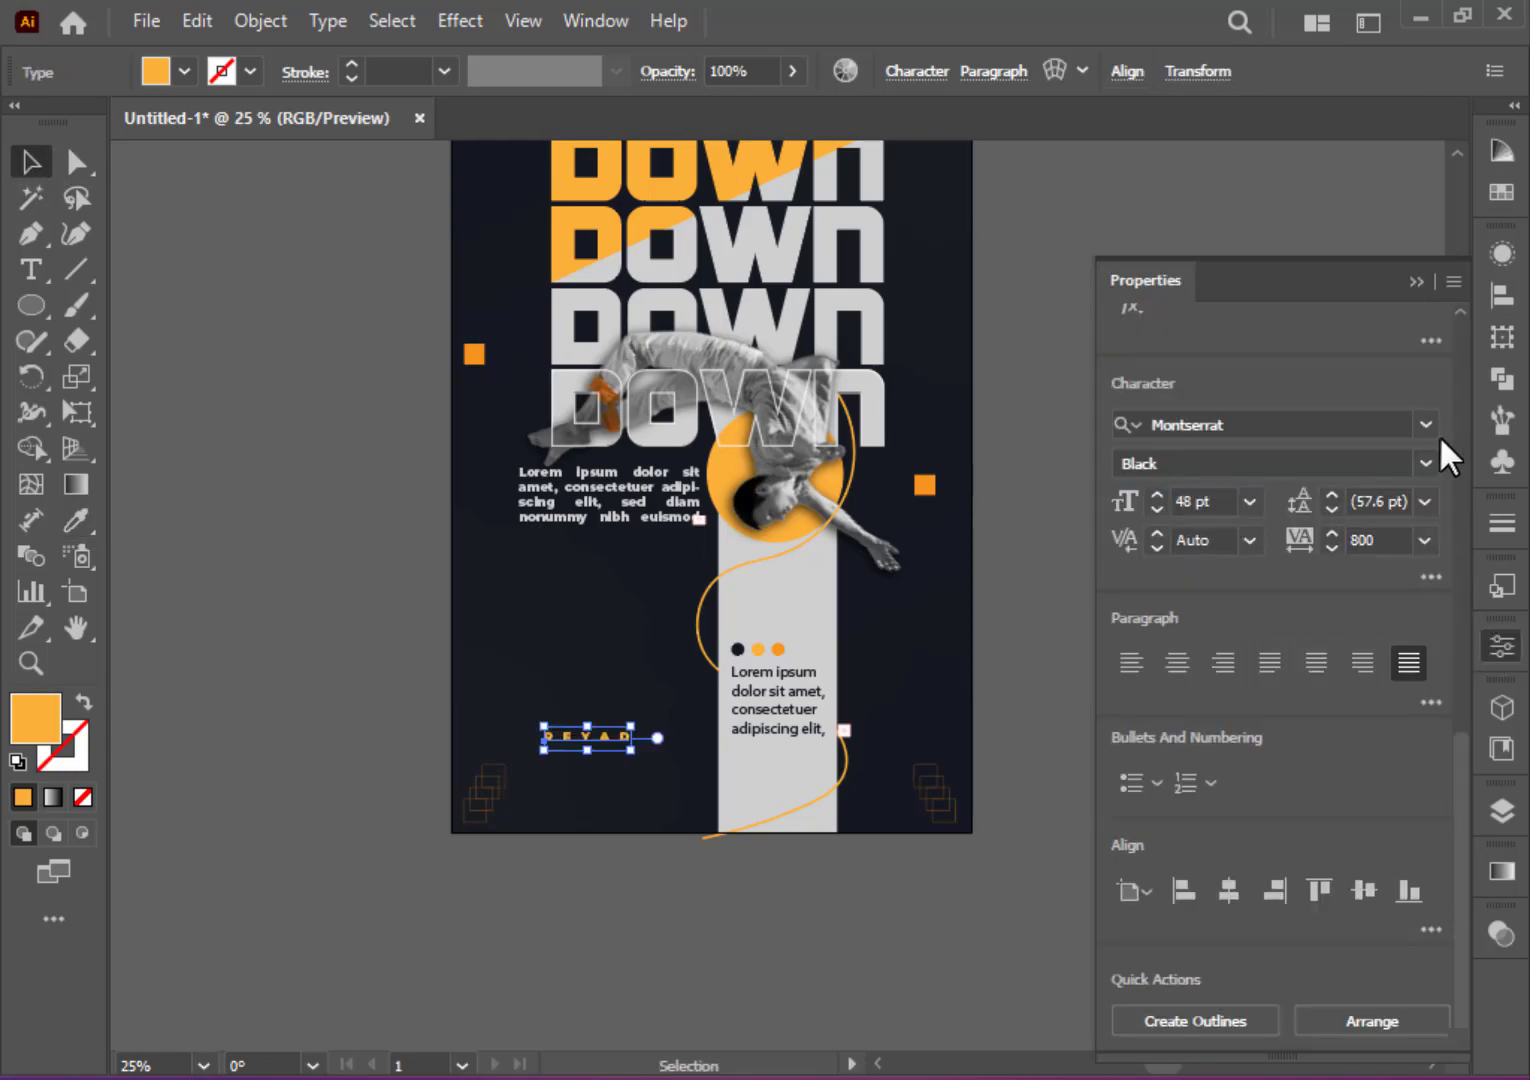
left_click(1426, 424)
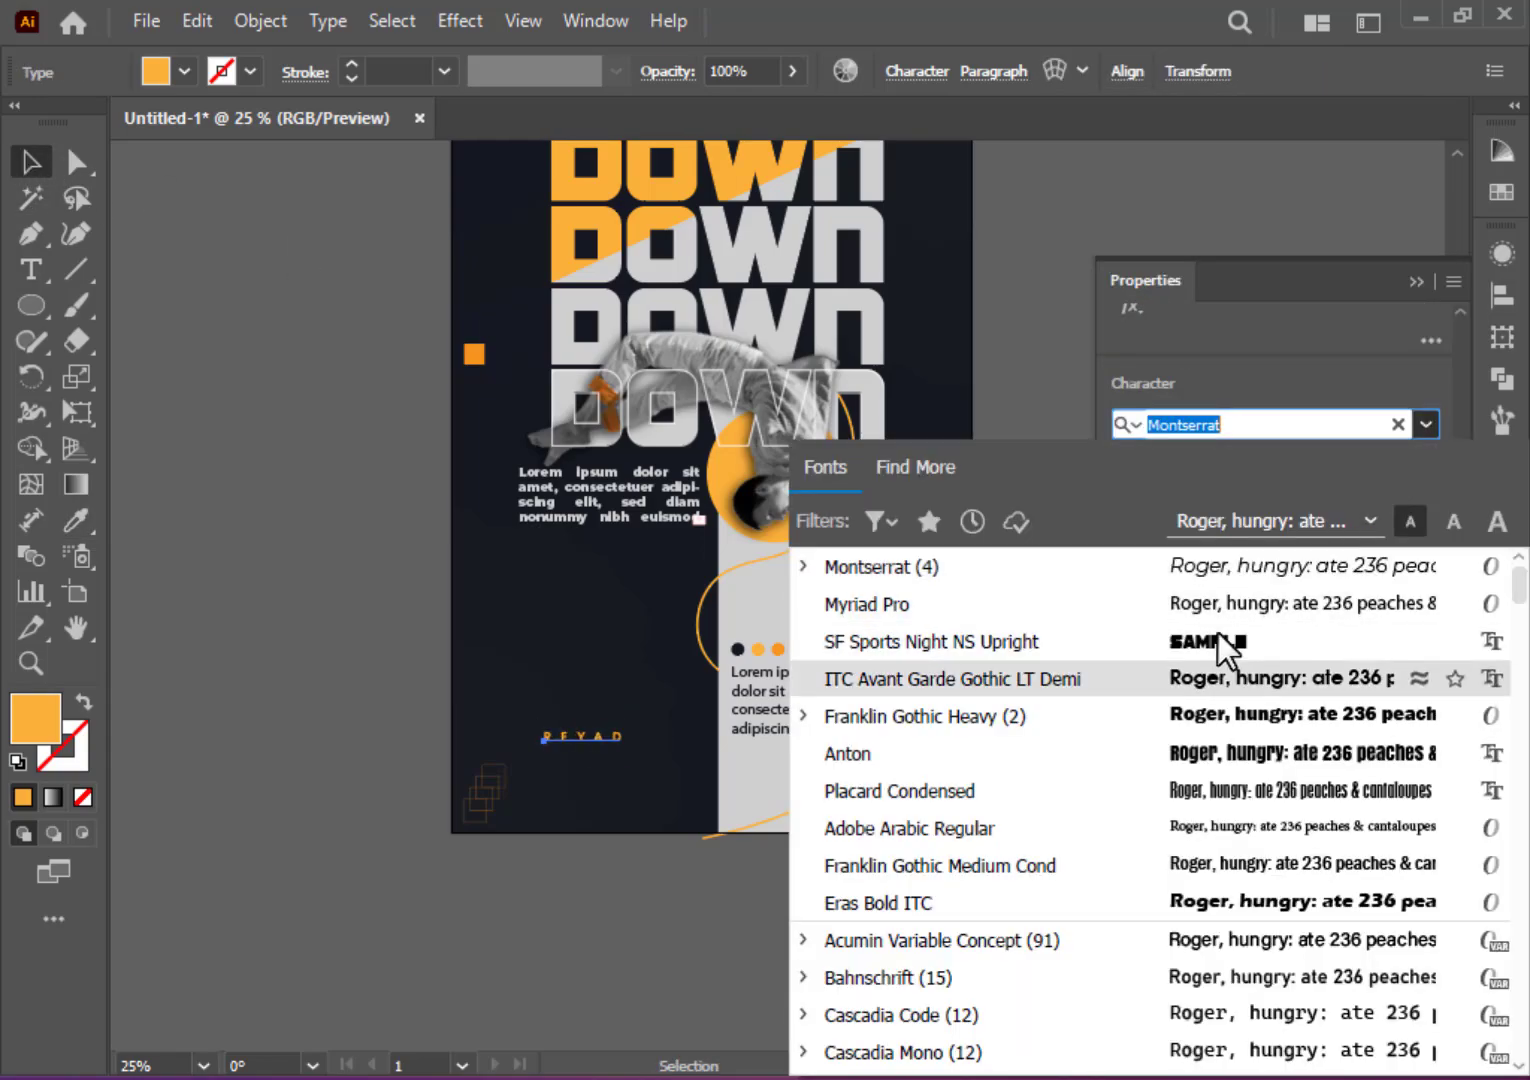
left_click(952, 678)
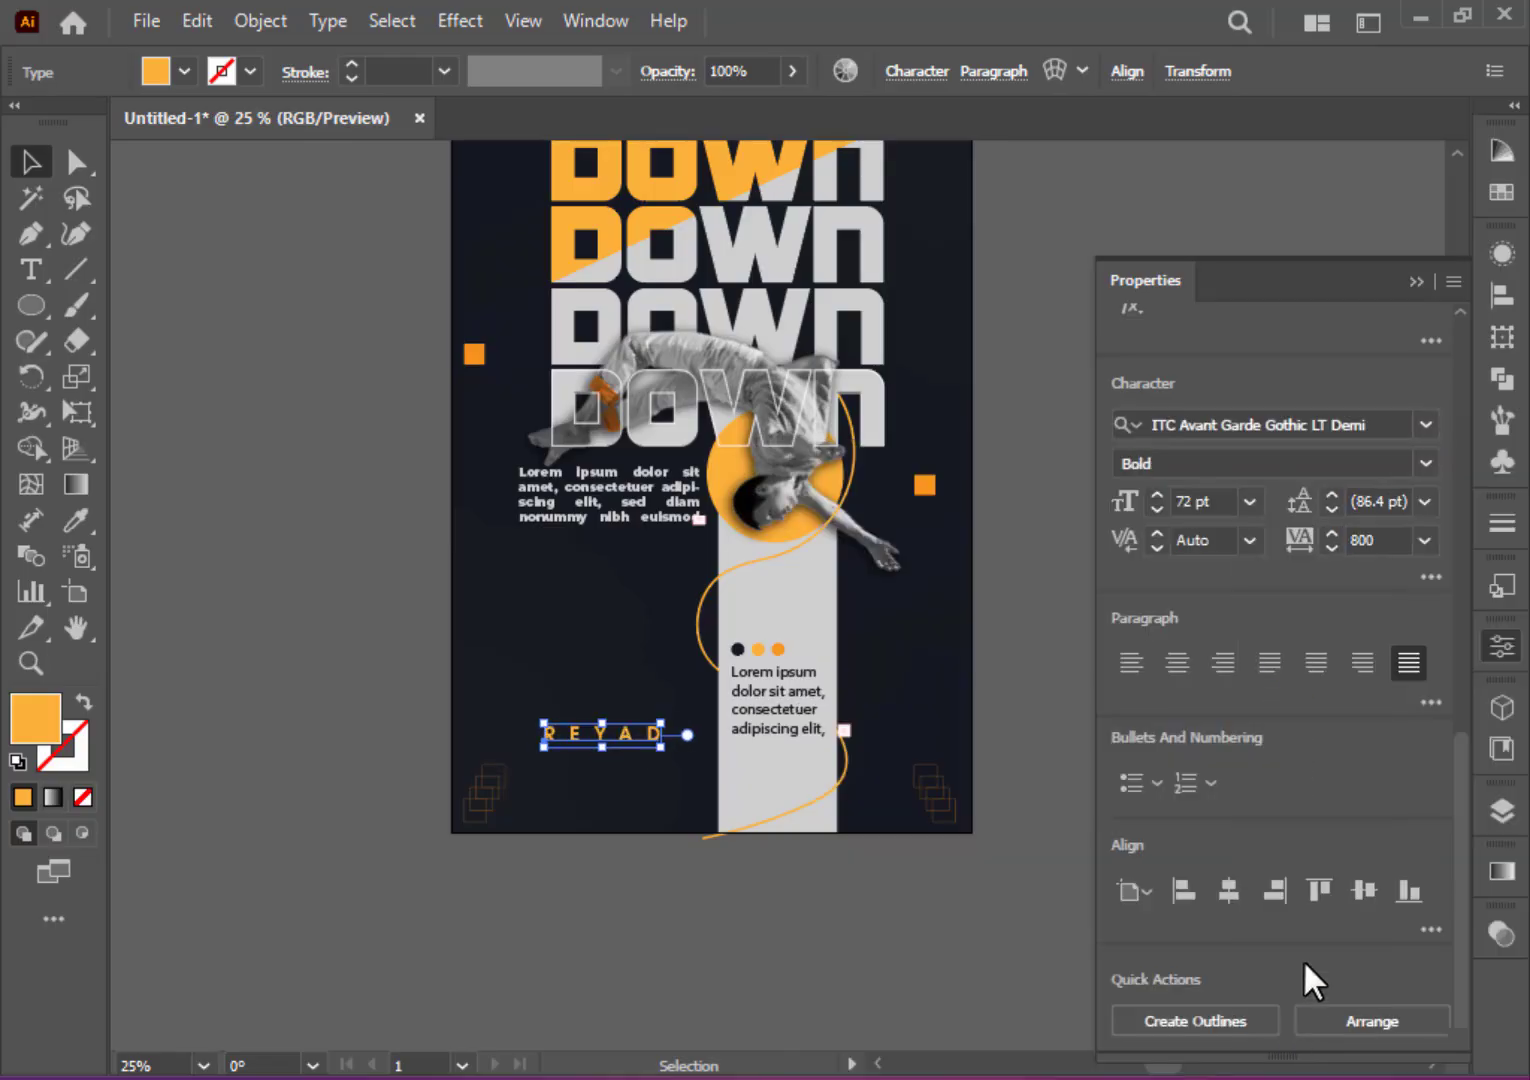
Step: Give REYAD wide tracking (400) and position it near the poster's bottom left
left_click(1424, 540)
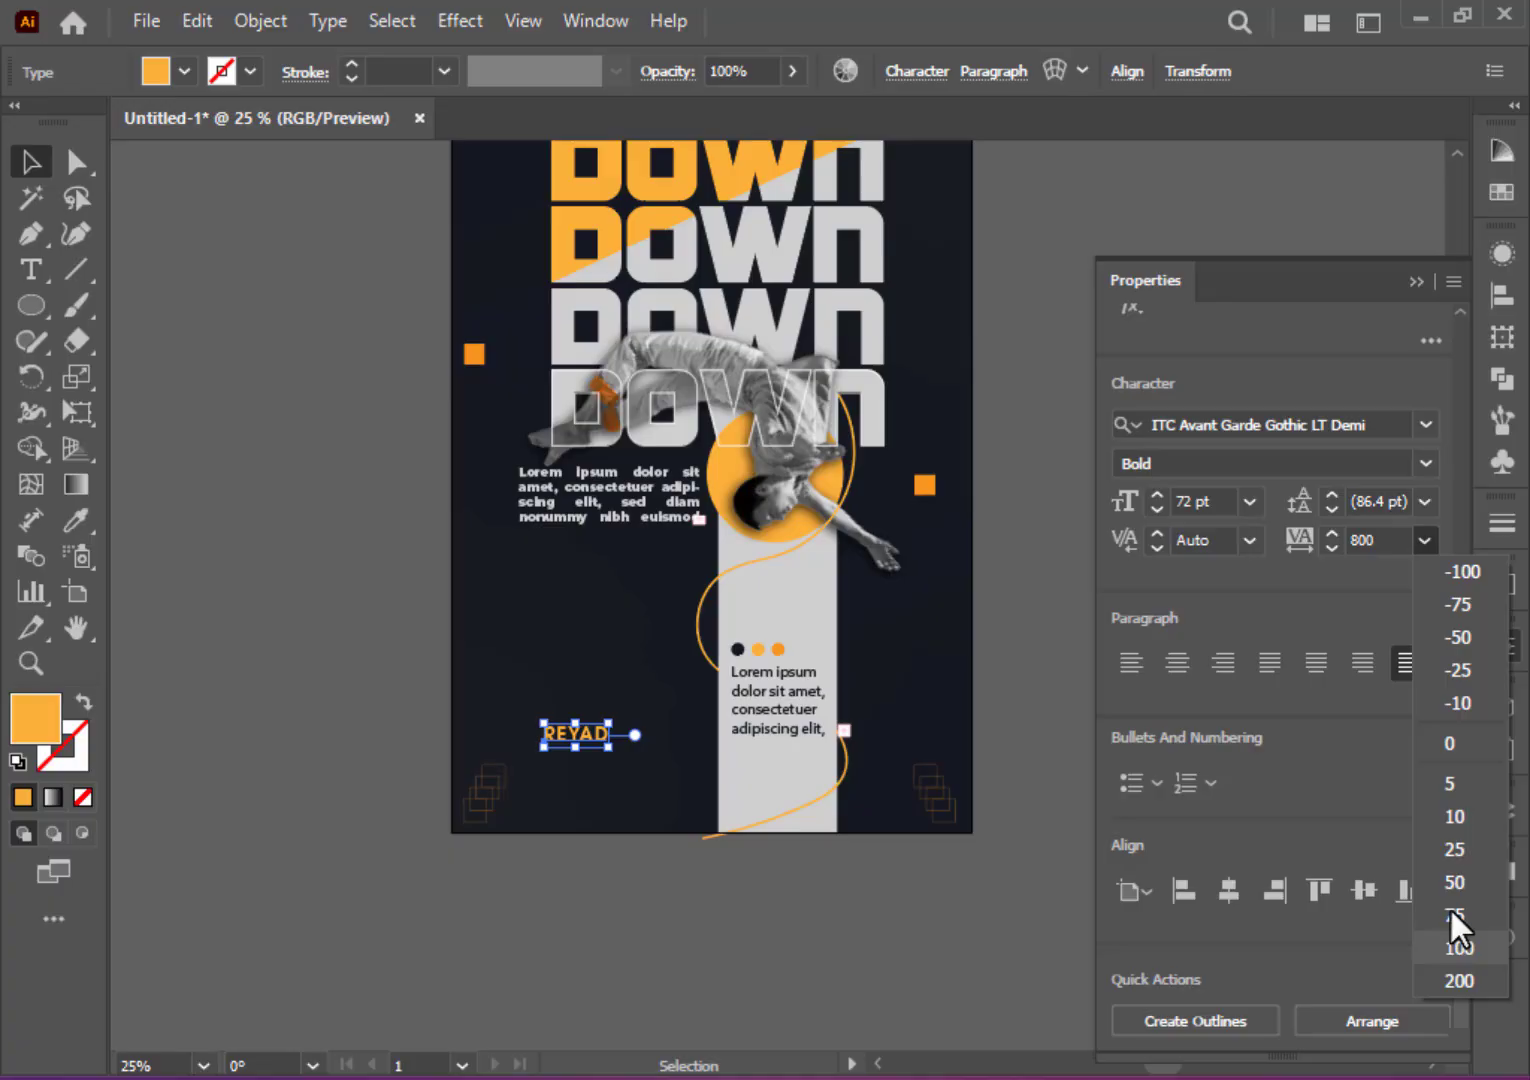
left_click(1456, 980)
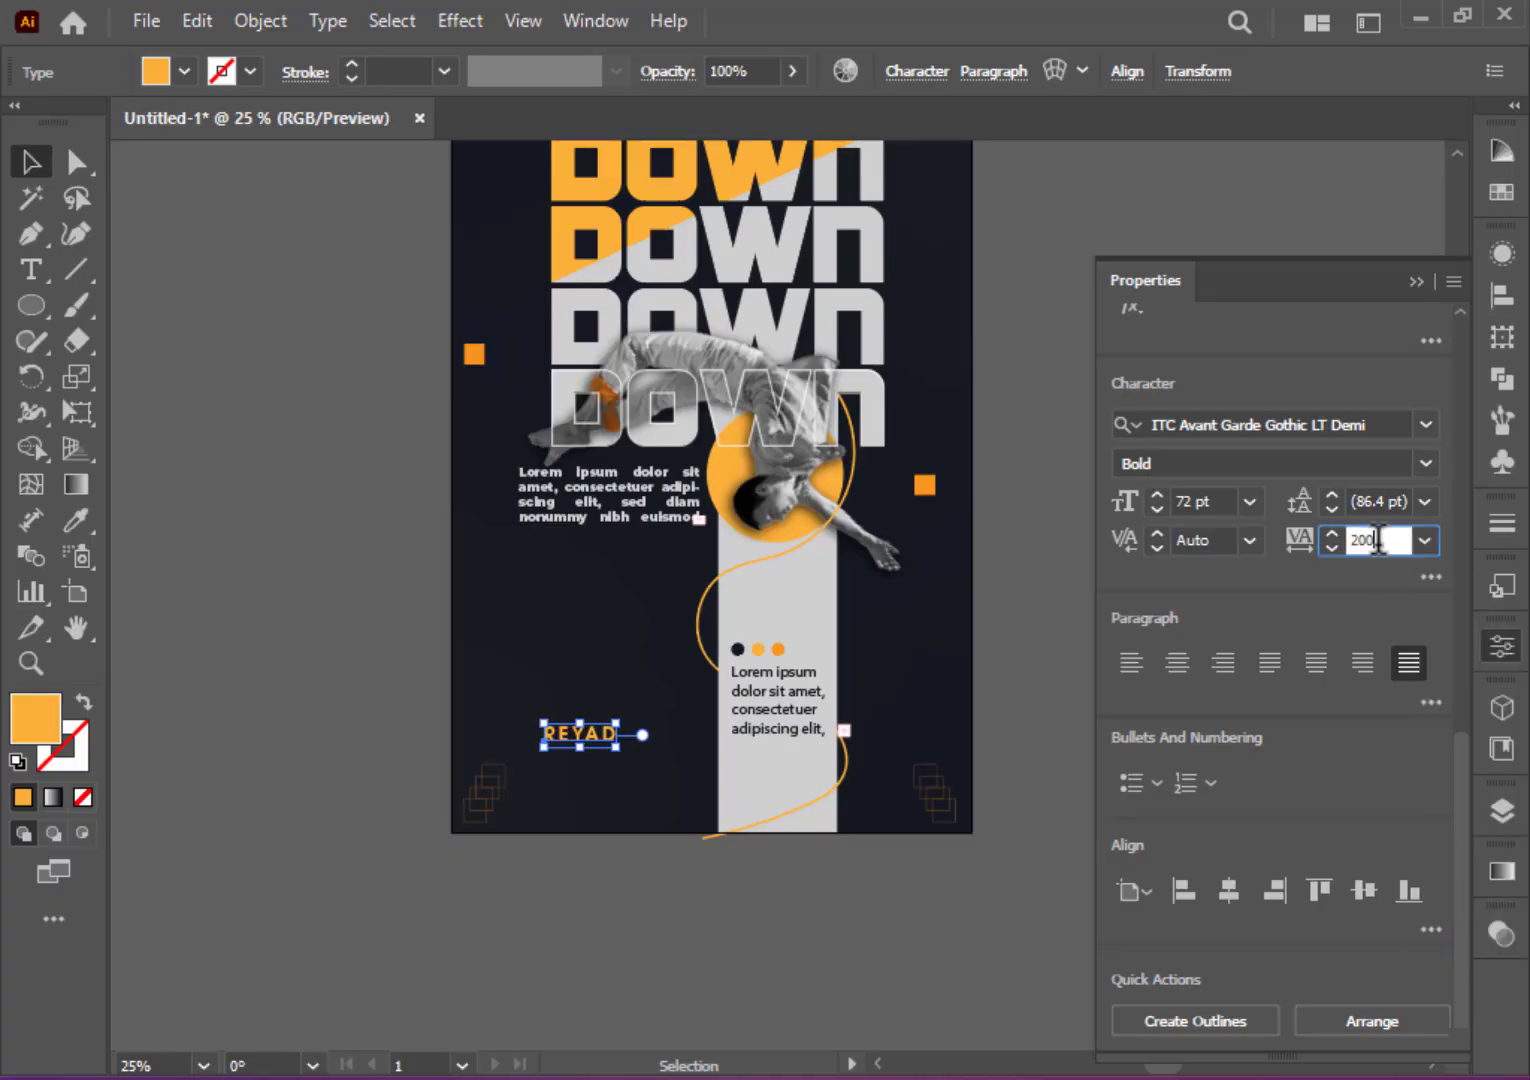
left_click(644, 924)
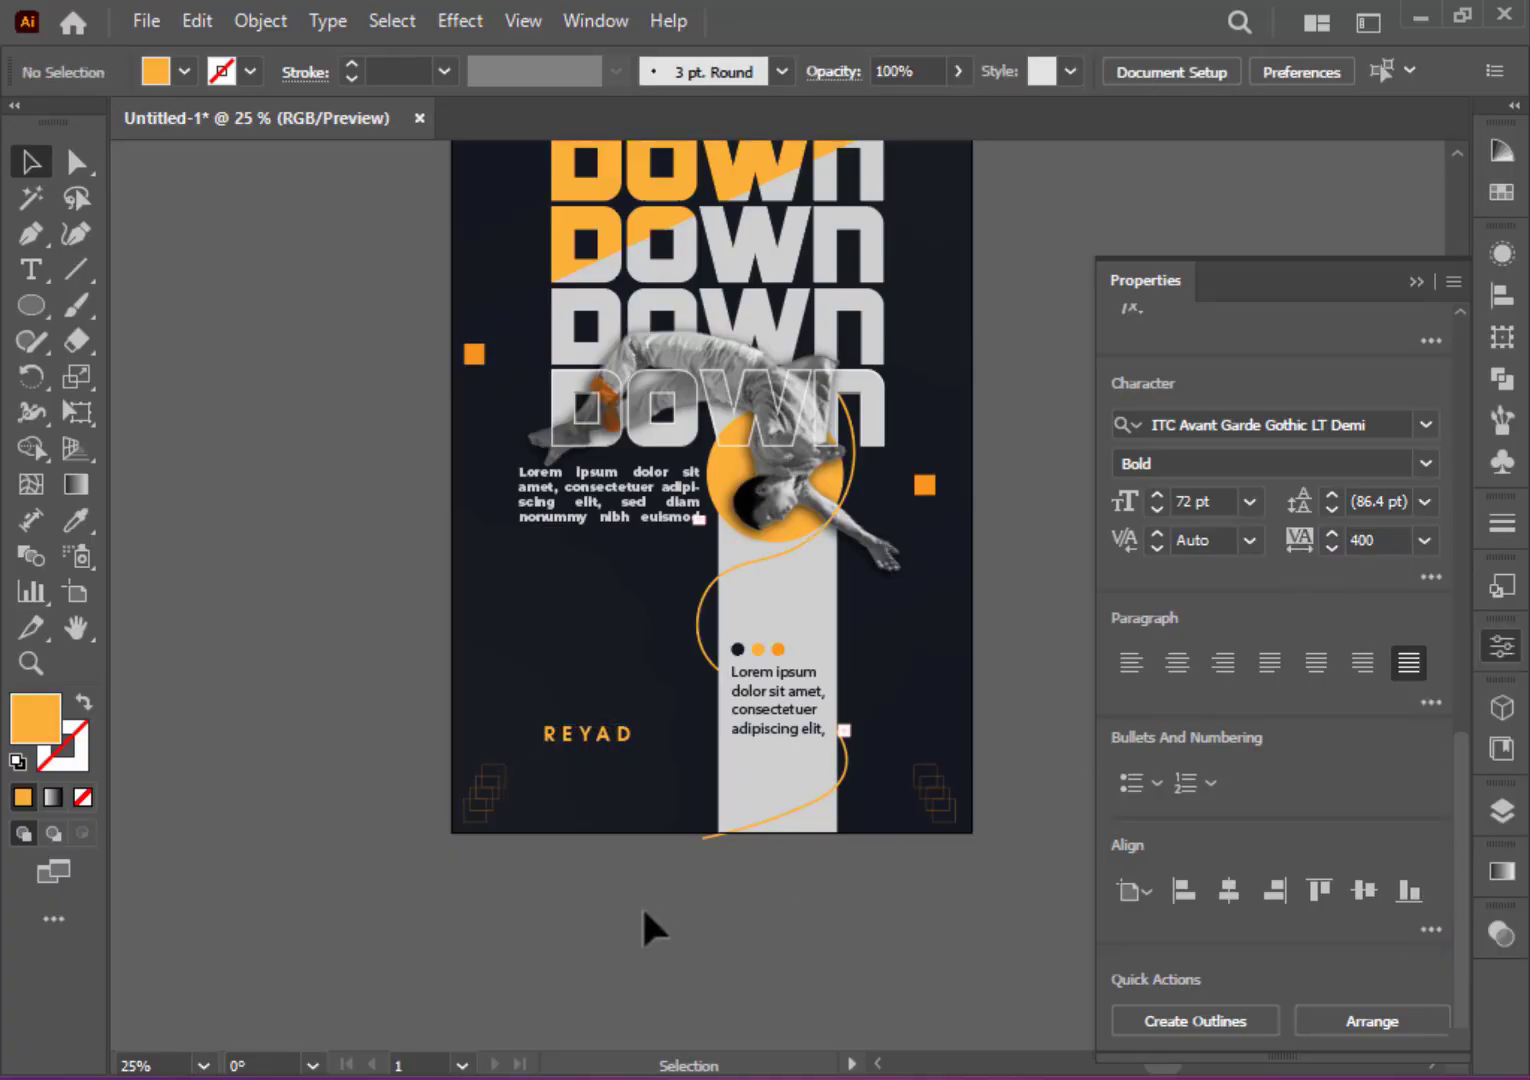
left_click(588, 734)
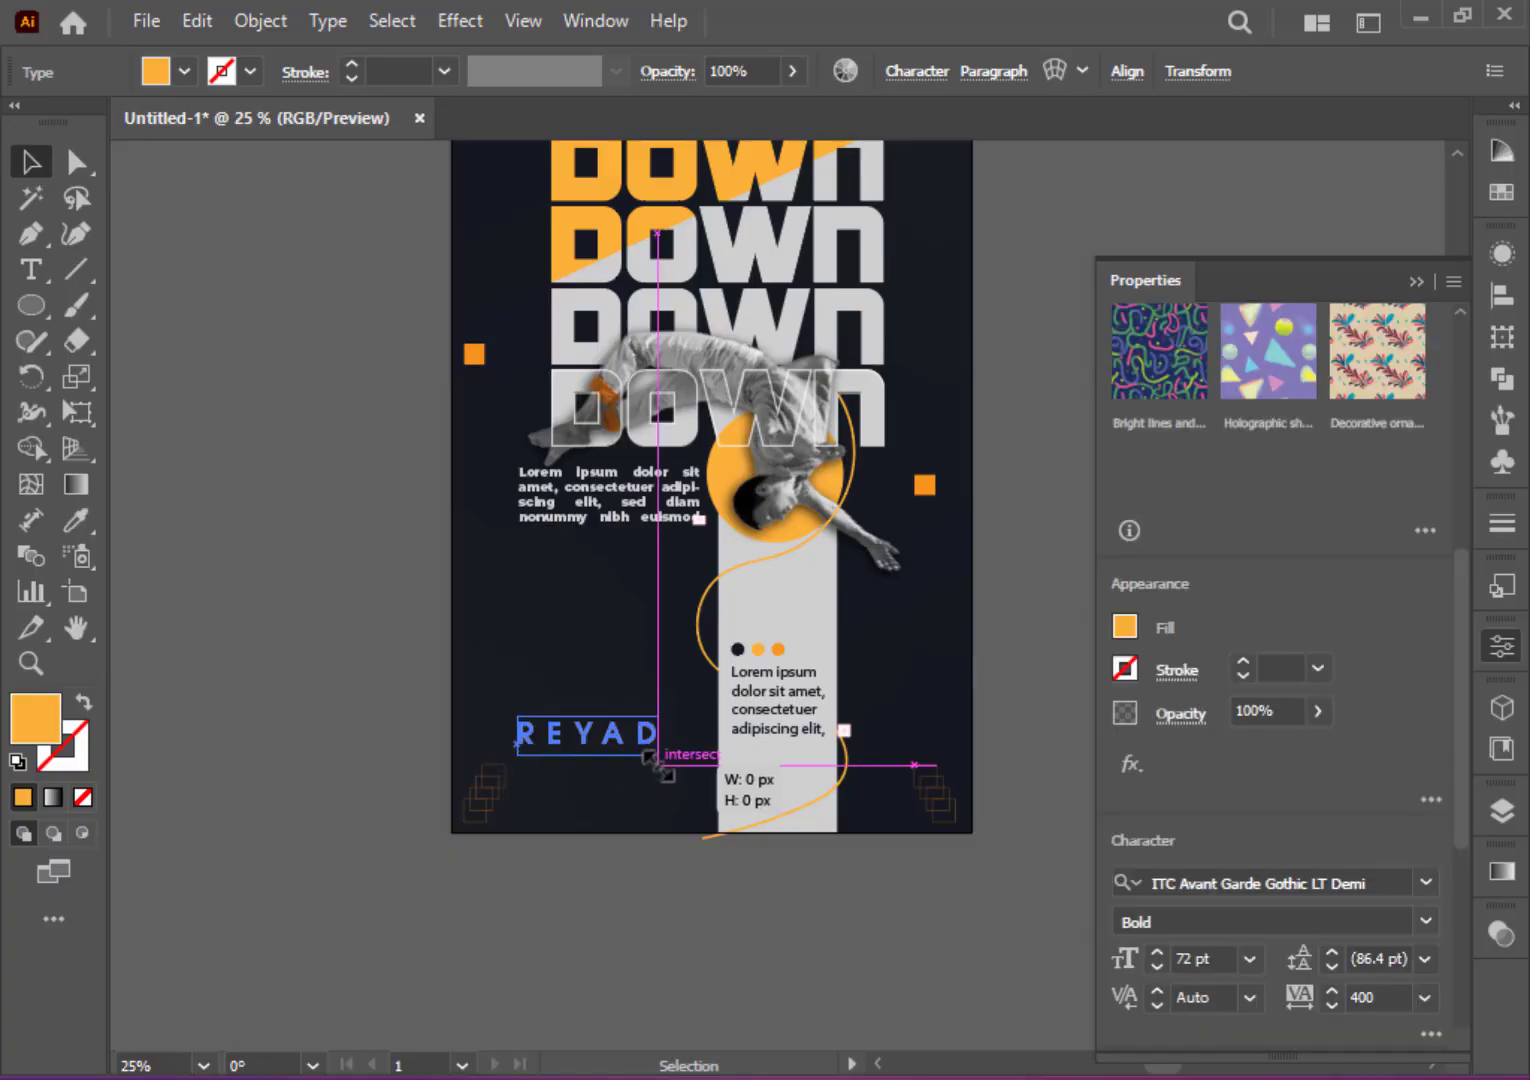